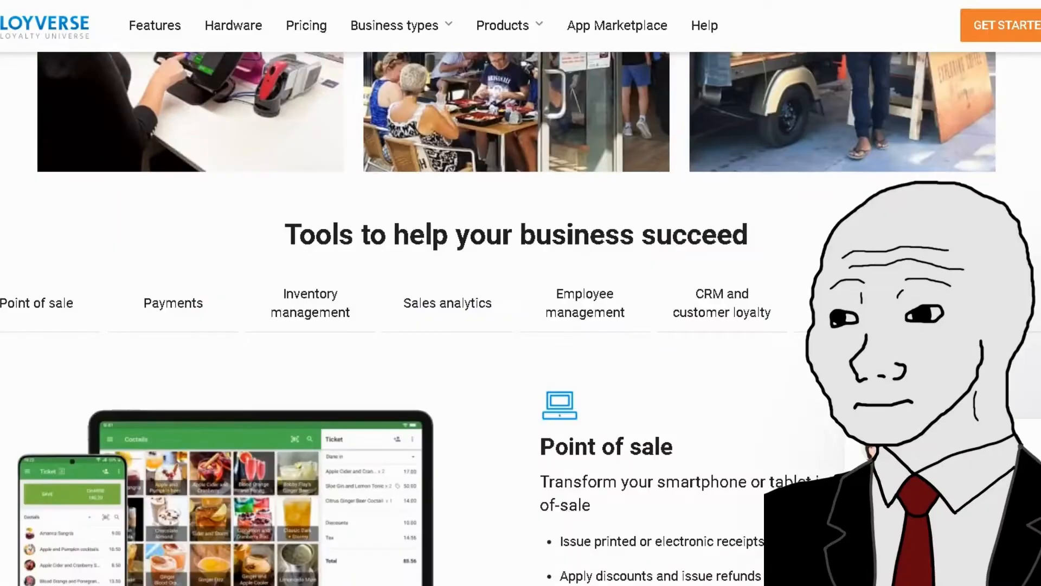
- Browse the Payments, Sales analytics, Employee management and Integrations feature overviews on the Loyverse website
left_click(172, 302)
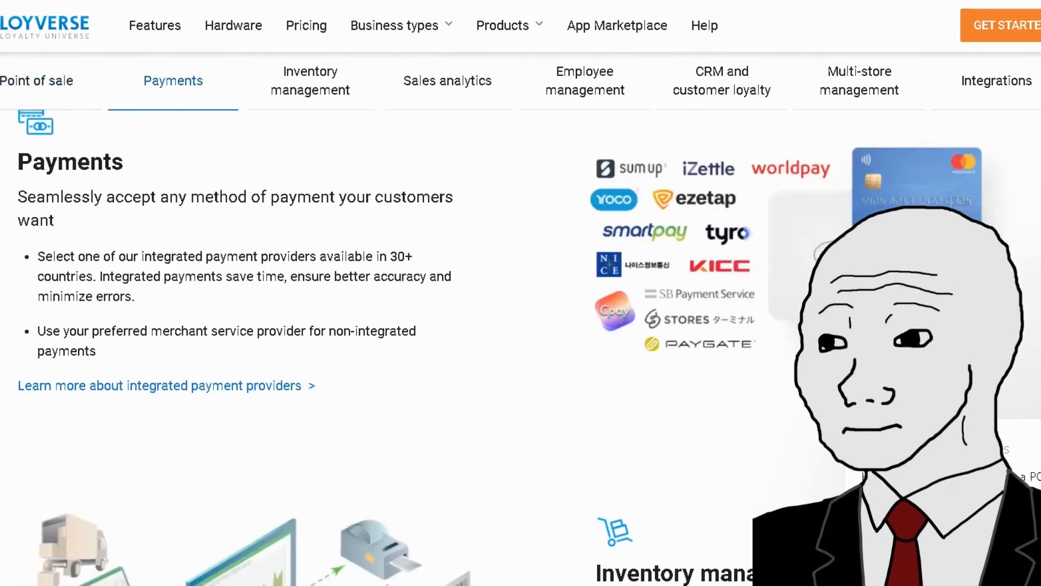
left_click(447, 80)
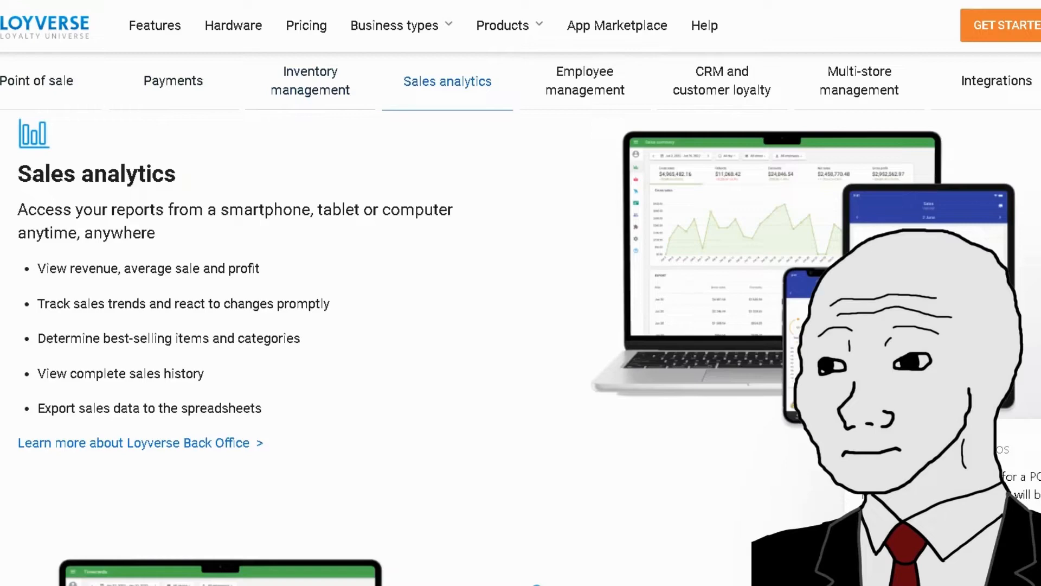
left_click(584, 80)
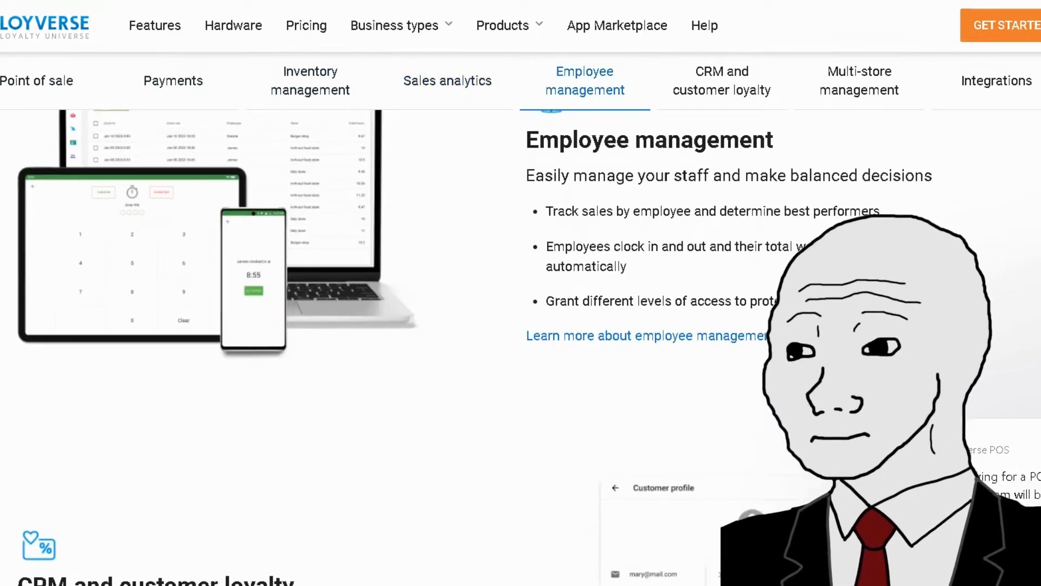
left_click(859, 81)
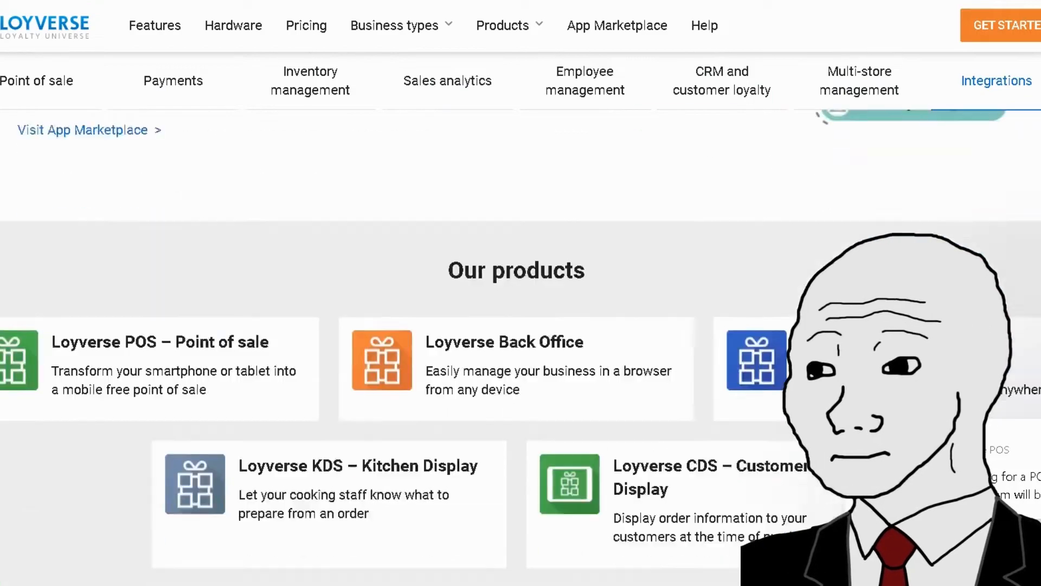
left_click(858, 81)
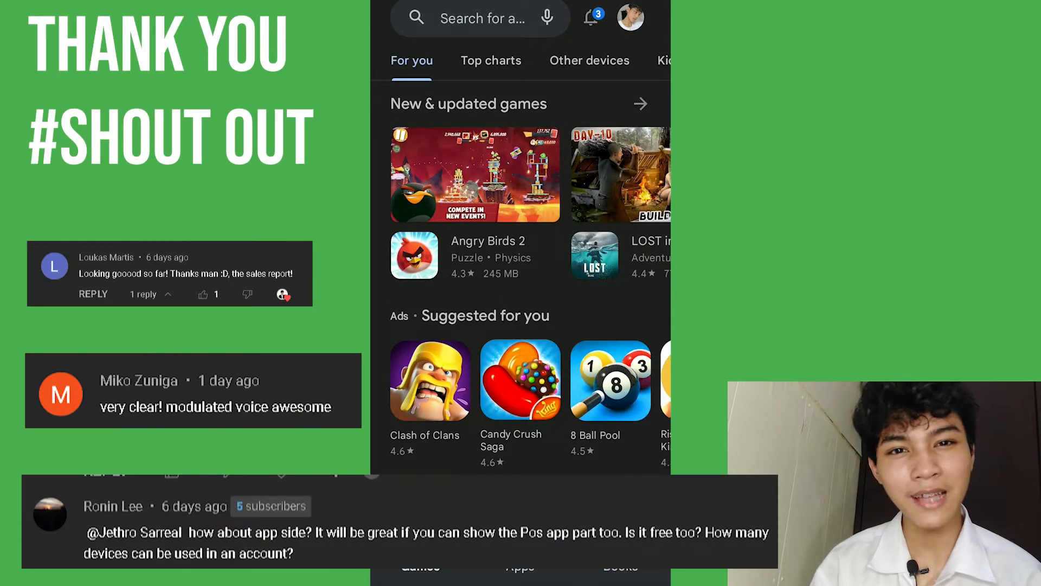
- Search Google Play for 'loyv', install Loyverse POS and launch it
left_click(478, 18)
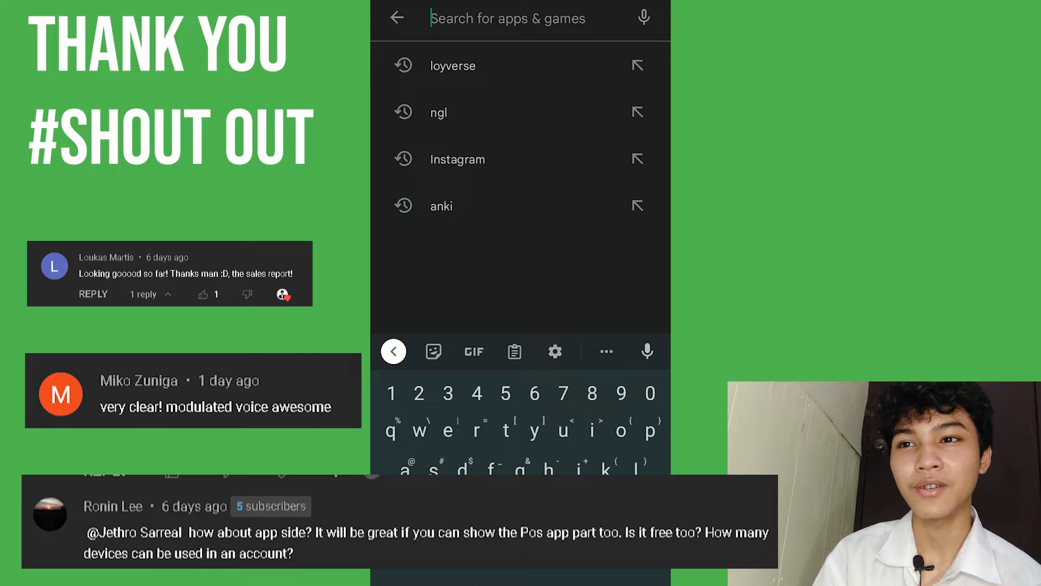
type("loyverse")
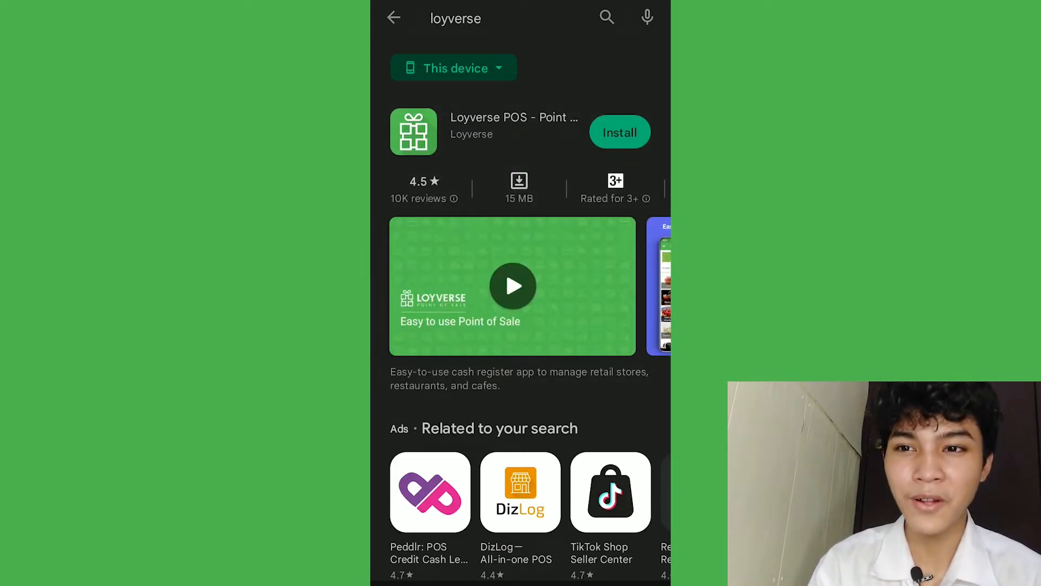
left_click(619, 133)
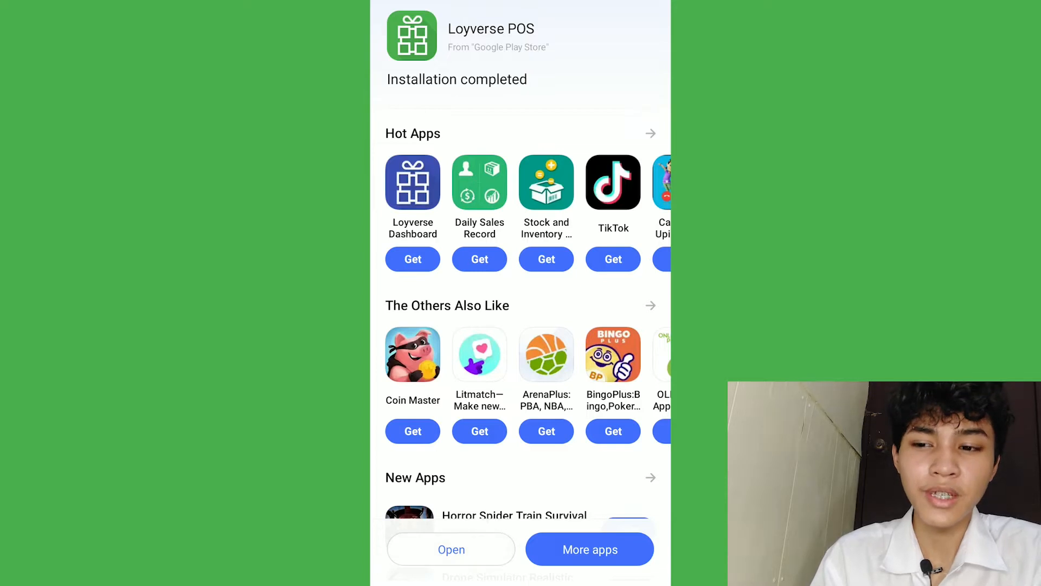
left_click(451, 550)
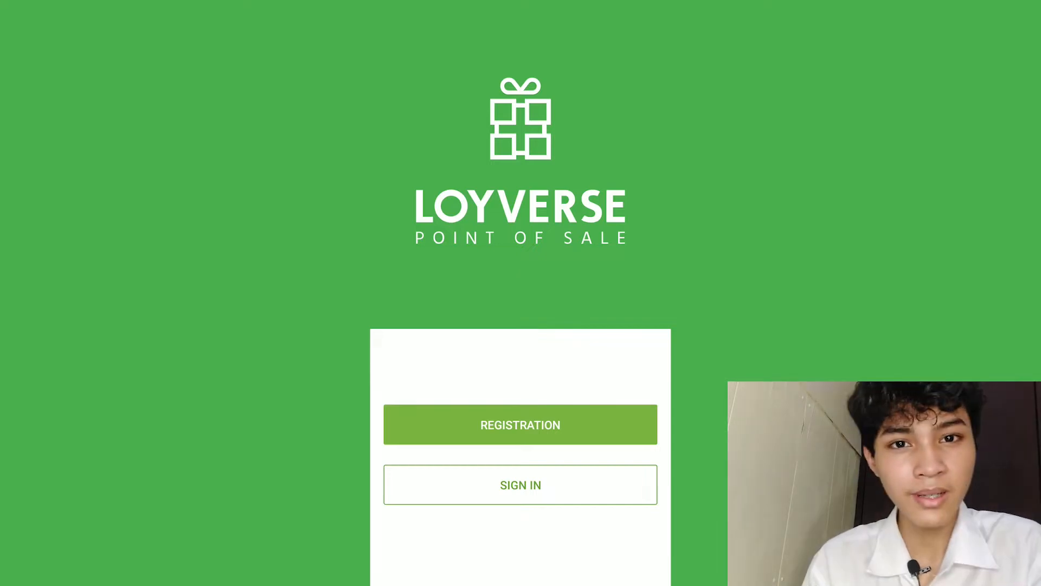
- Sign in to Loyverse POS with the existing account's email and password
left_click(520, 424)
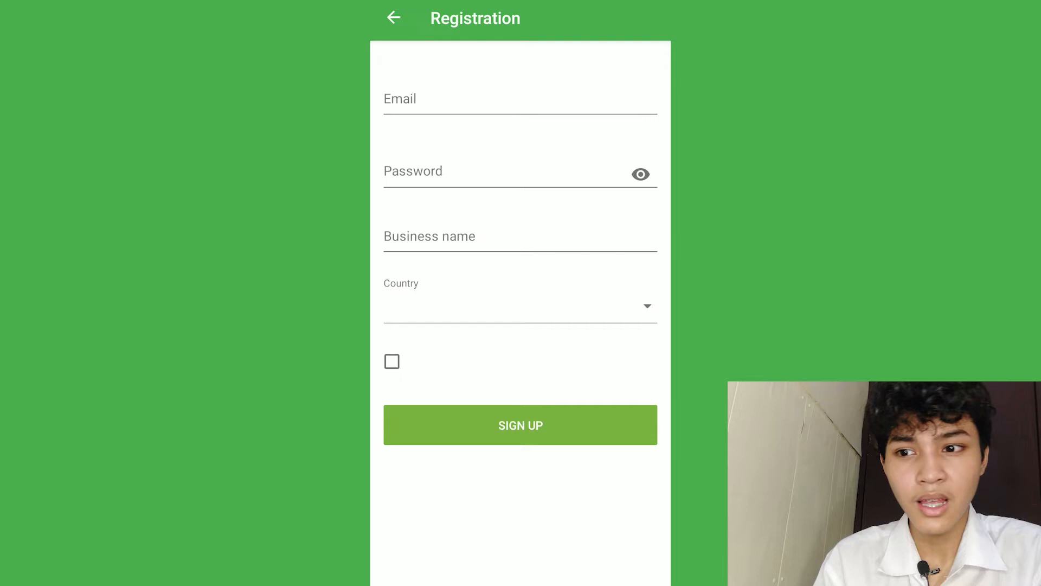
left_click(392, 18)
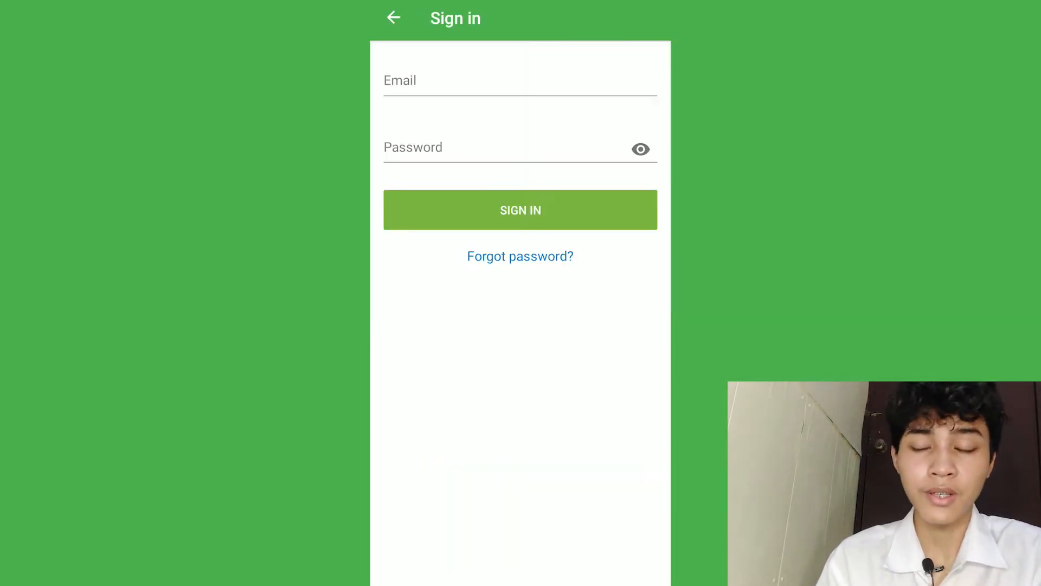
left_click(520, 80)
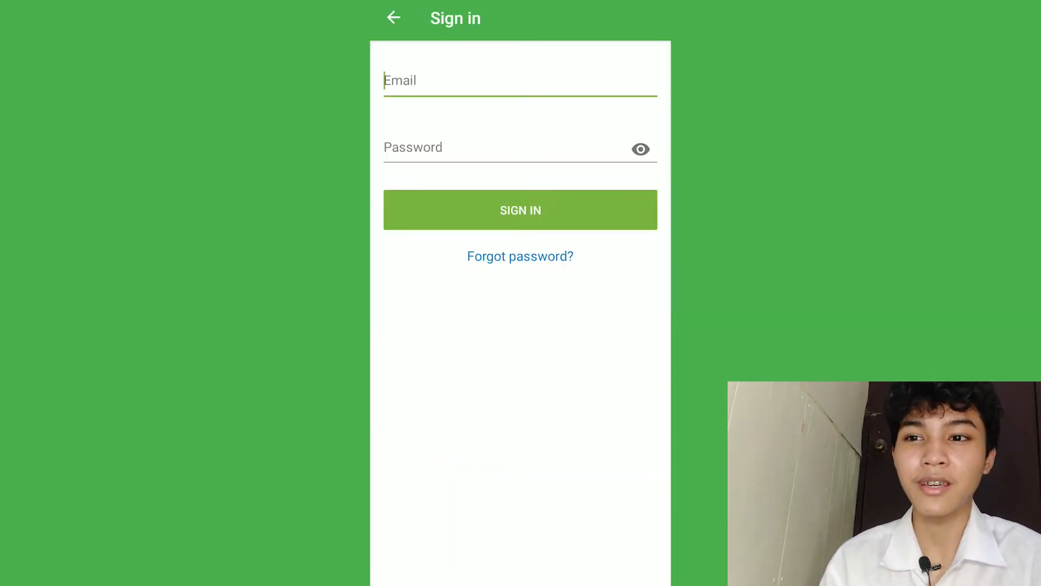
left_click(520, 210)
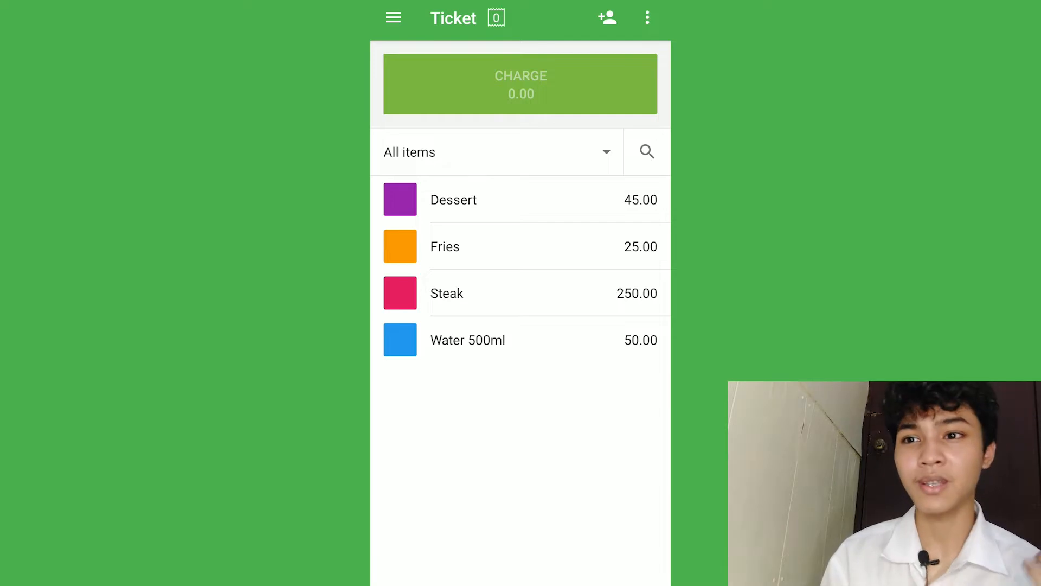
- Ring up Fries, Steak, Water 500ml and Desserts on the ticket
left_click(393, 18)
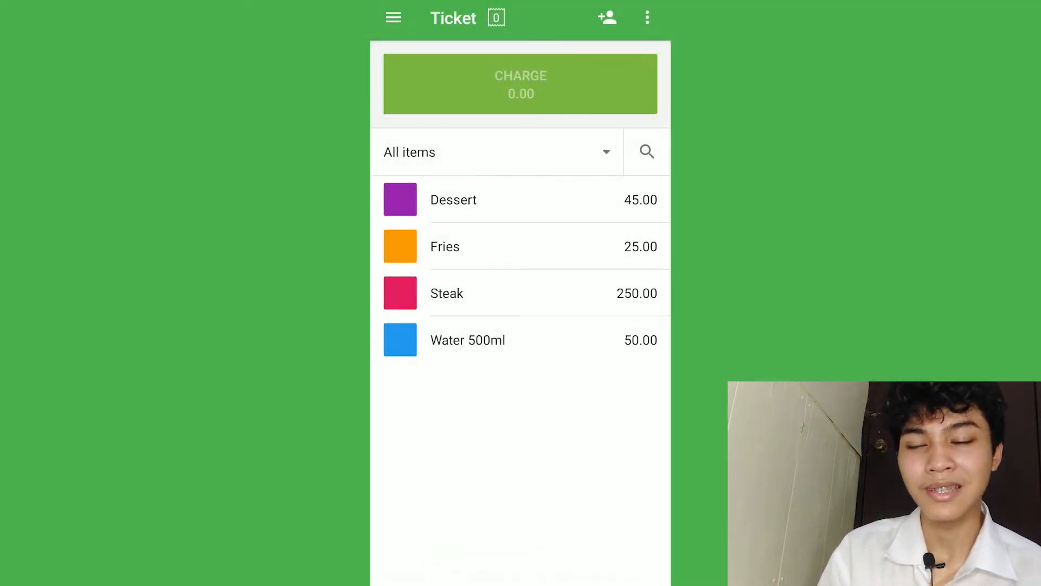
left_click(494, 151)
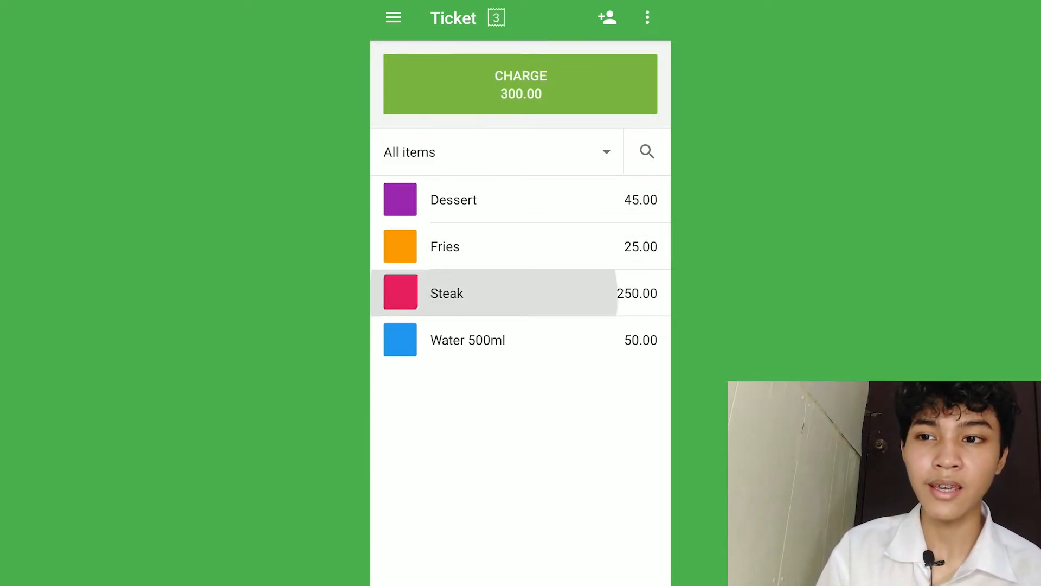
left_click(454, 199)
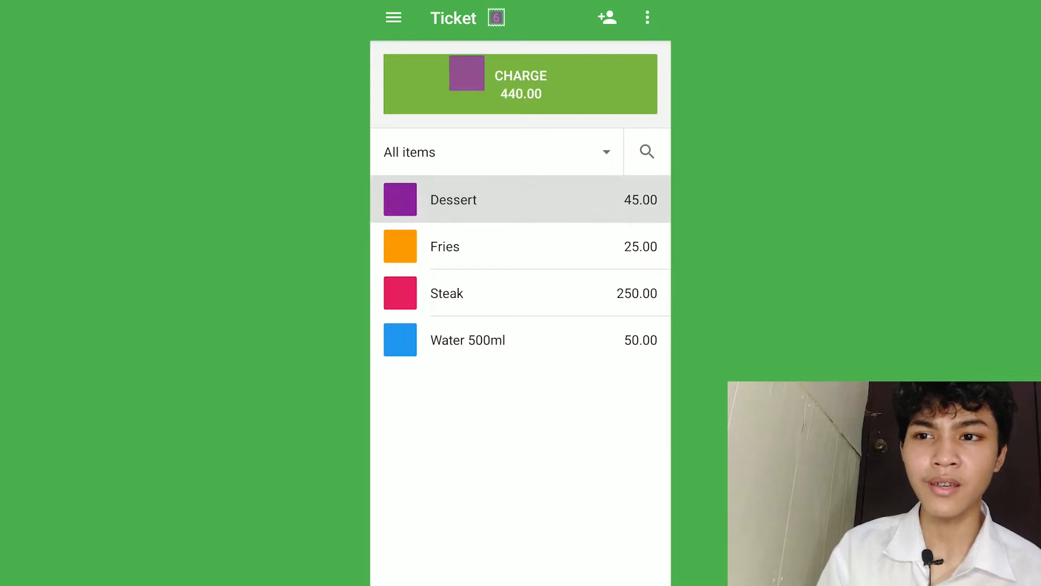
left_click(521, 84)
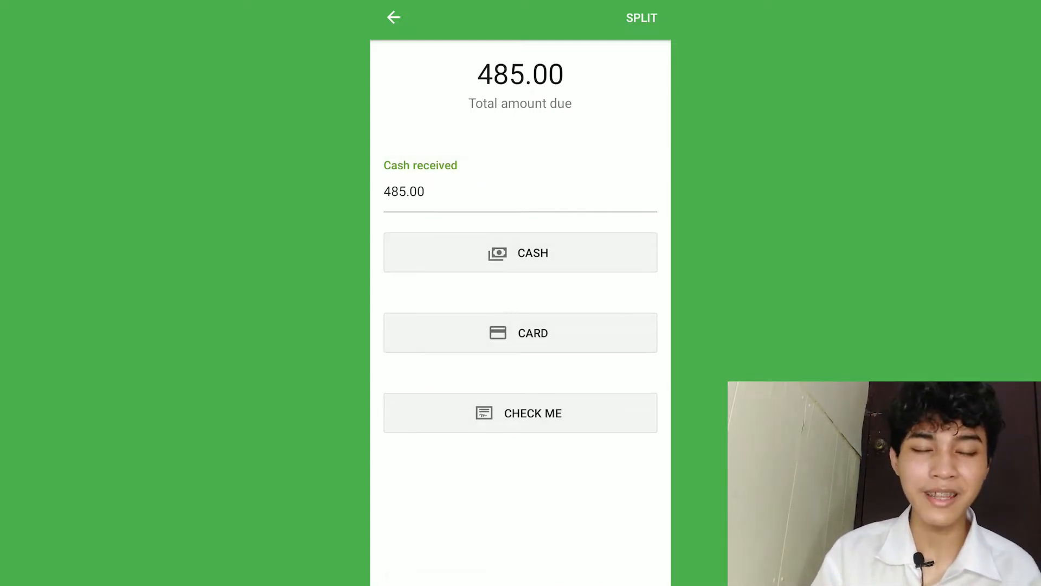
- Pay the 485.00 total in cash and email the receipt
left_click(520, 252)
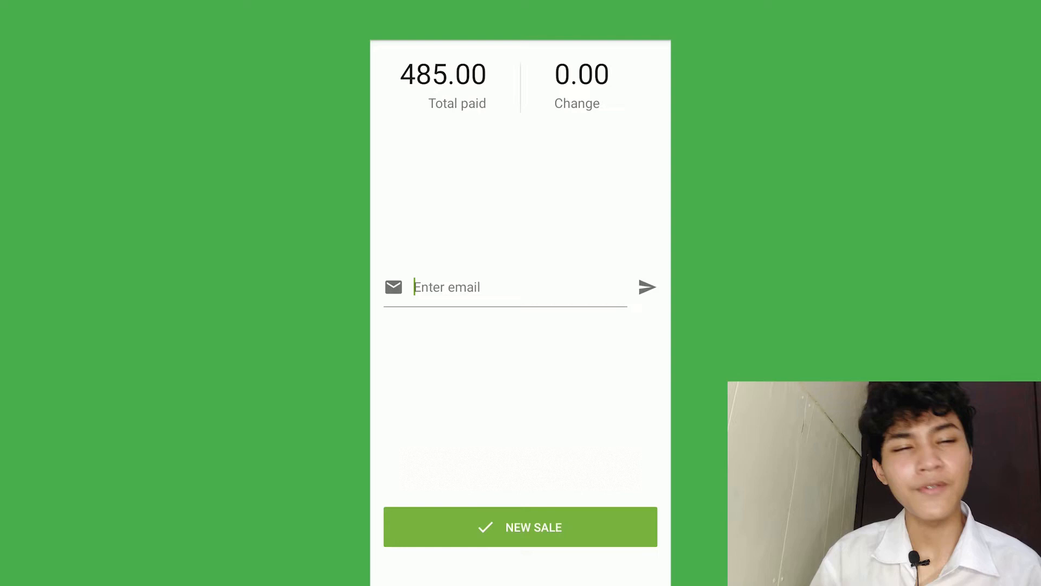
left_click(504, 287)
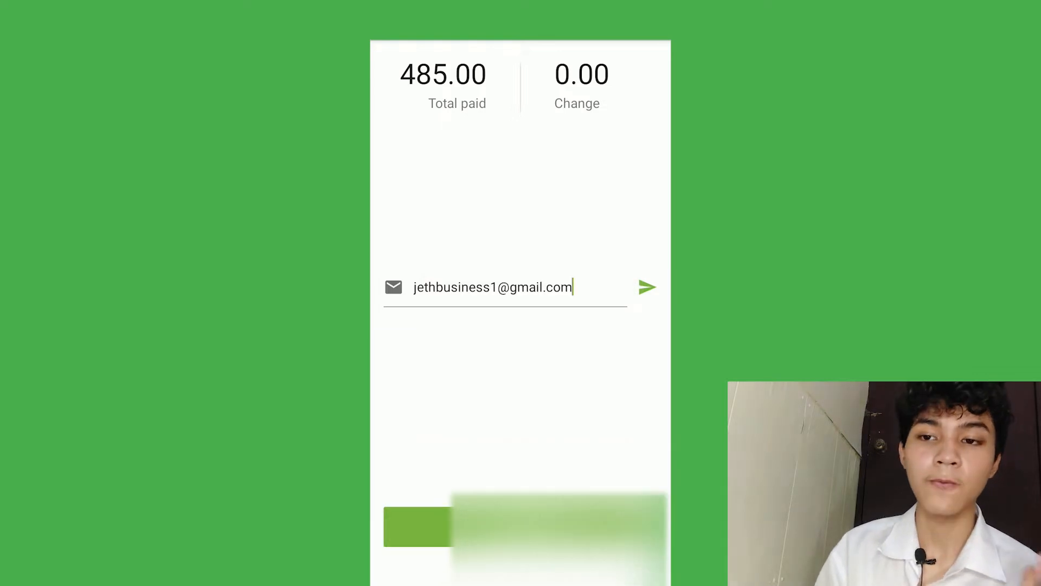
left_click(647, 287)
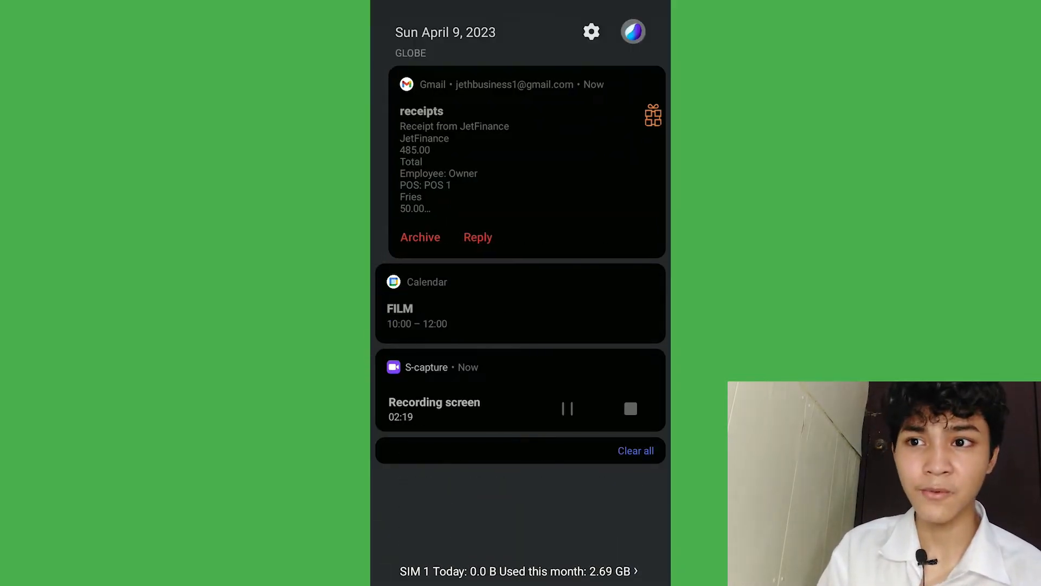
- Open the Gmail receipt email and scroll through the itemised 485.00 receipt
left_click(524, 159)
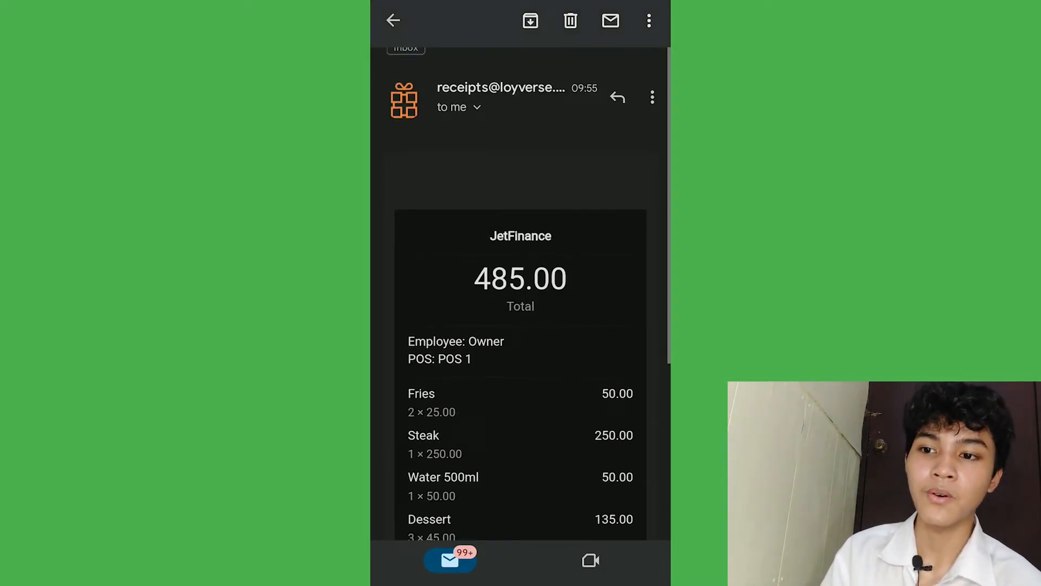
scroll("down", 3)
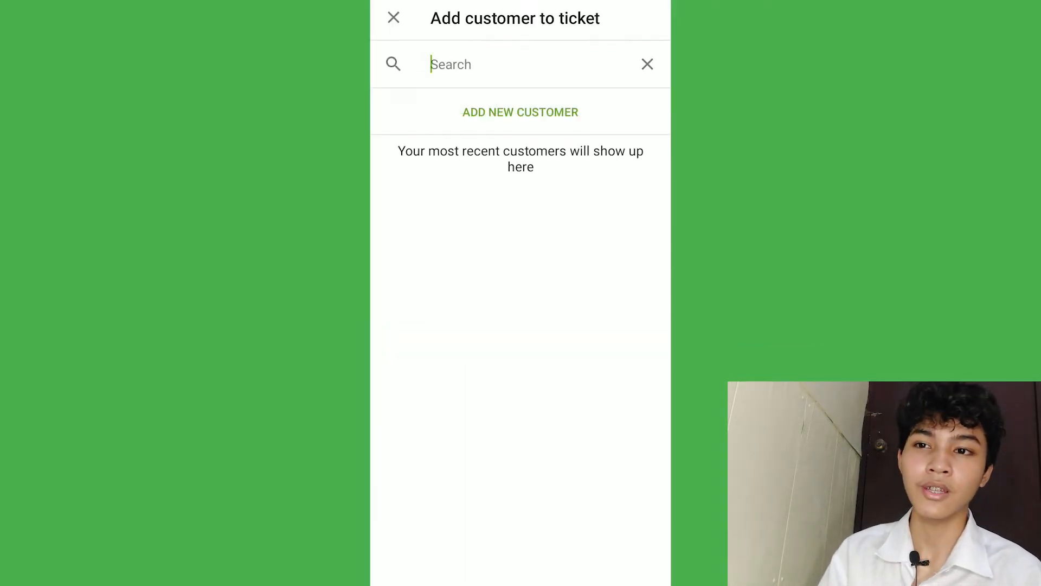
type("Jethro")
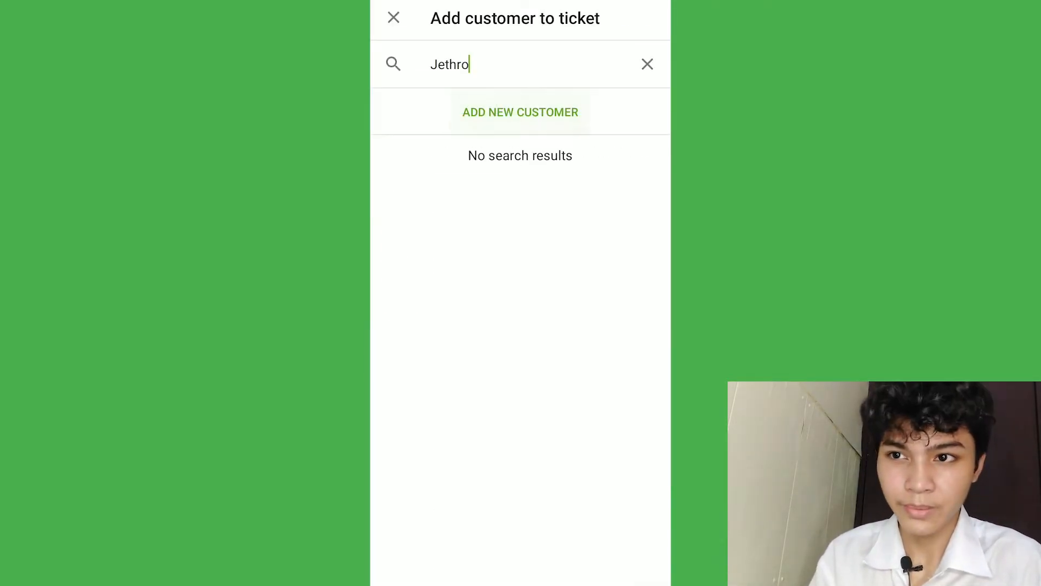
double_click(450, 64)
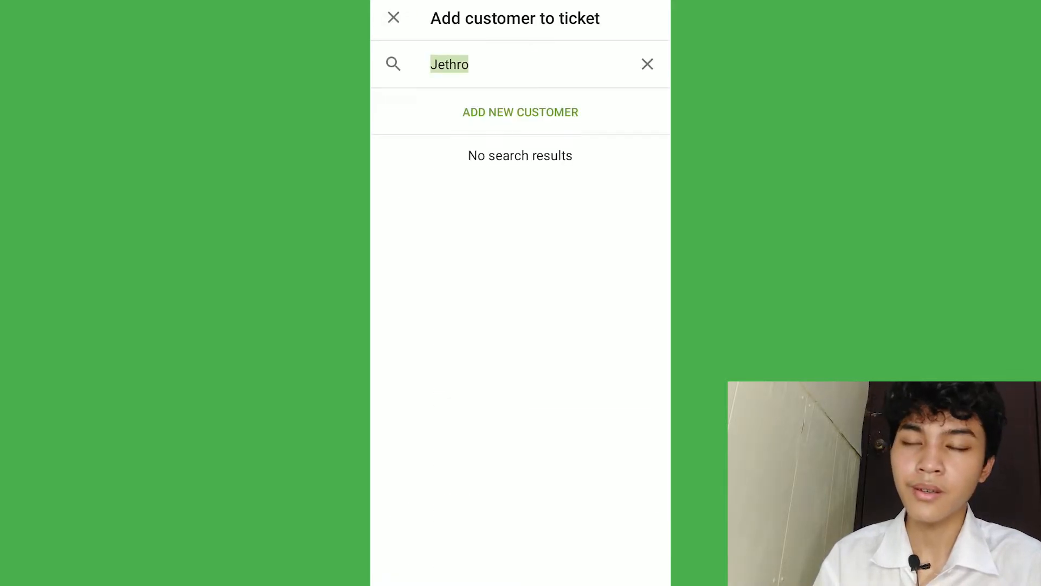
left_click(520, 111)
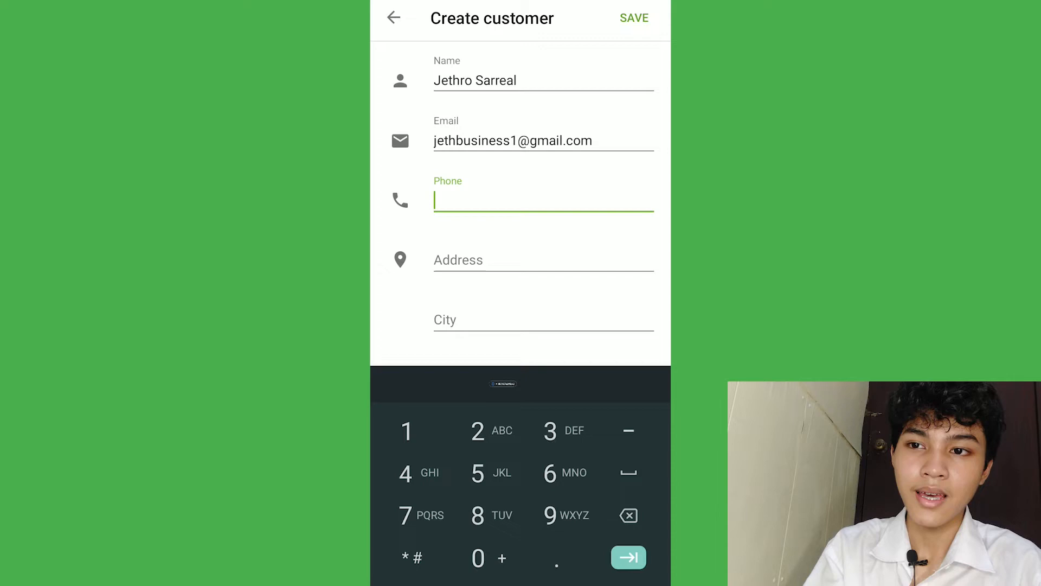
left_click(633, 18)
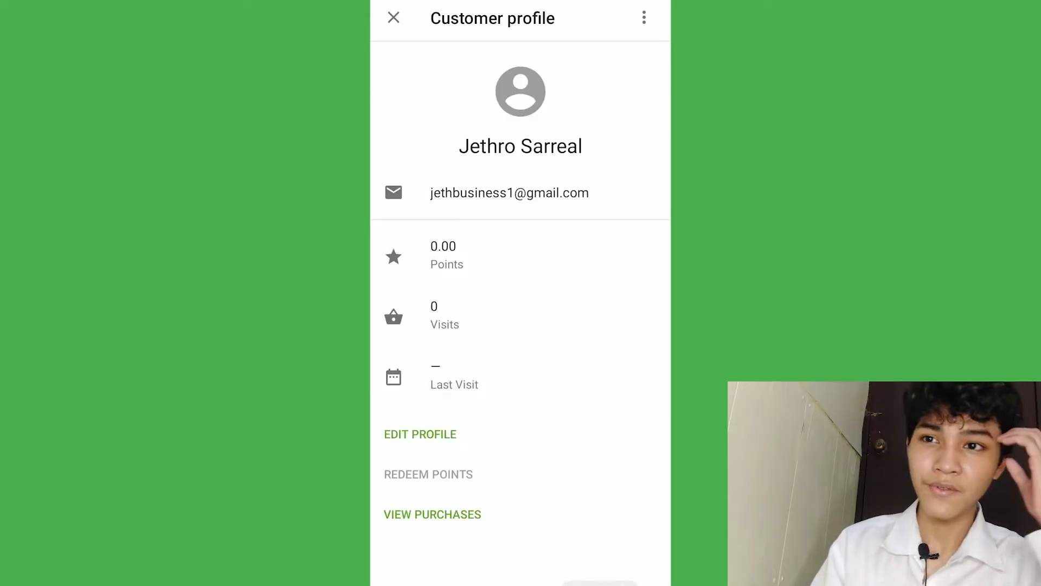
left_click(393, 17)
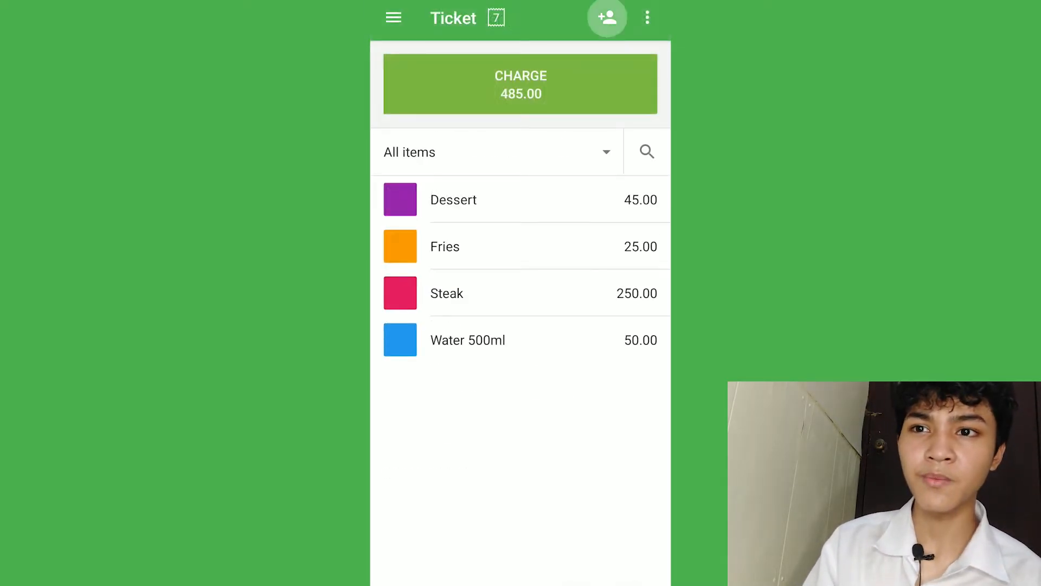
- Create the customer Jeremy, then close the list without assigning anyone
left_click(606, 17)
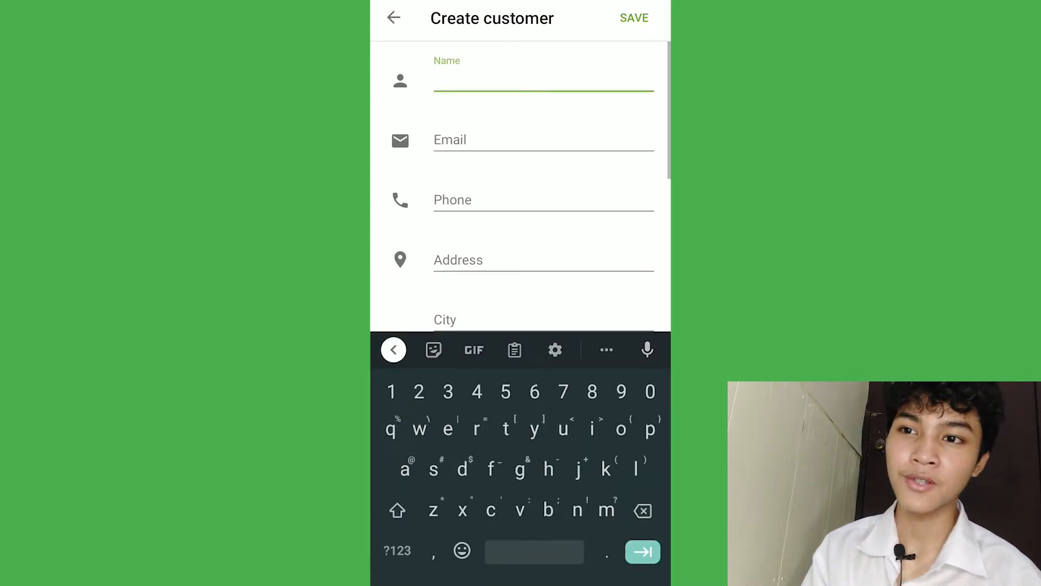
type("Jeremy")
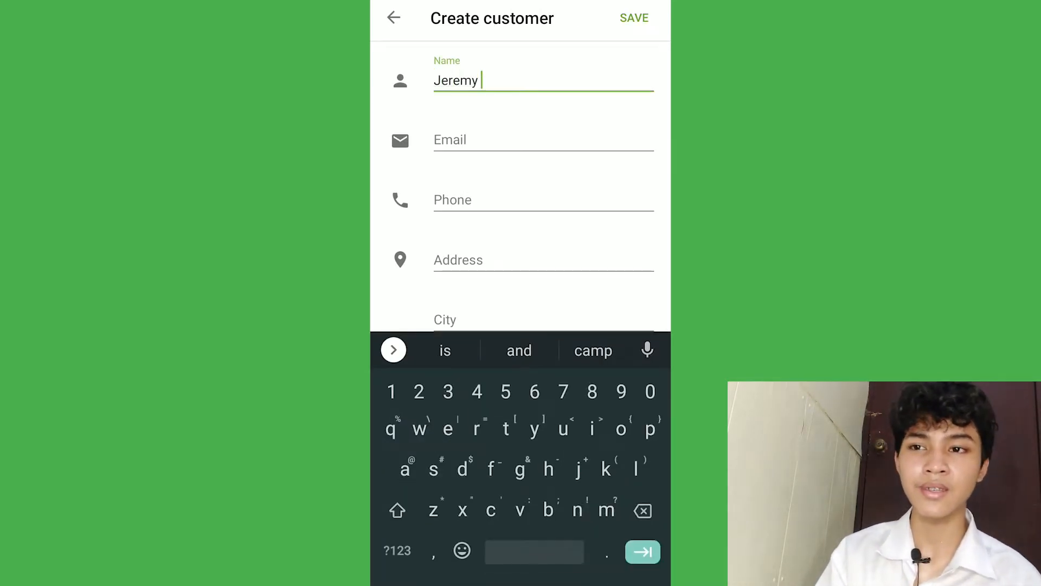
left_click(633, 18)
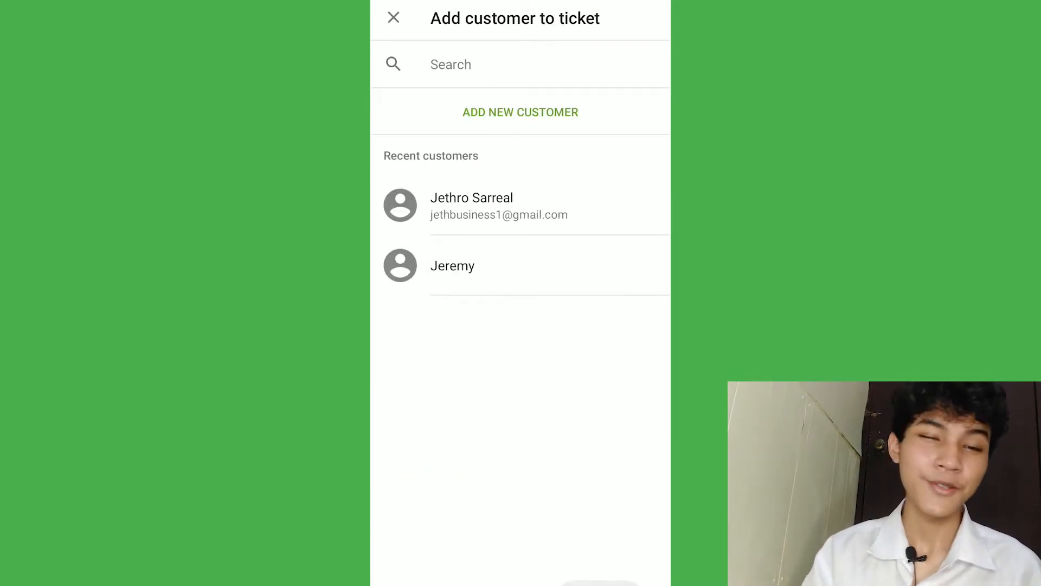
left_click(392, 17)
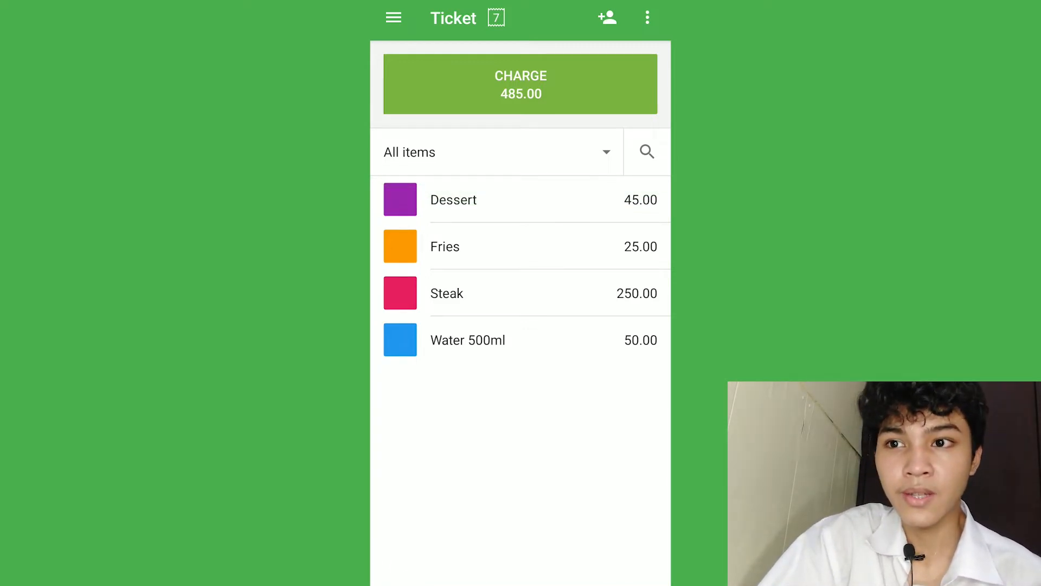
- View the Receipts list and open receipt #1-1002 for the 485.00 cash sale
left_click(647, 17)
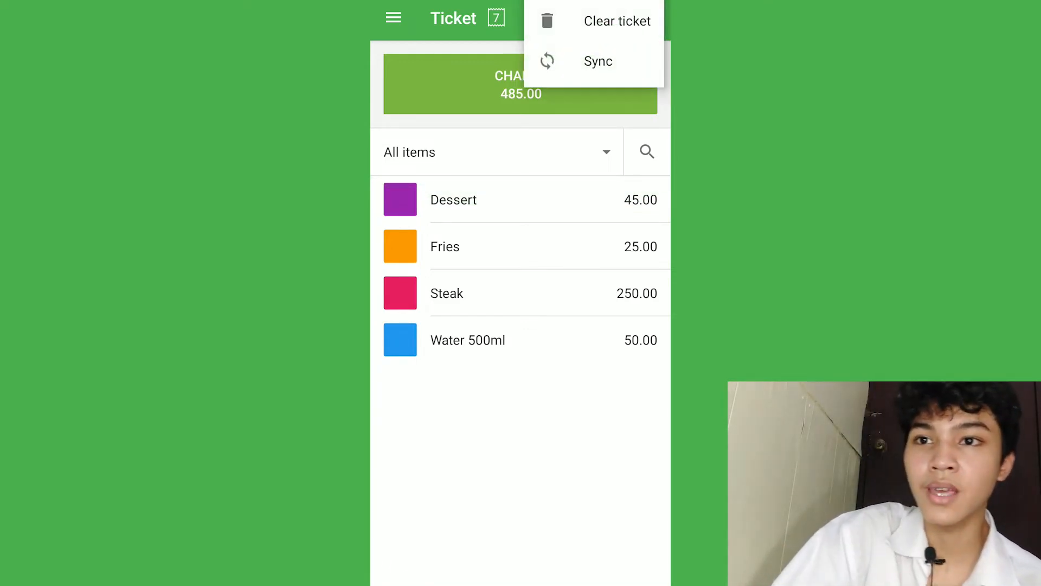
left_click(393, 18)
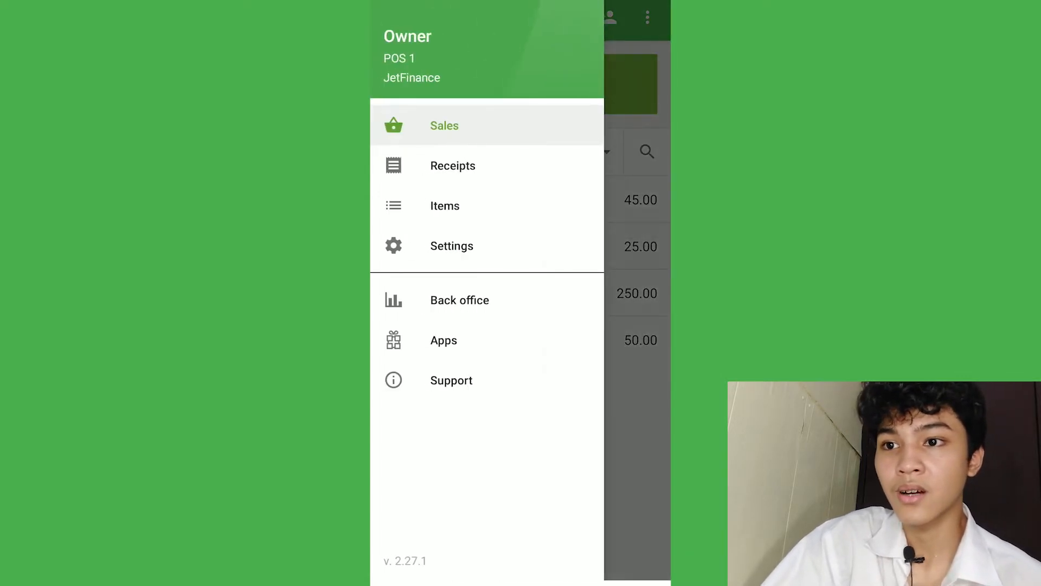
left_click(453, 166)
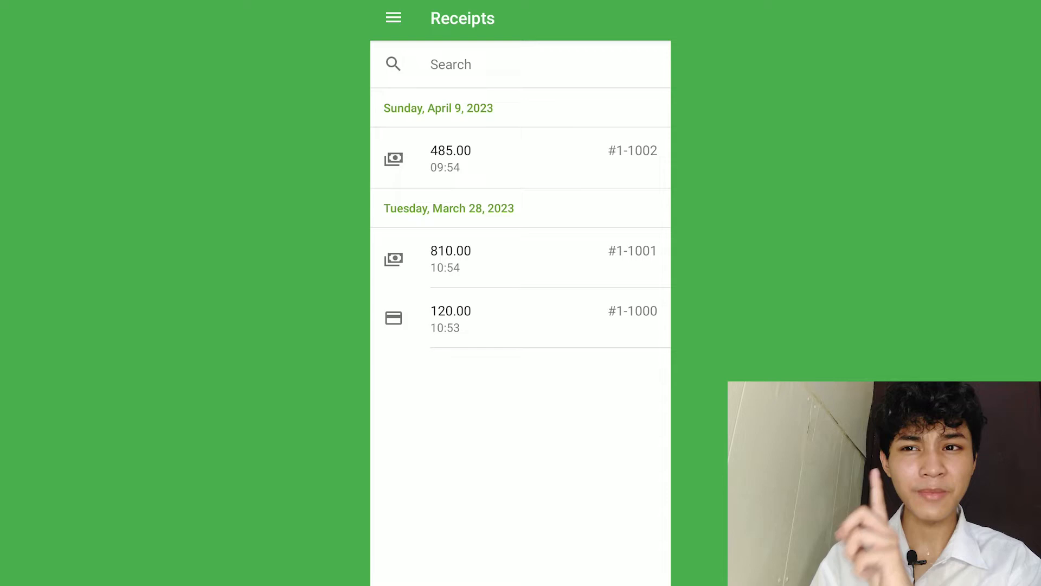
left_click(520, 158)
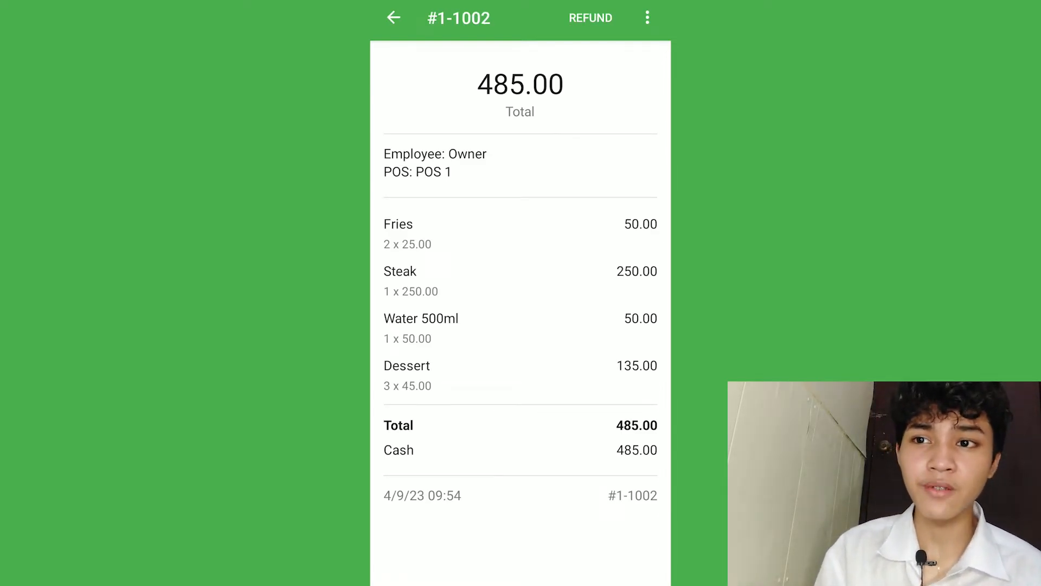
left_click(393, 18)
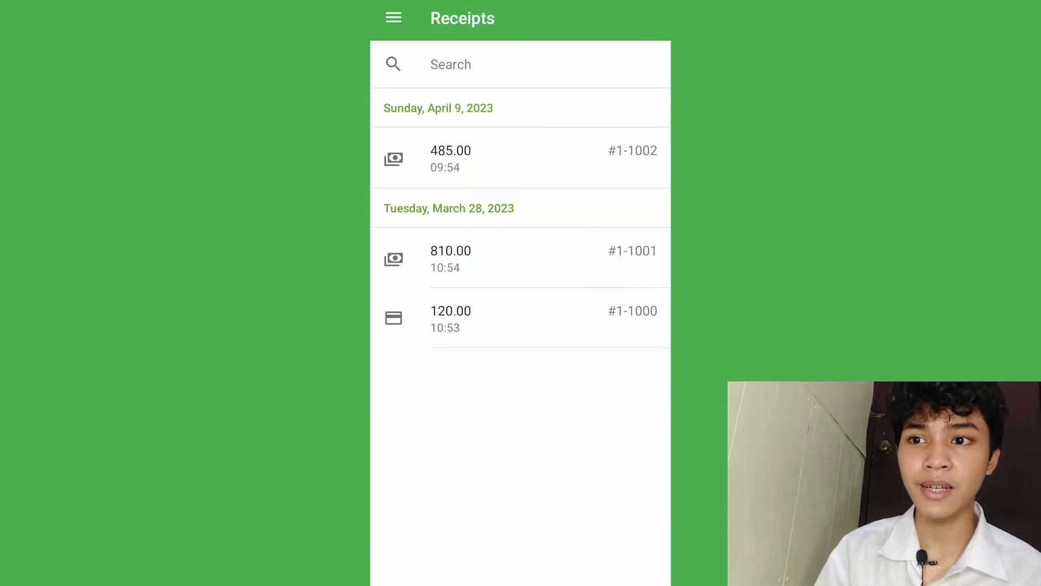
left_click(393, 18)
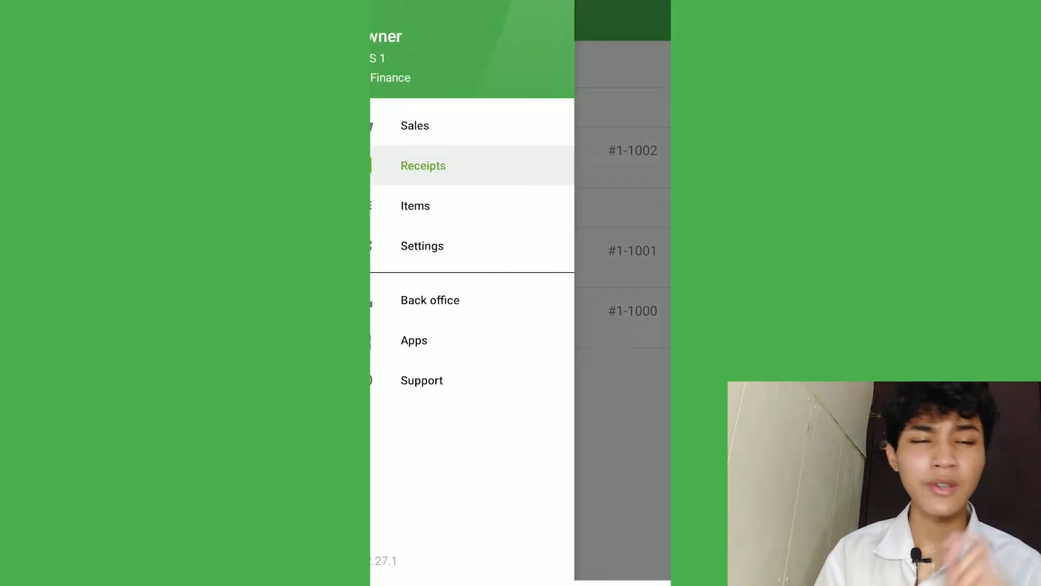
- Go to the Items list and start a blank new-item form
left_click(415, 205)
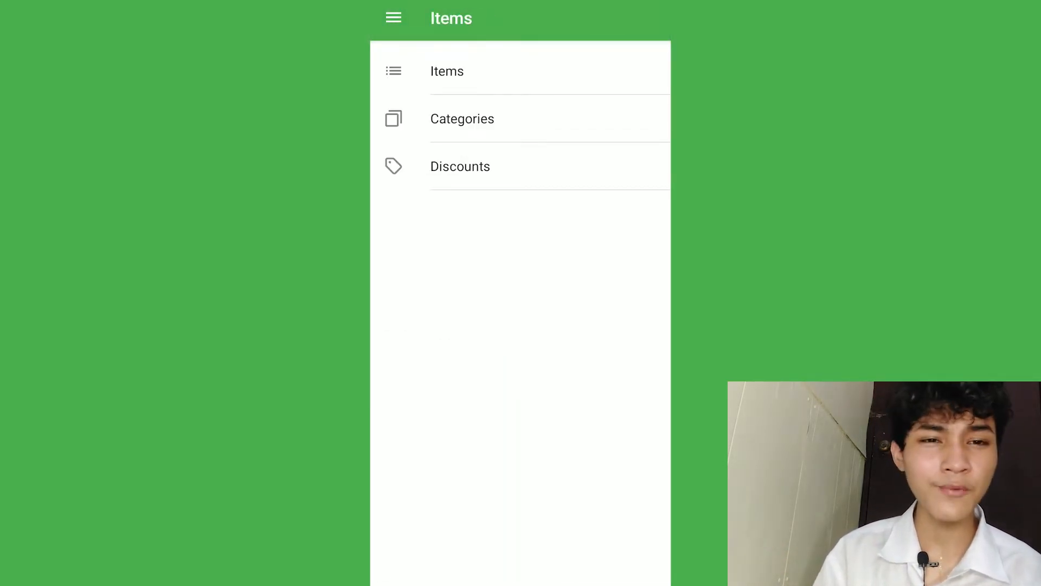
left_click(447, 71)
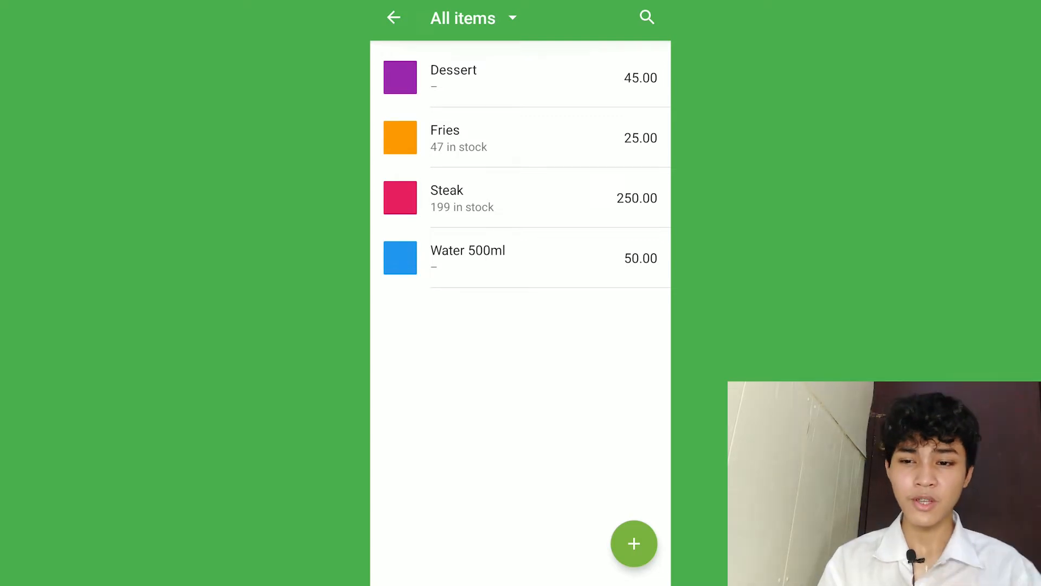
left_click(633, 543)
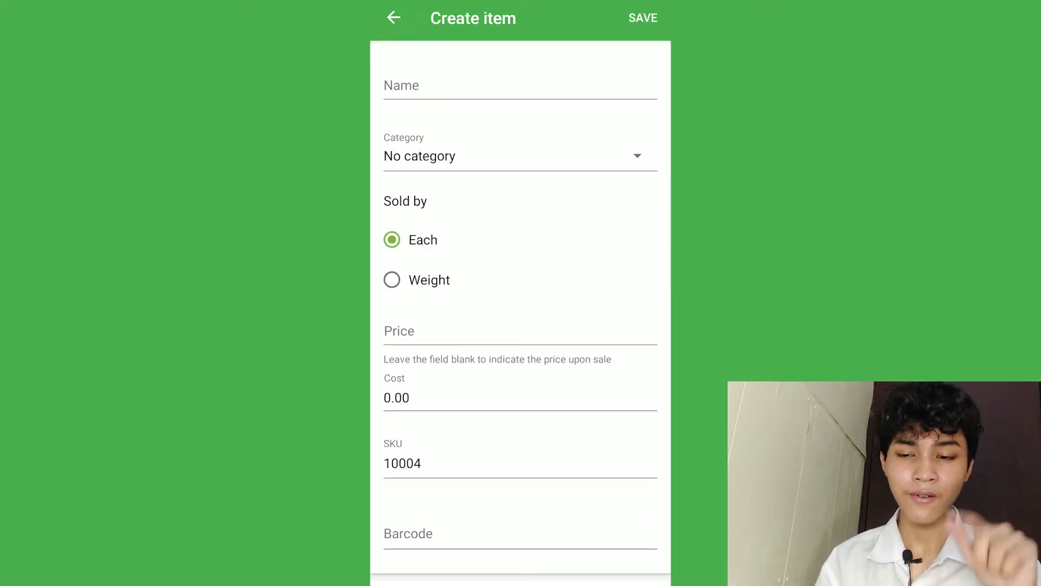
left_click(393, 17)
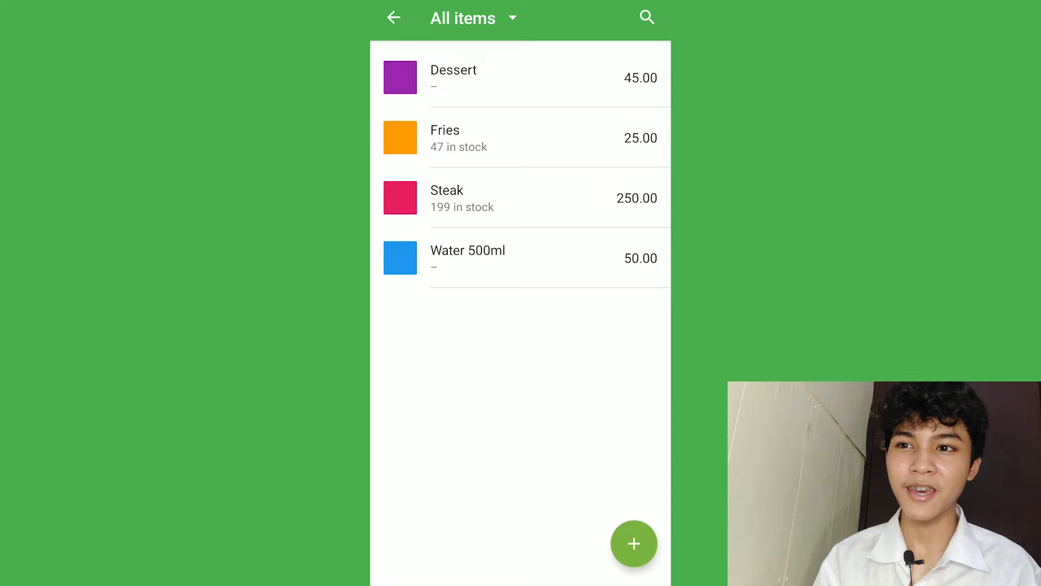
left_click(633, 544)
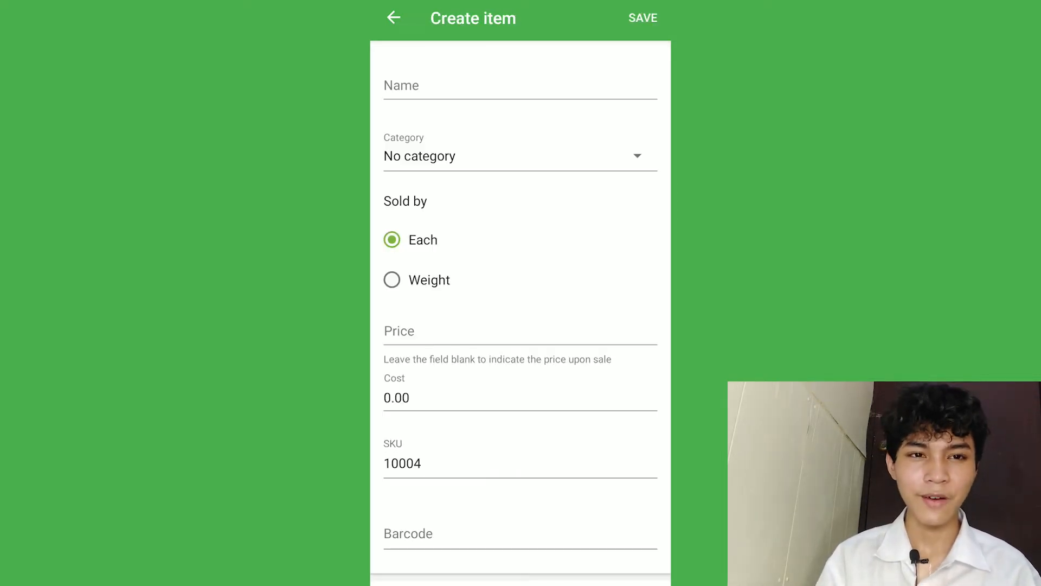
left_click(520, 85)
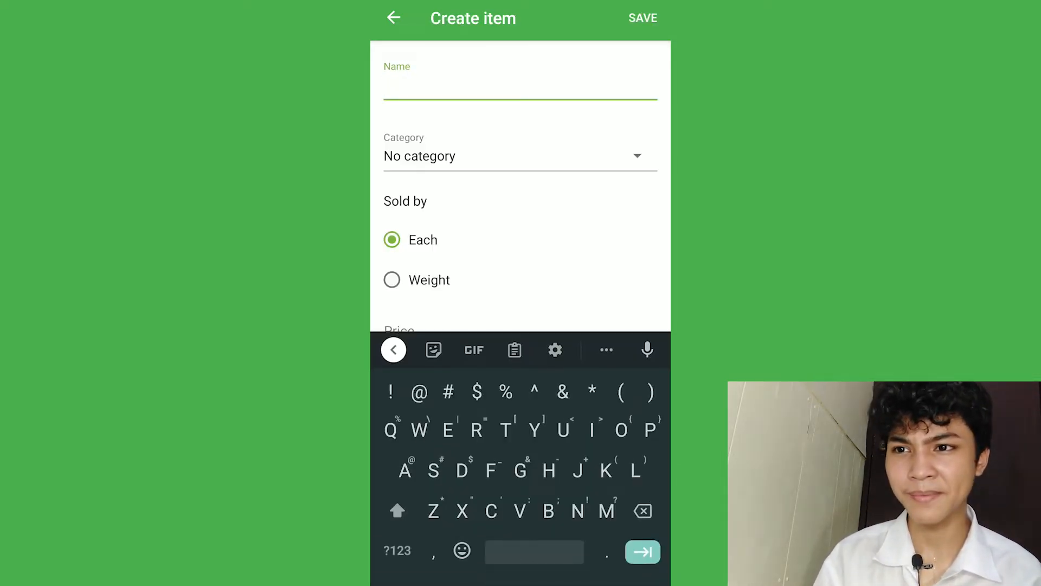
- Name the new item Jelly, set its category to Beverage, and enter its price
type("Jelly")
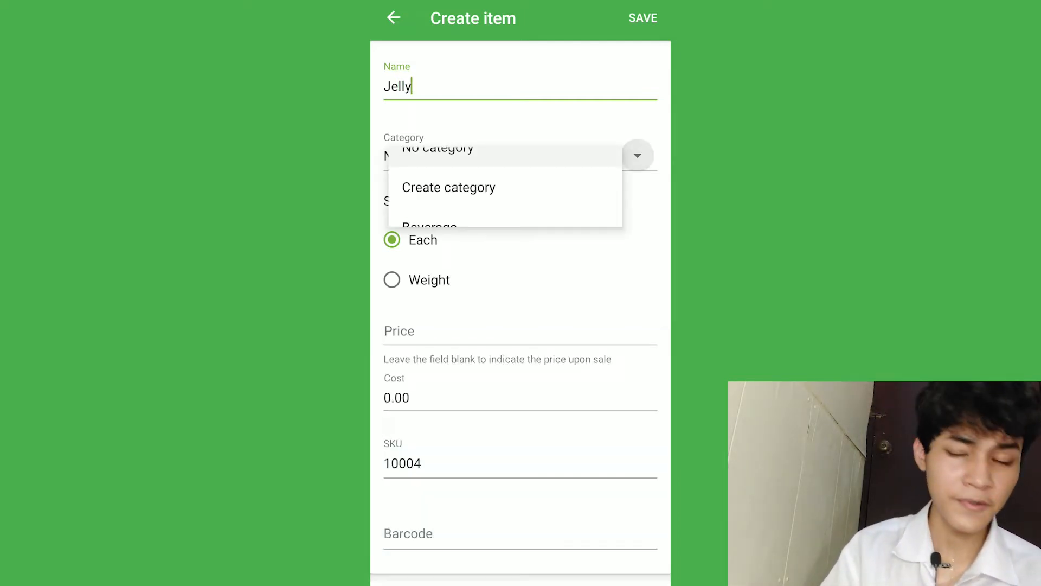
left_click(429, 227)
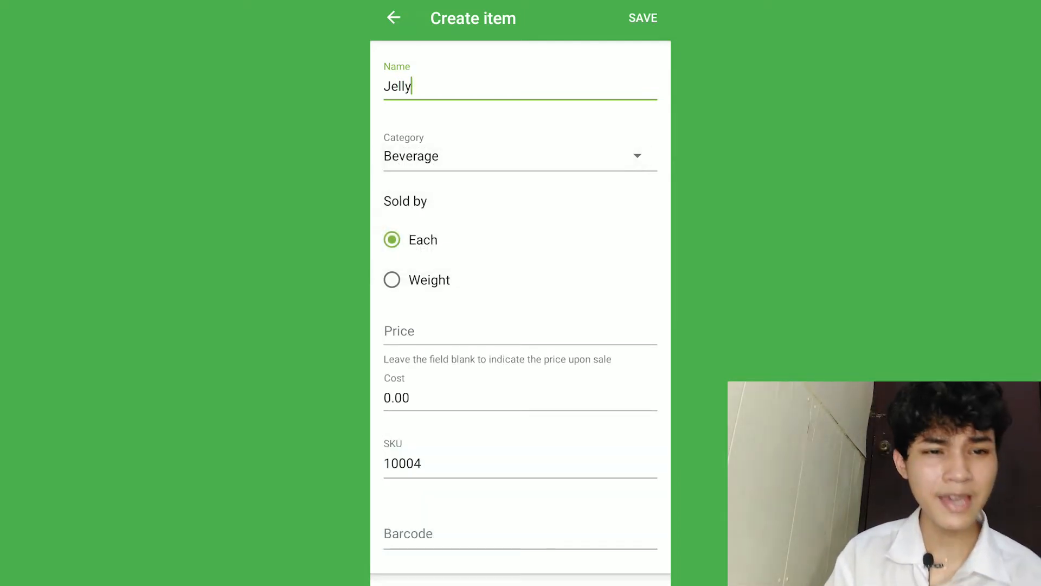
left_click(519, 155)
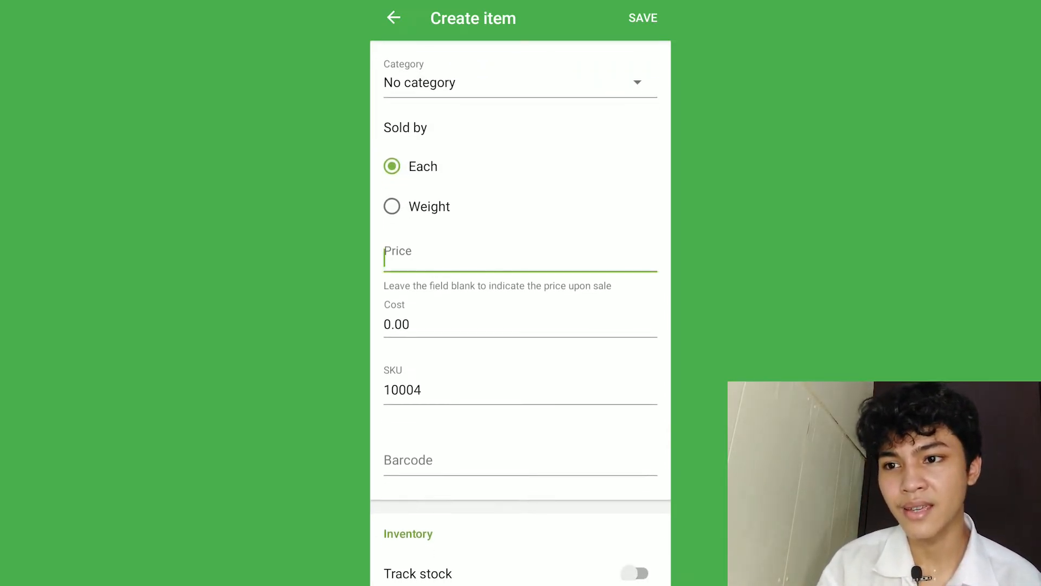
type("0.07")
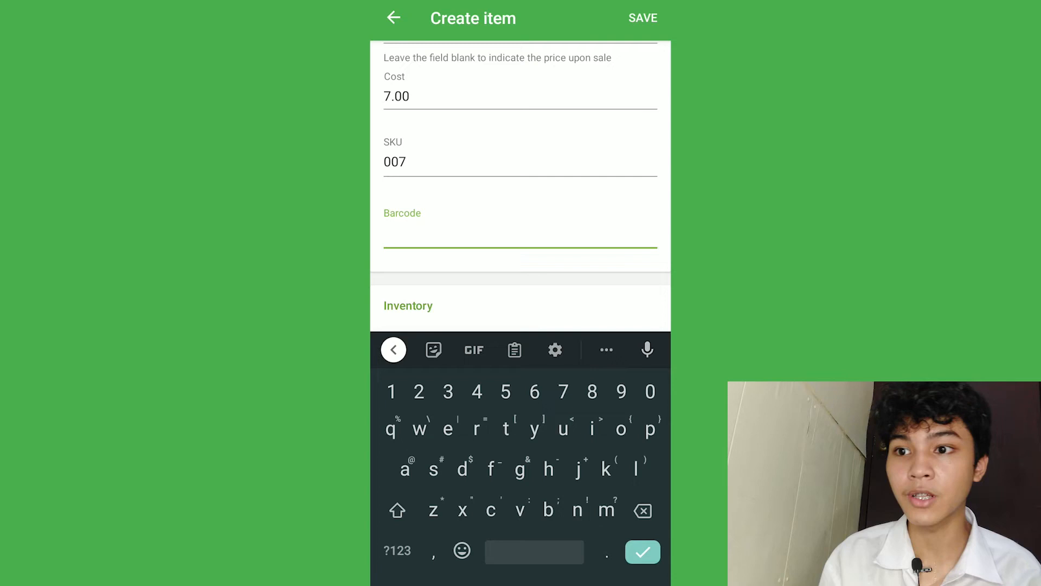
- Track Jelly's stock at 50, pick a purple tile shape, and save the item
scroll("down", 3)
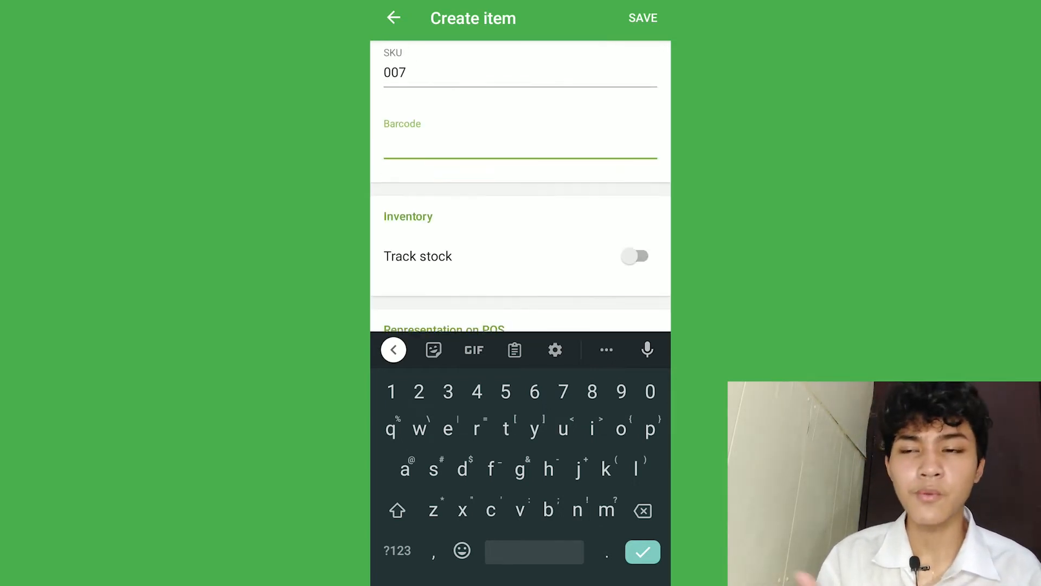
left_click(634, 255)
type("50")
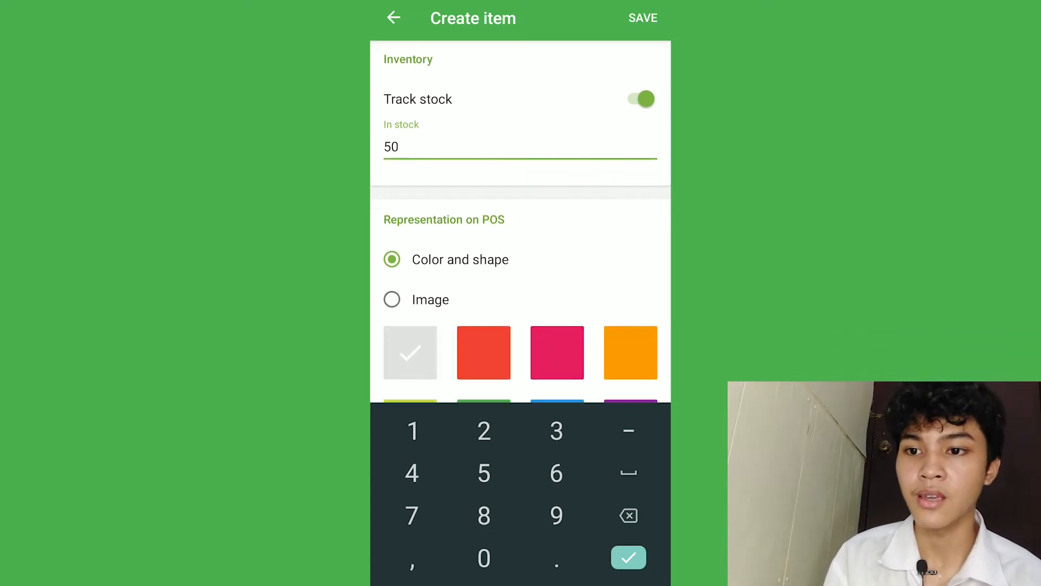
scroll("down", 3)
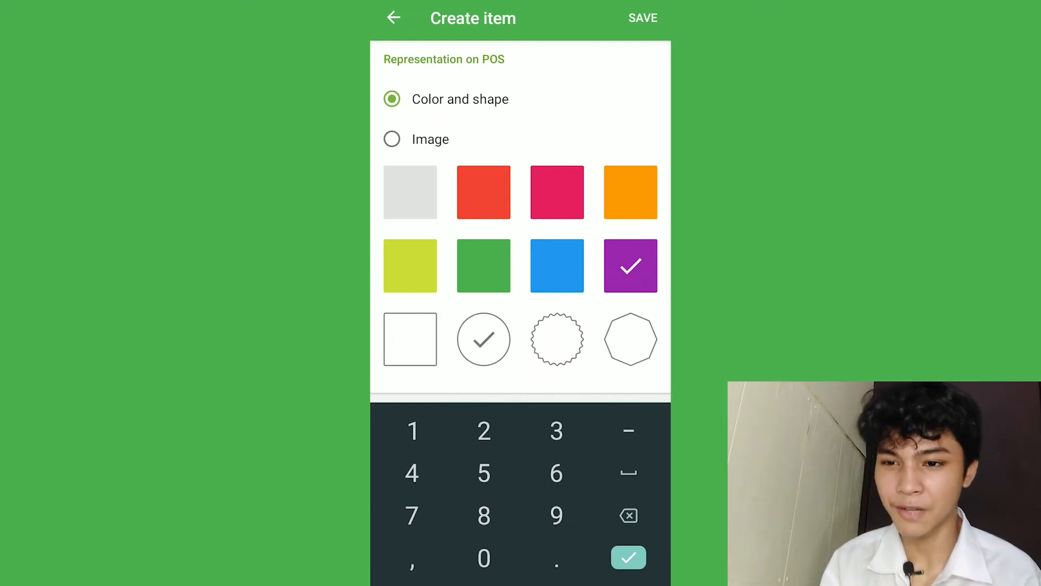
left_click(557, 338)
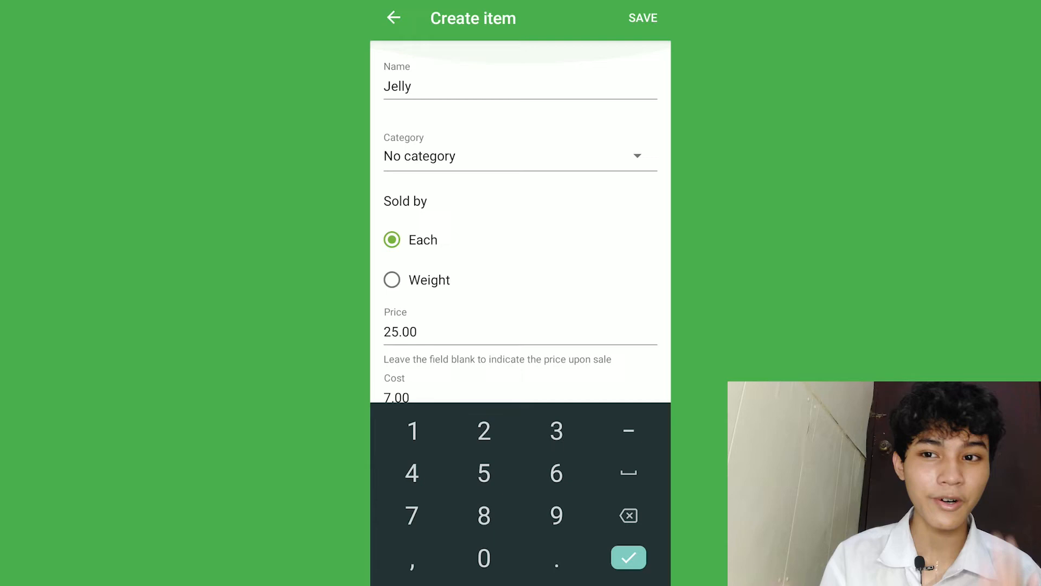
left_click(642, 18)
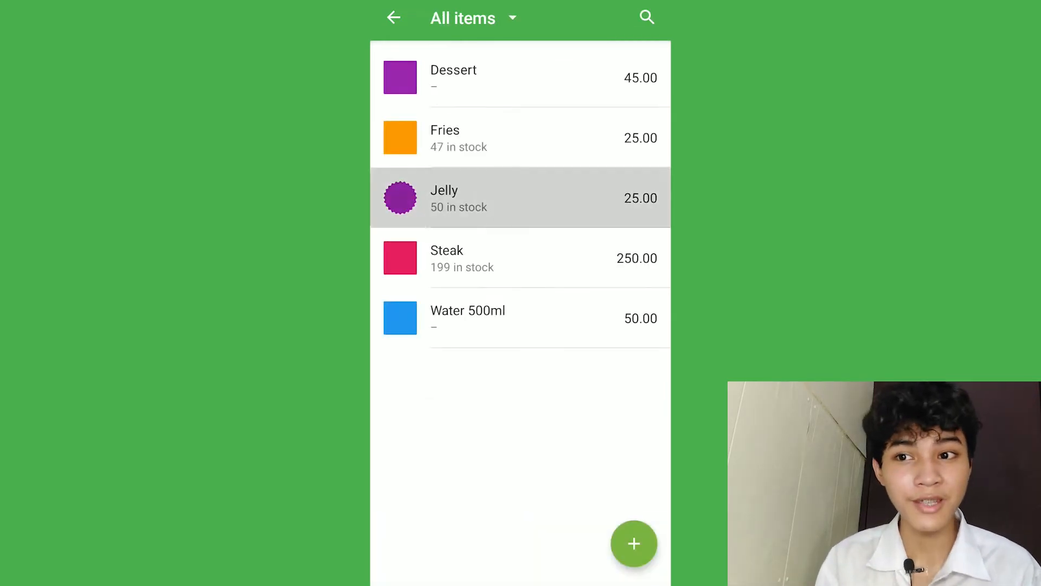
left_click(393, 18)
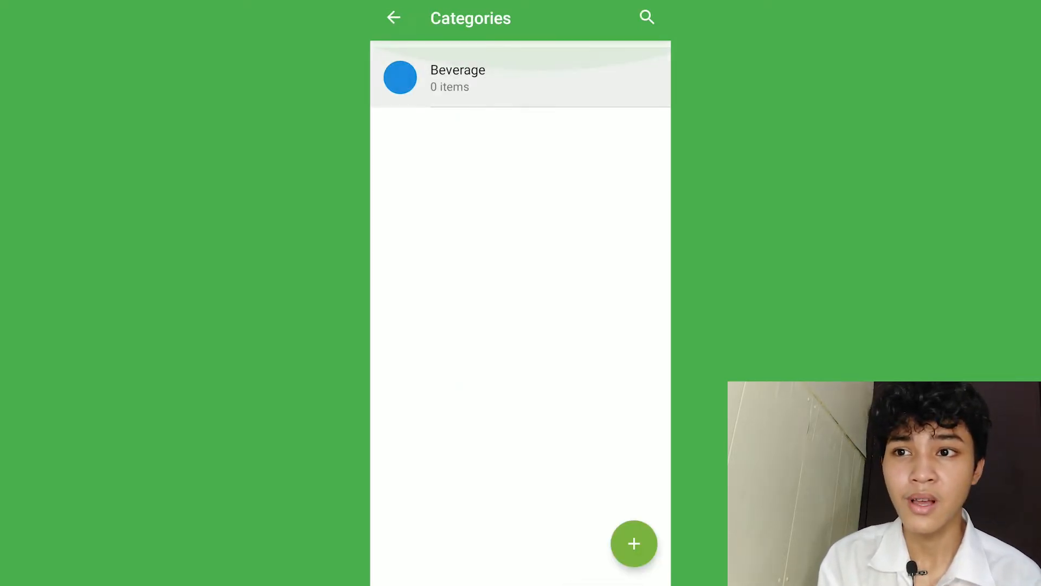
- Create the Jelly Menu and Meat categories
left_click(633, 543)
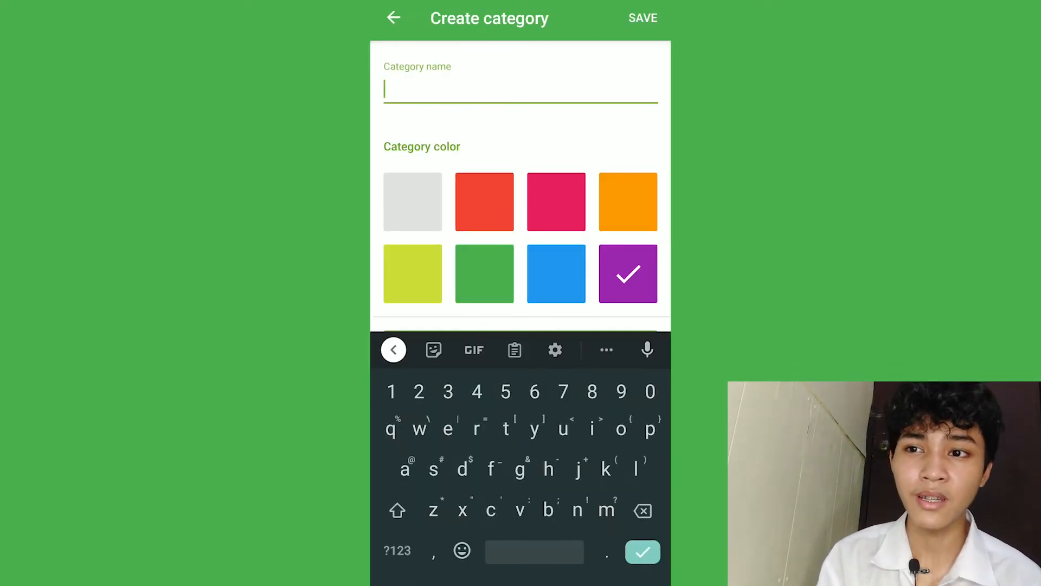
type("Jelly")
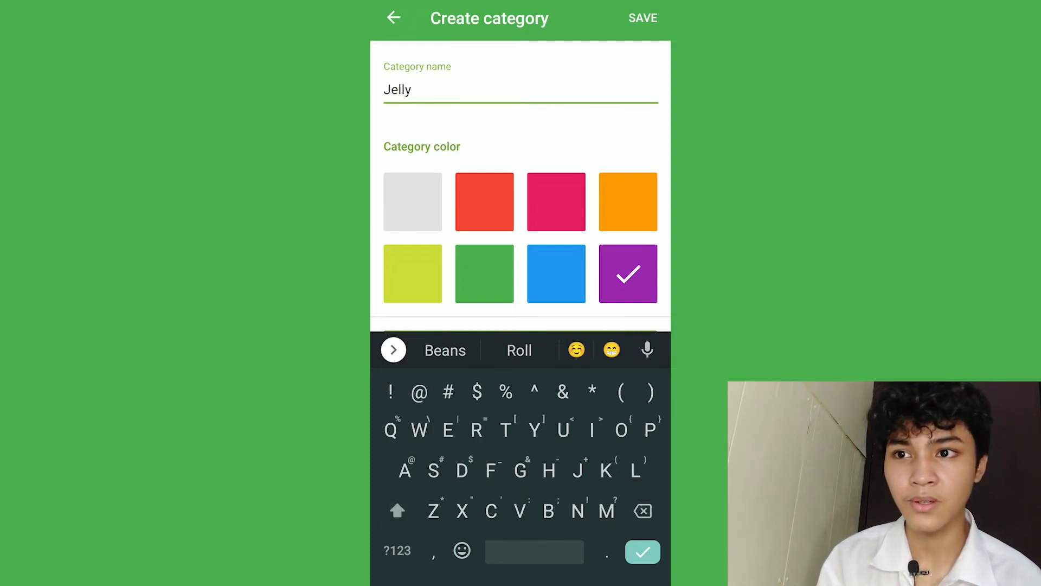
type("Op")
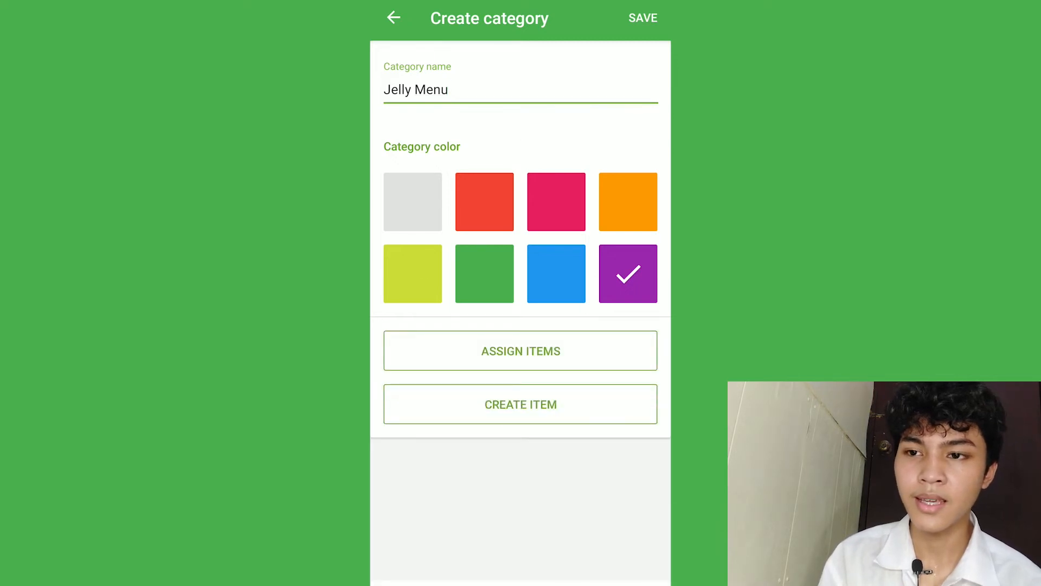
left_click(412, 201)
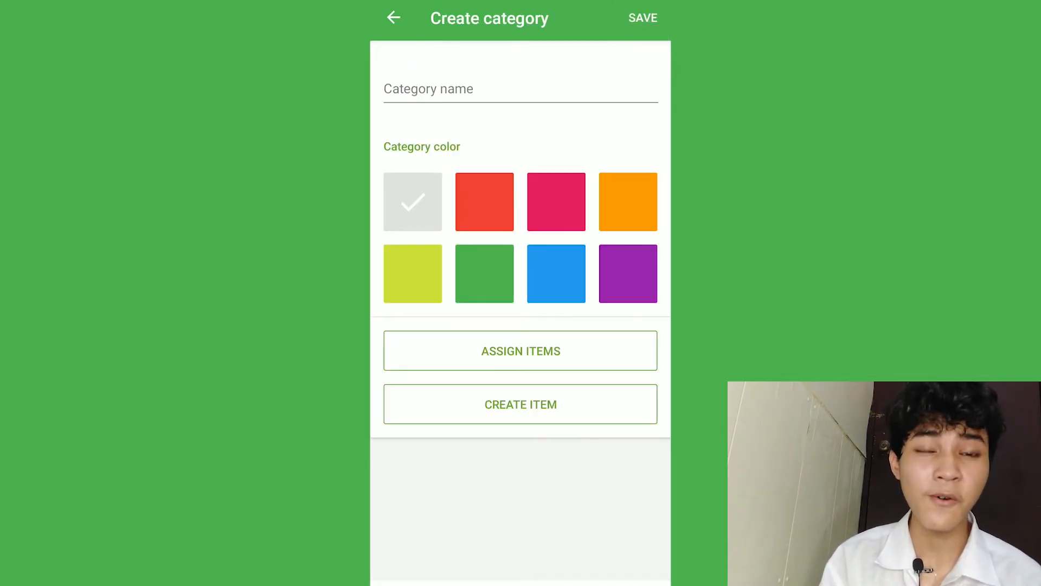
type("Mea")
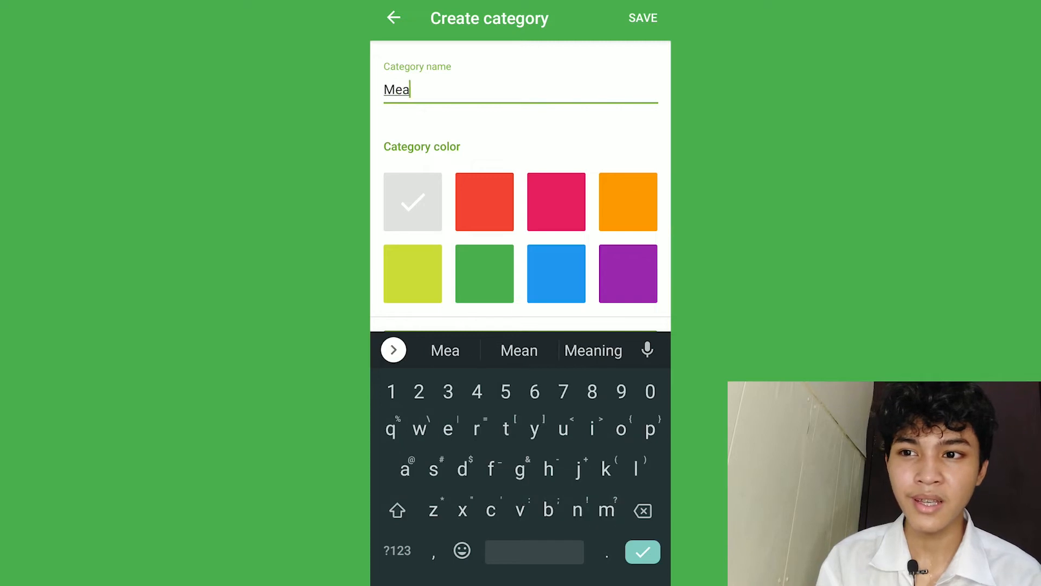
left_click(642, 18)
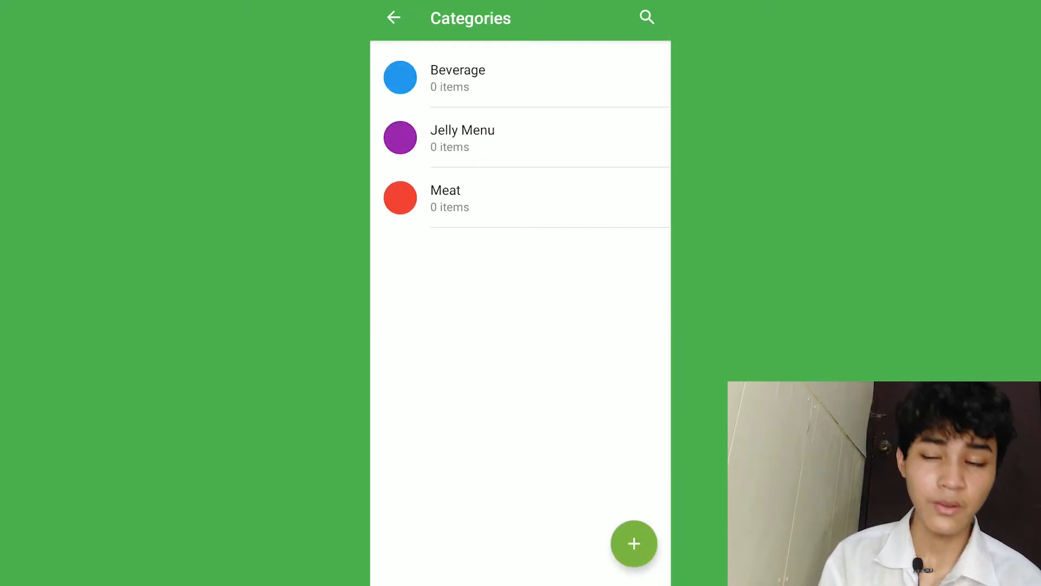
- Add a Veggie category and move on to the Discounts list
left_click(633, 543)
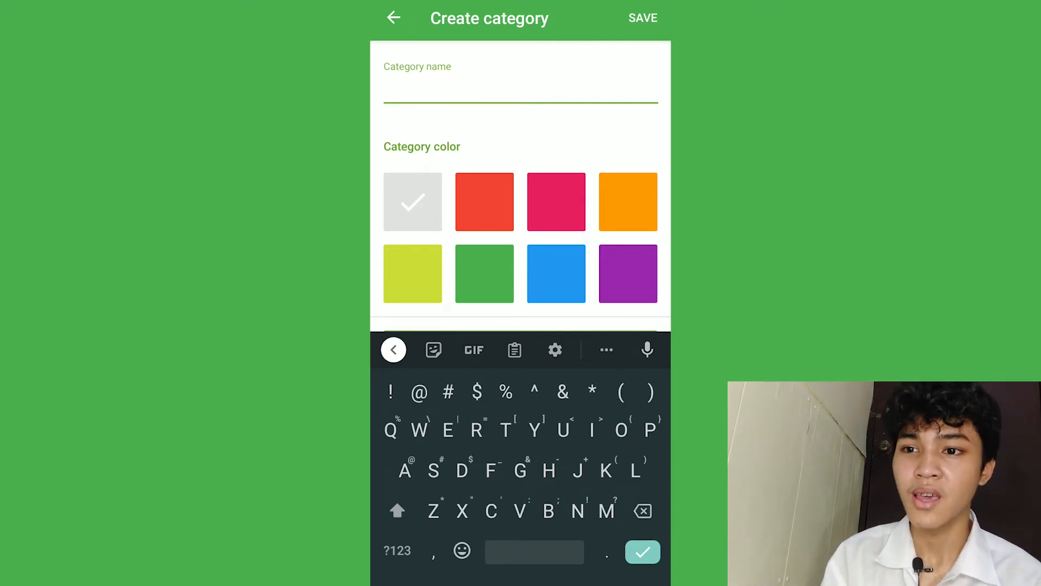
type("Veggie")
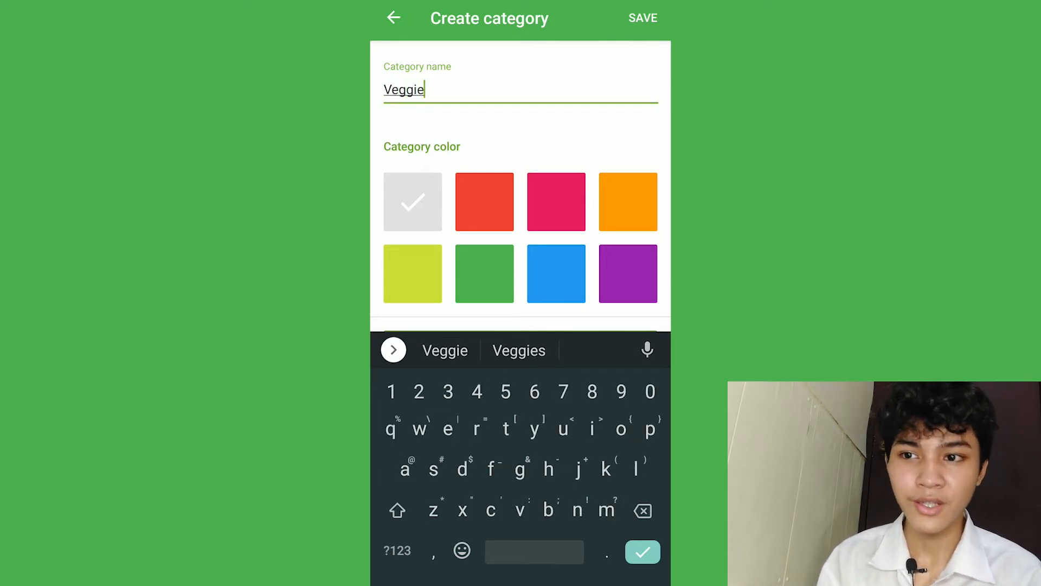
left_click(642, 18)
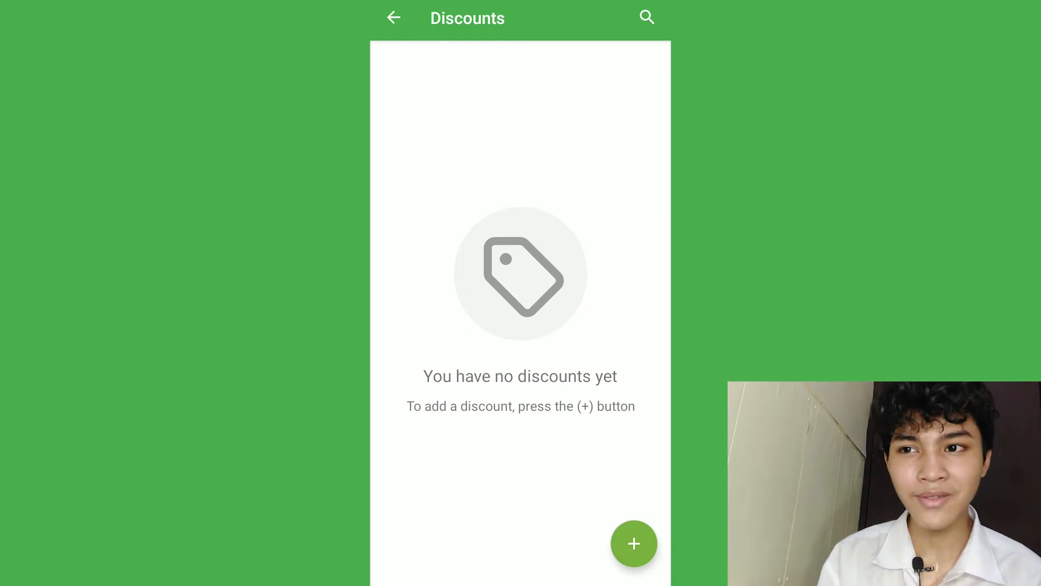
- Create a new discount named Valentine Discount
left_click(634, 544)
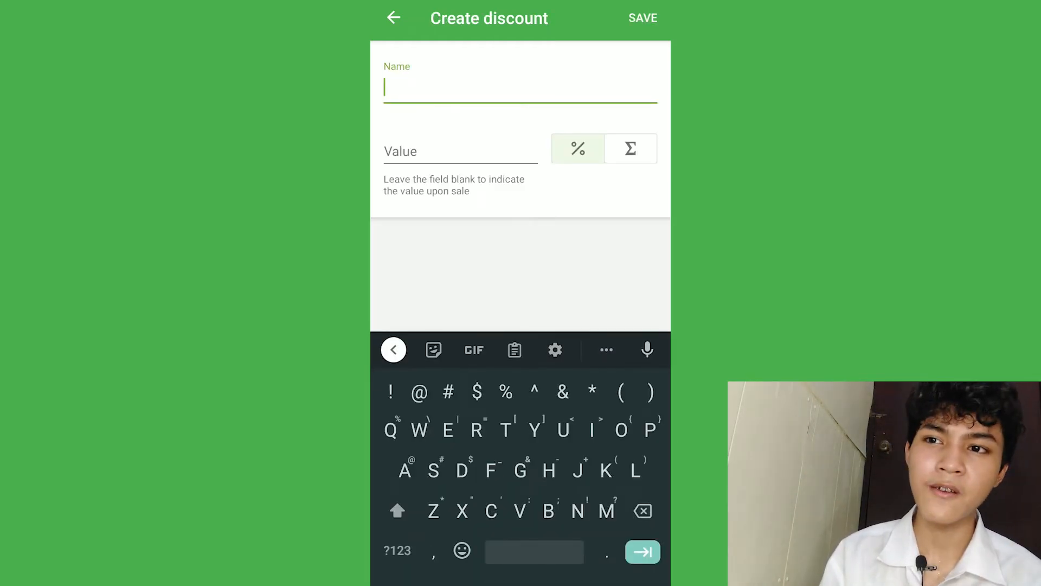
type("Valentin")
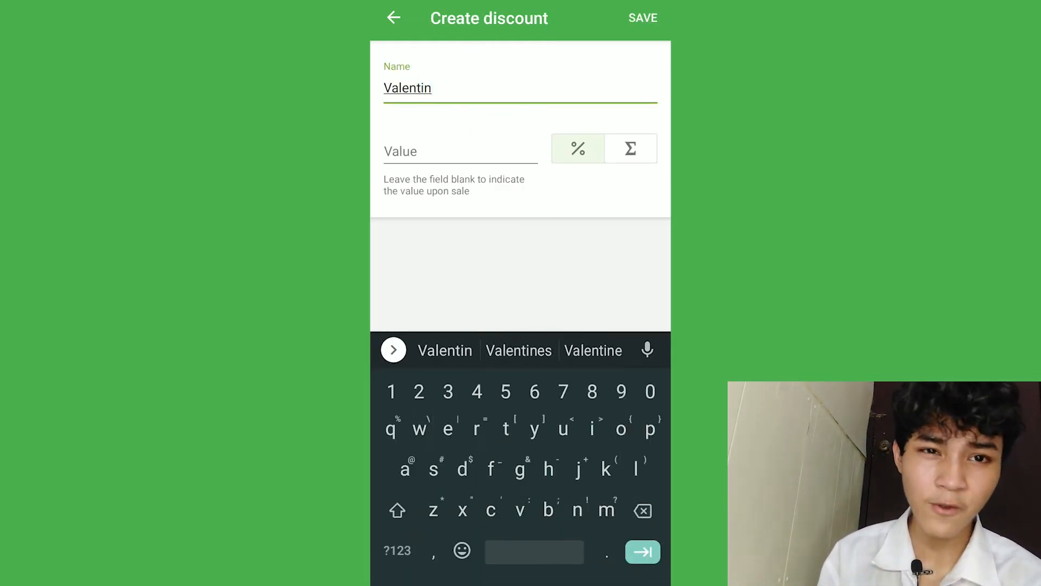
type("Valentine Discount")
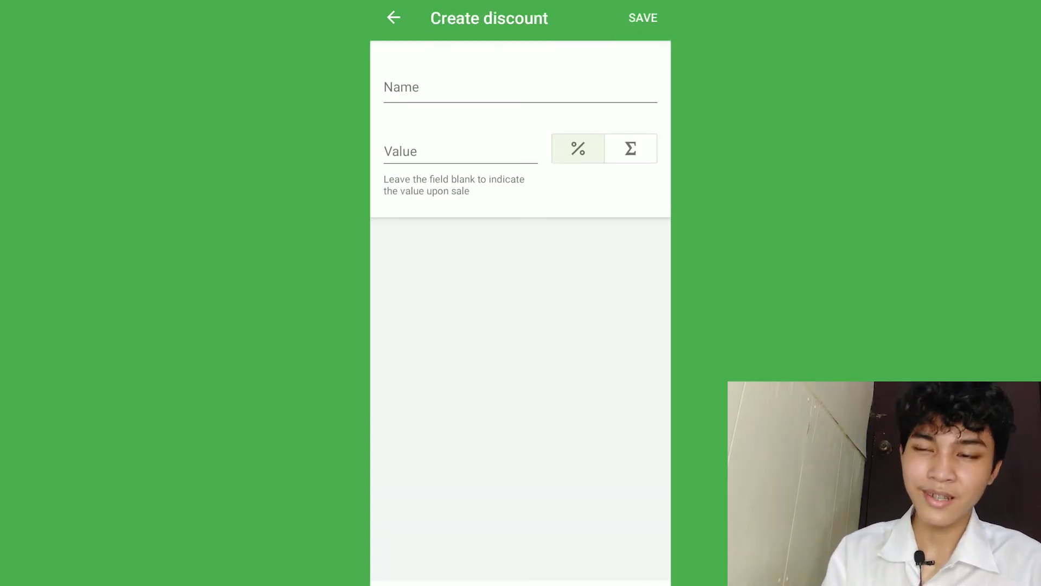
- Name another discount Spring Sale, move to its value, and reach the 485.00 payment screen
type("Spring Sale 🌠")
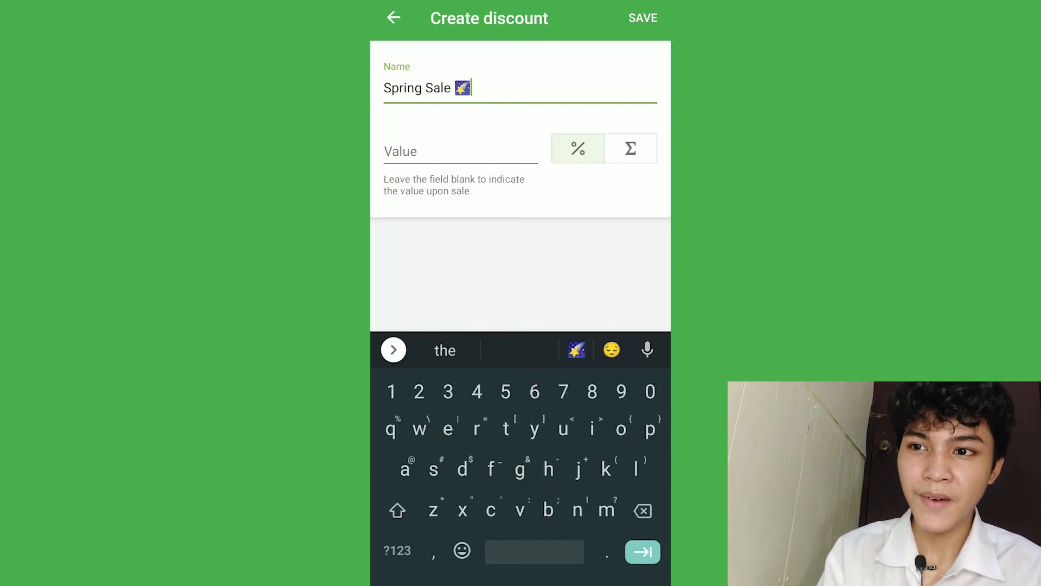
left_click(460, 151)
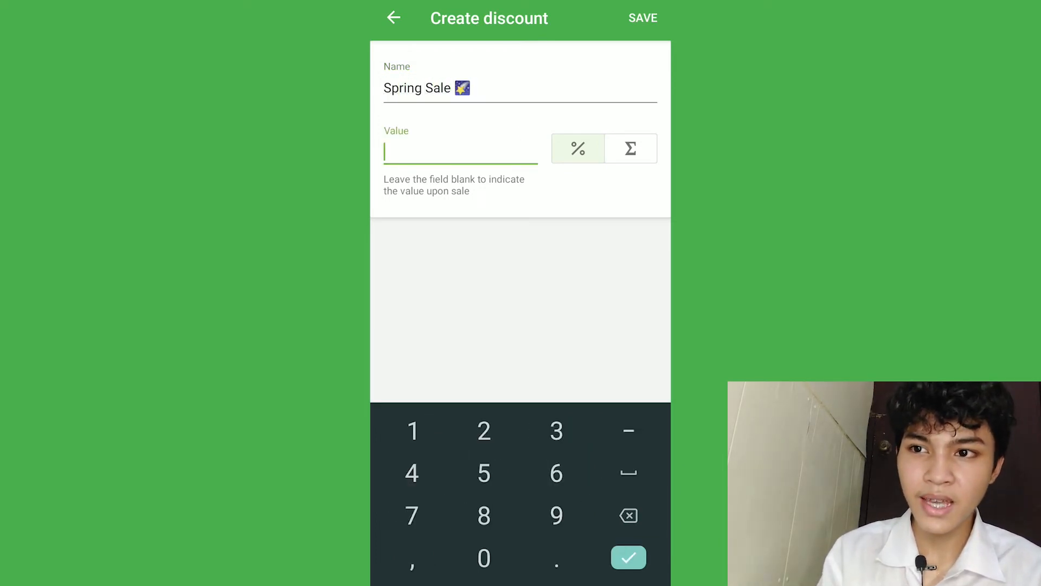
left_click(392, 18)
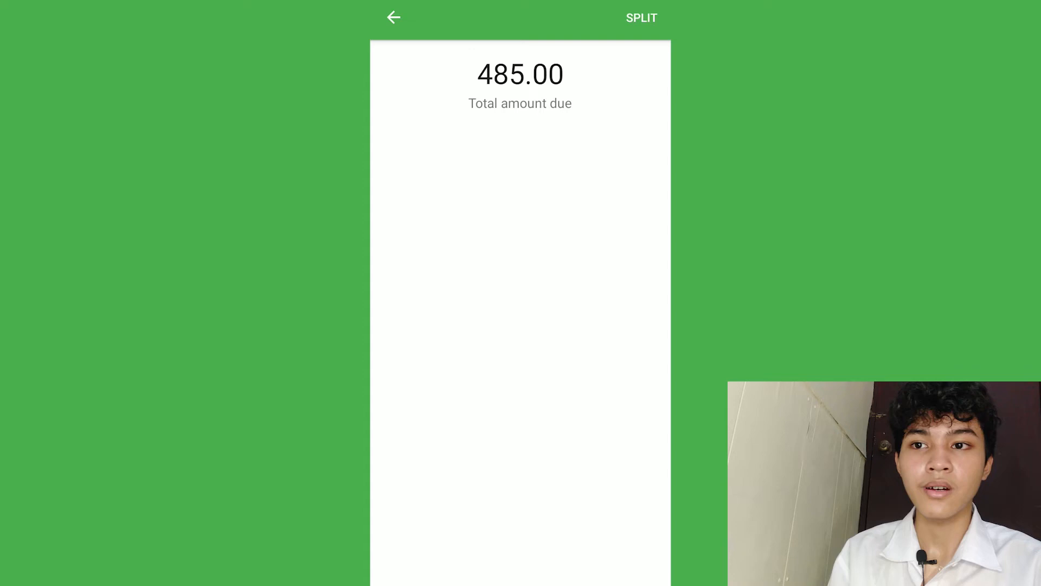
- Pay the 485.00 ticket in cash with 0.00 change and start a 50.00 ticket
left_click(393, 18)
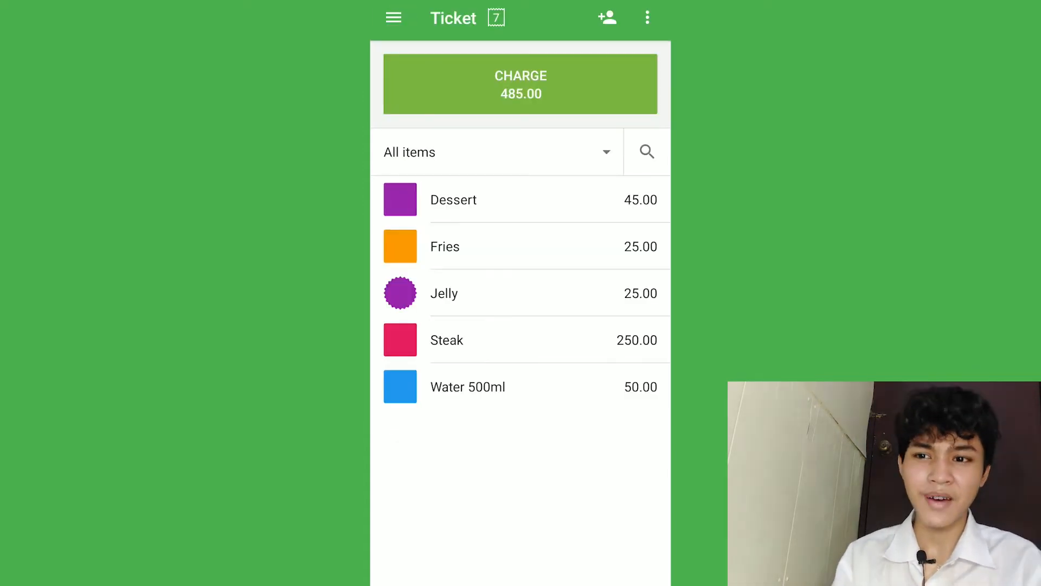
left_click(520, 84)
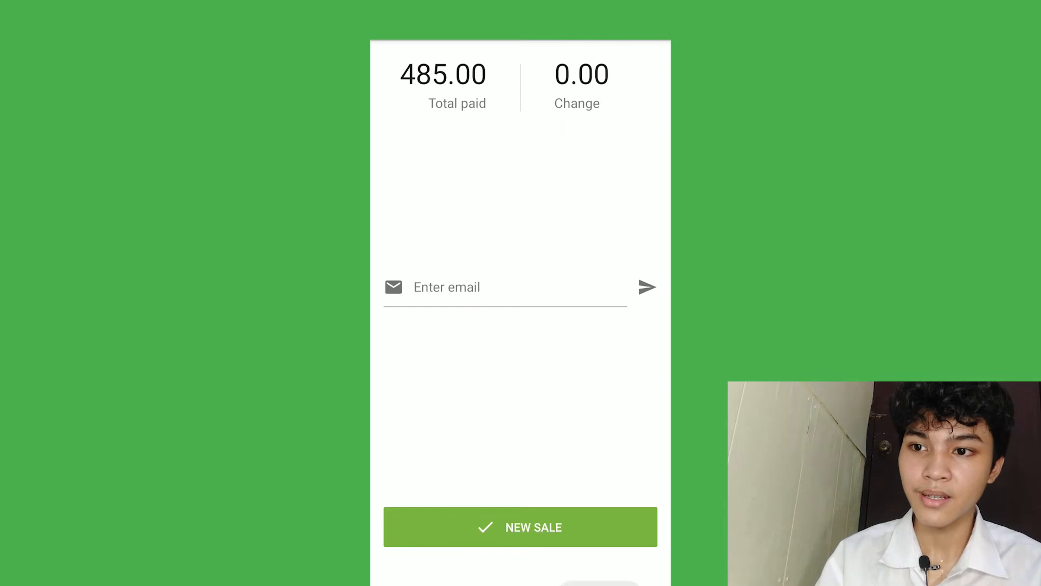
type("me")
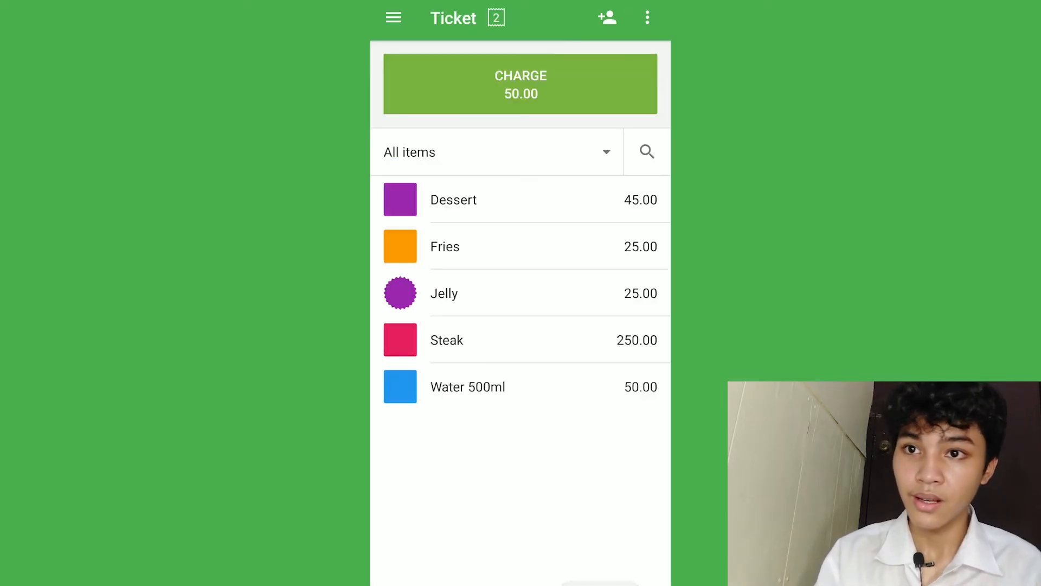
- Add a Steak to the ticket and take payment for the 350.00 total
left_click(520, 84)
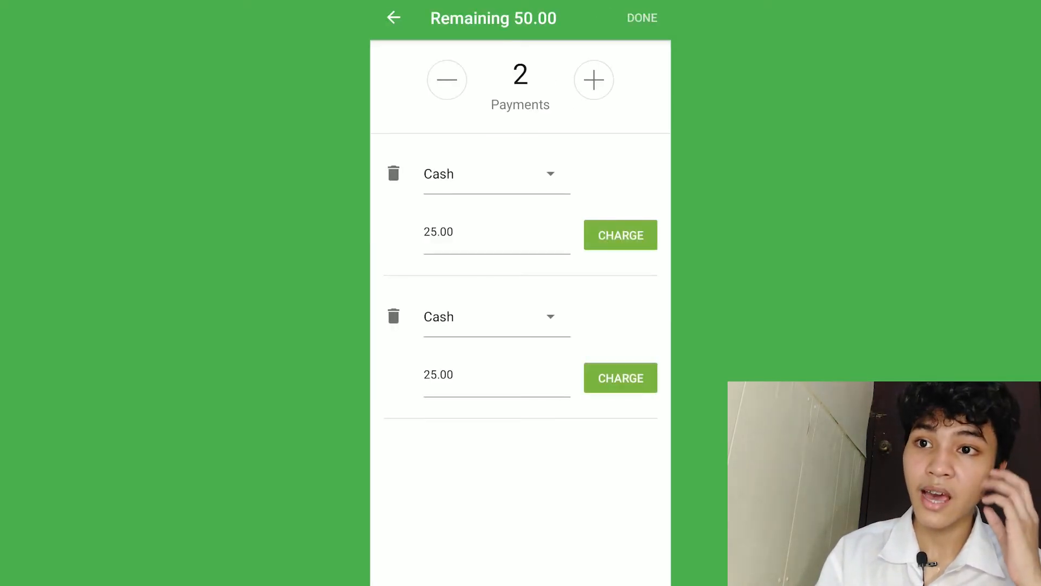
left_click(394, 18)
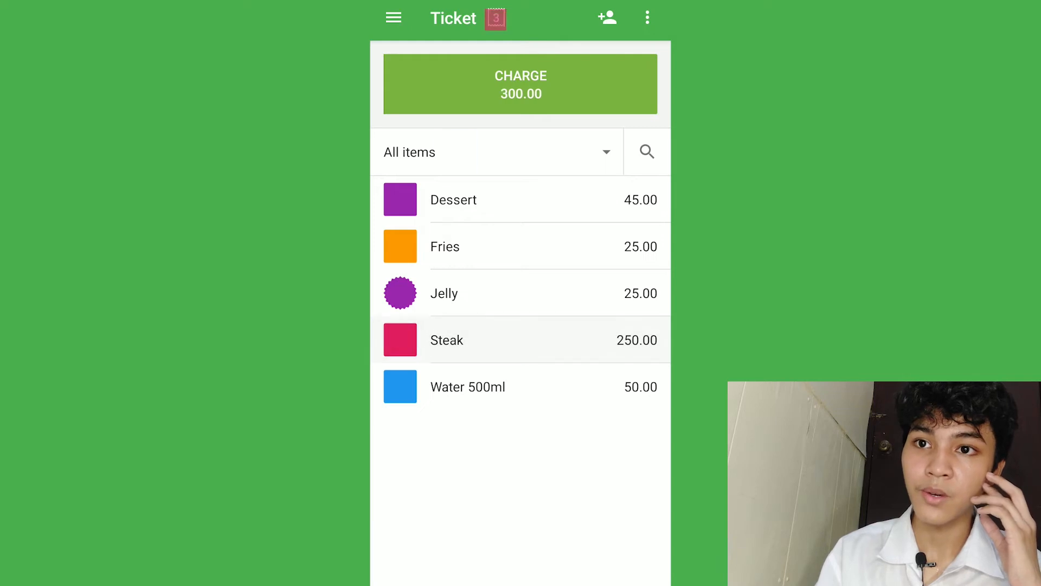
left_click(520, 83)
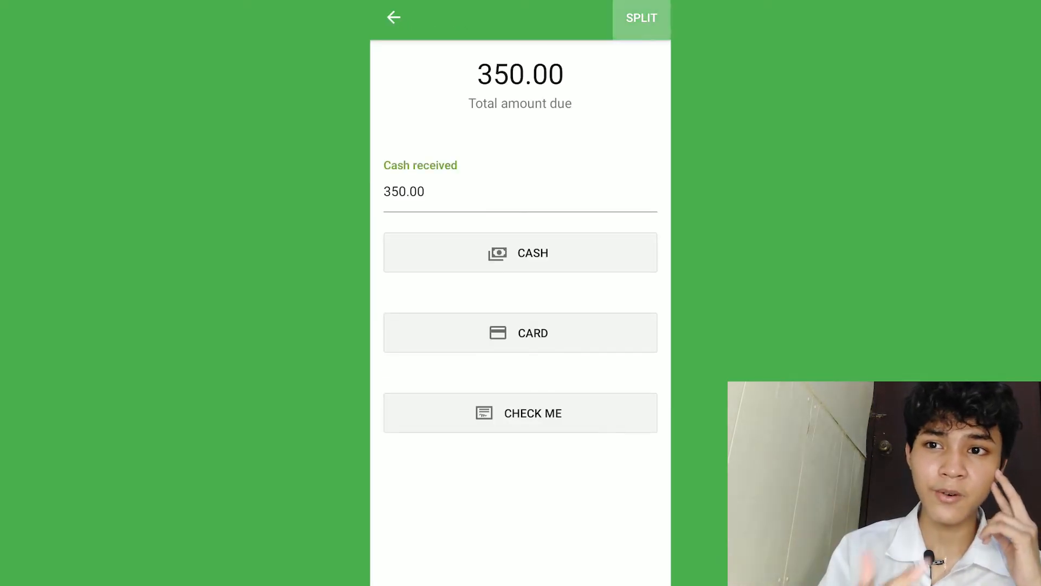
- Split the 350.00 bill into three cash payments, finish, and start a new sale
left_click(640, 18)
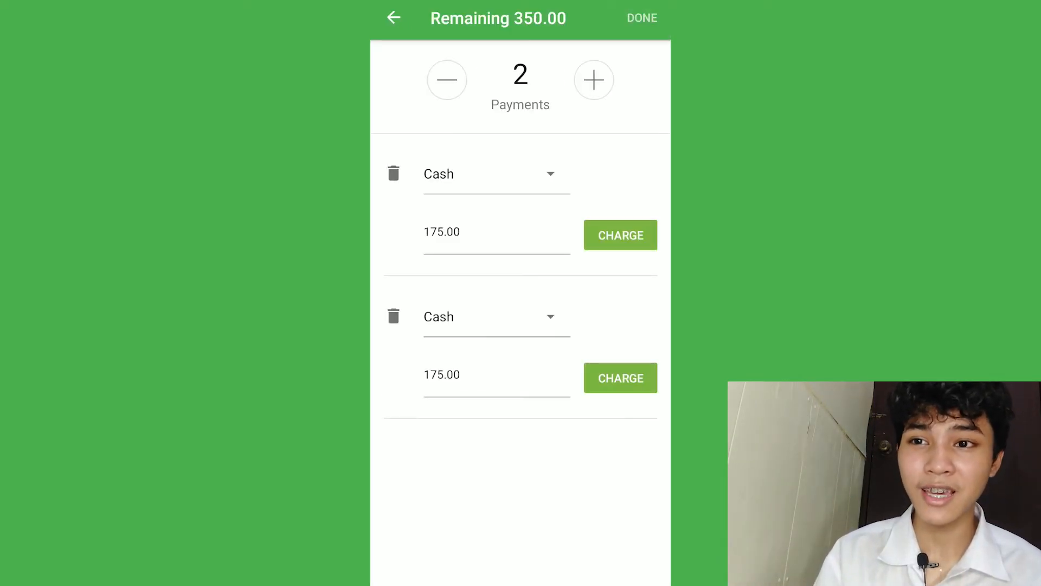
left_click(593, 79)
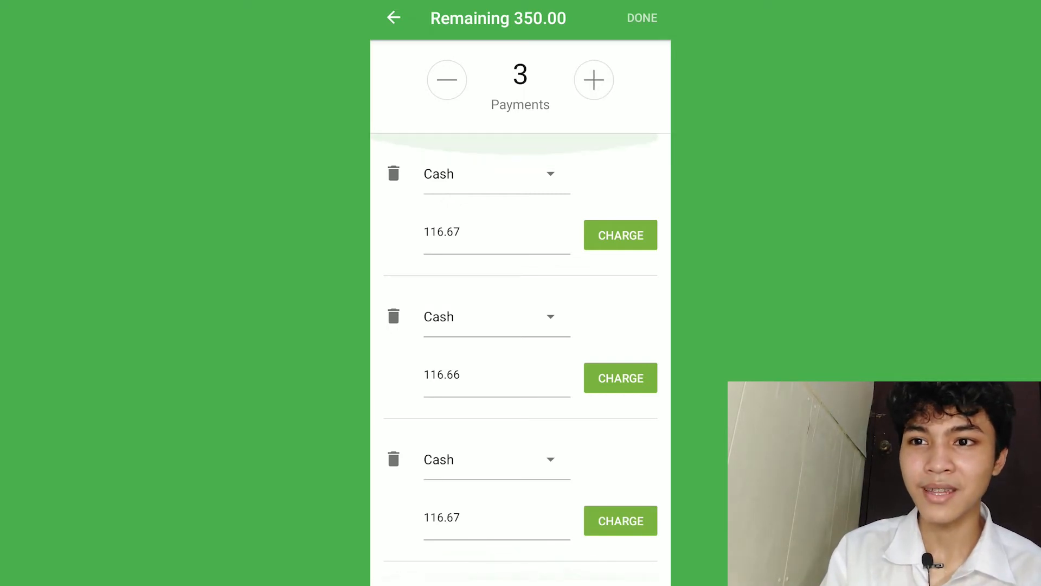
left_click(619, 234)
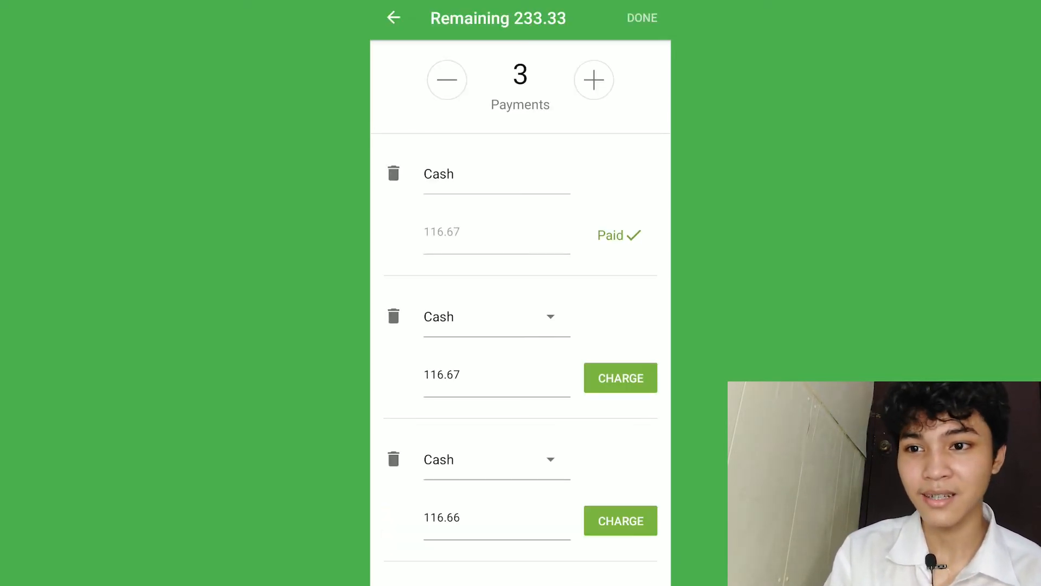
left_click(620, 521)
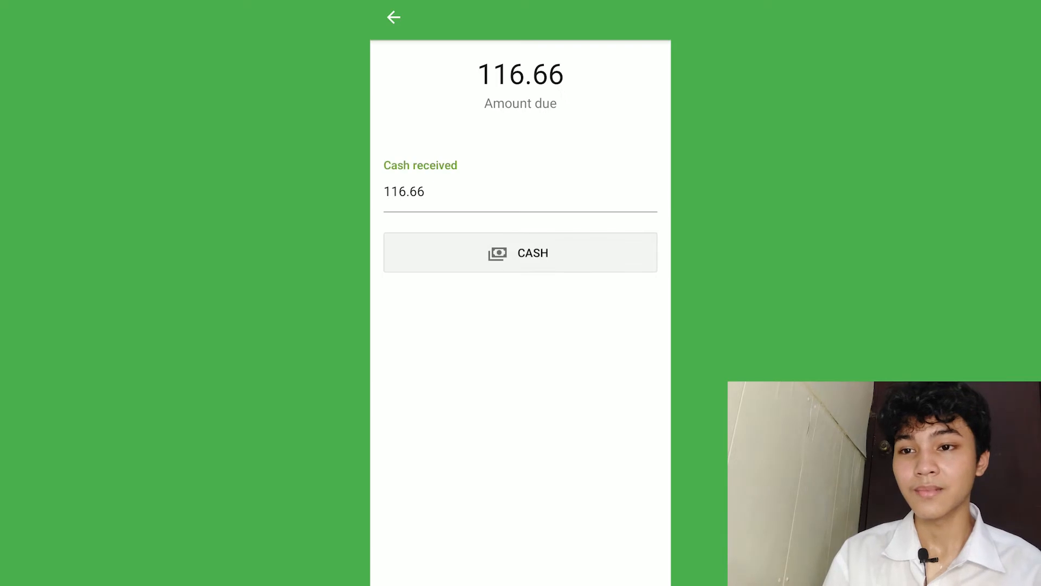
left_click(520, 253)
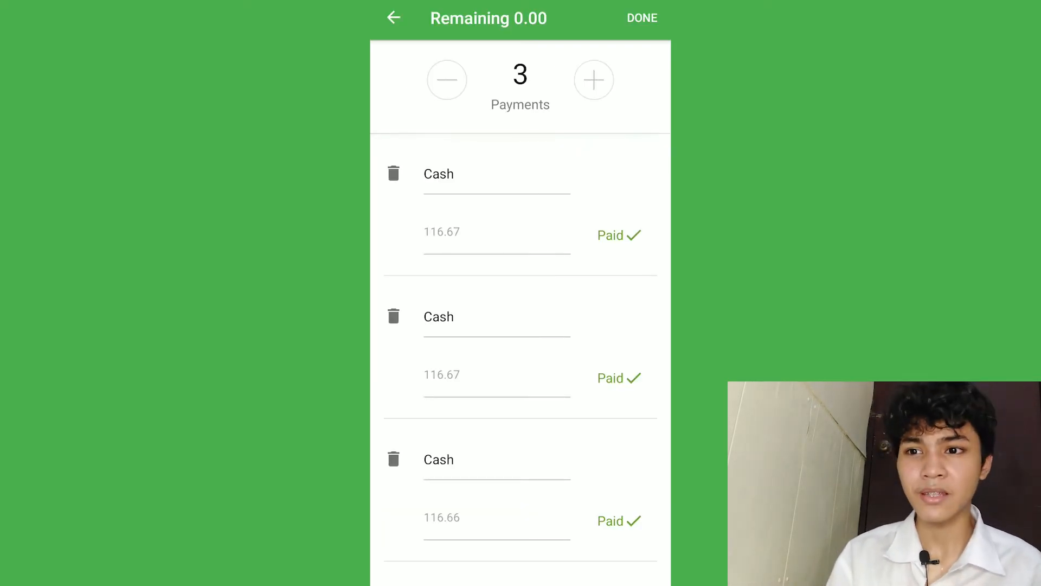
left_click(642, 18)
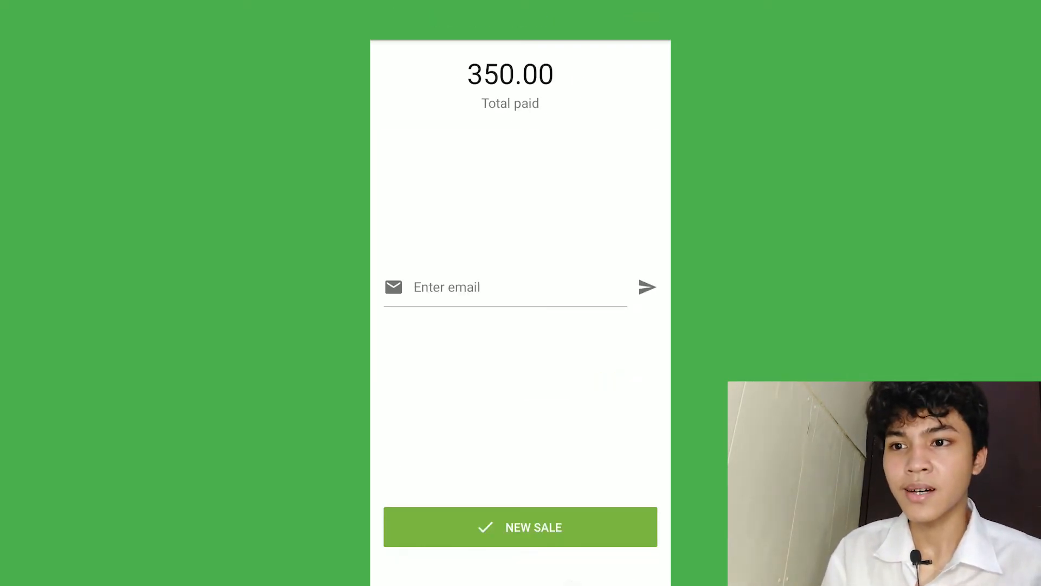
left_click(520, 526)
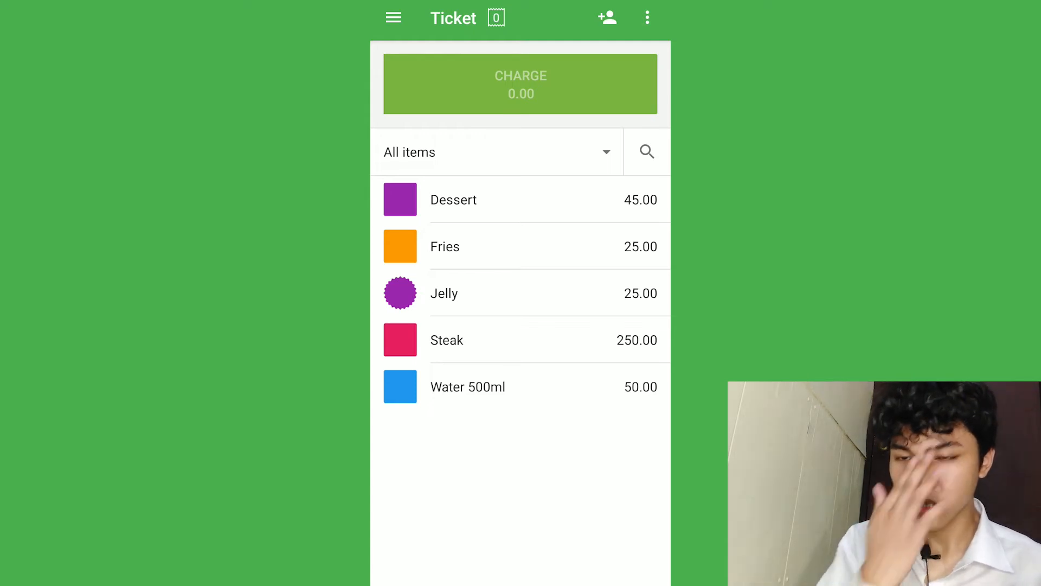
- Add items with a discount and charge the discounted 419.16 ticket
left_click(447, 340)
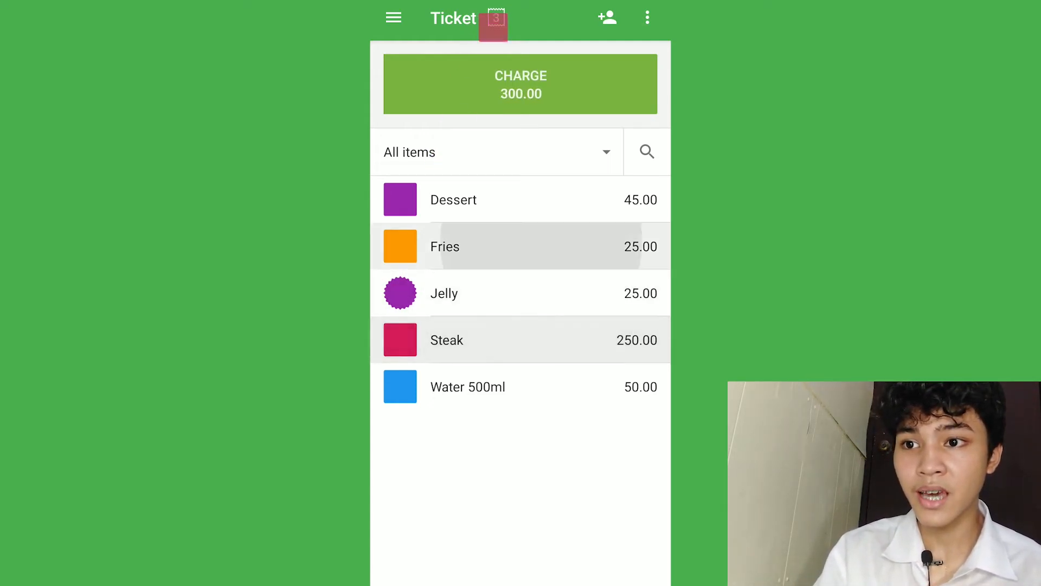
left_click(497, 152)
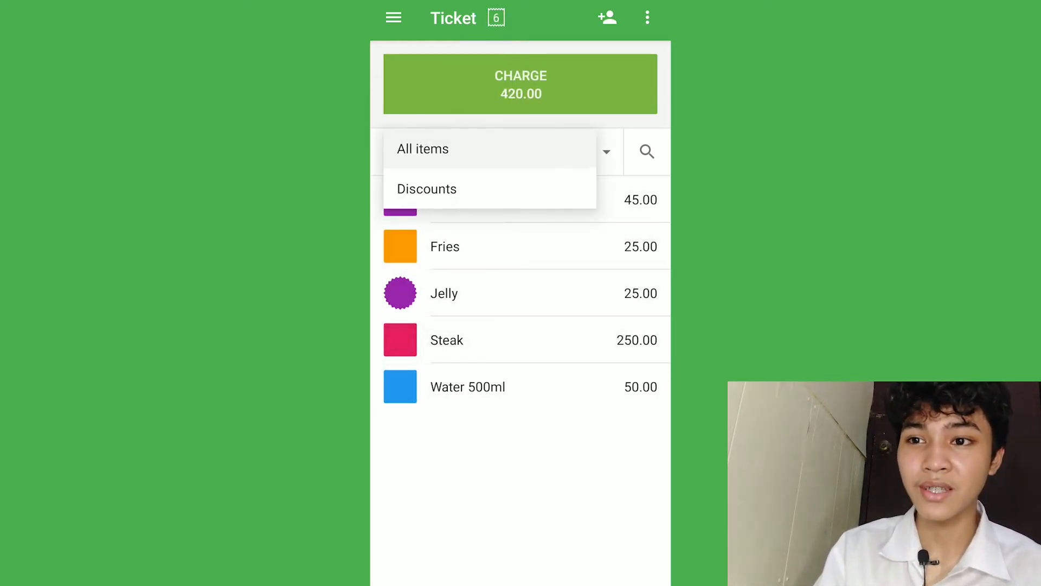
left_click(427, 188)
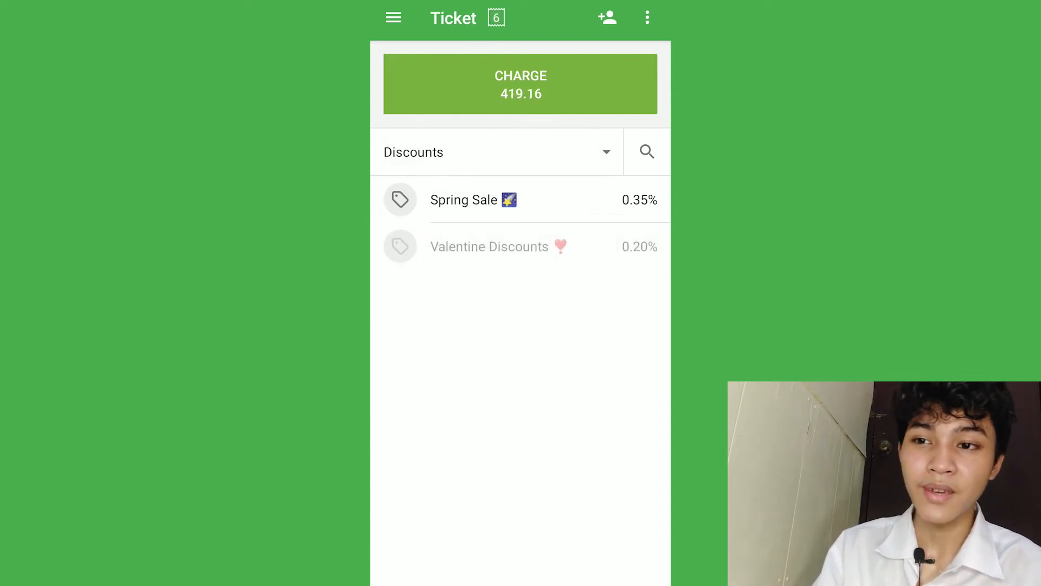
left_click(520, 83)
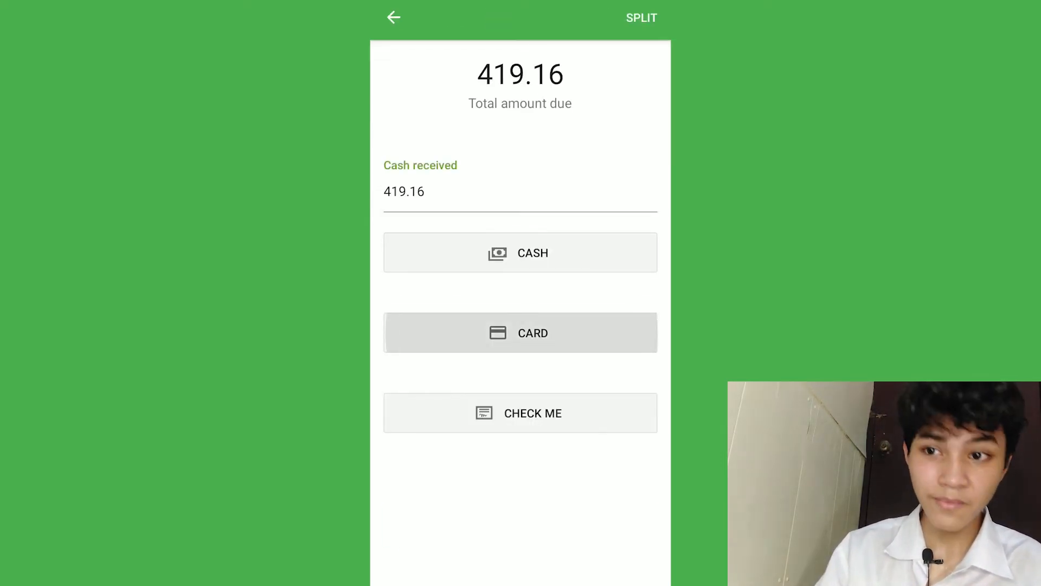
left_click(394, 17)
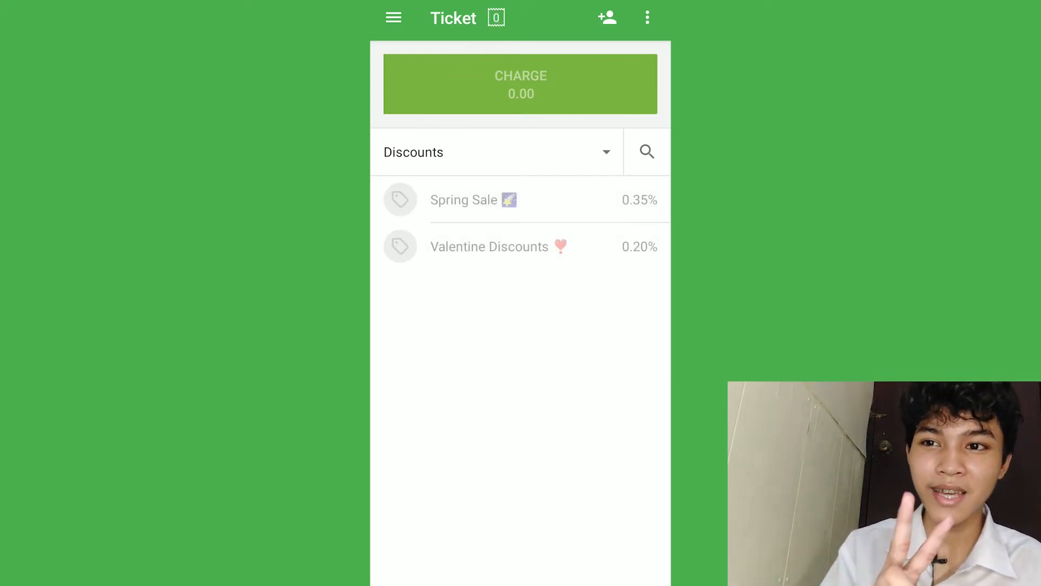
- Add Jelly, split the payment in two, charge 74.59 cash, and finish the sale
left_click(443, 293)
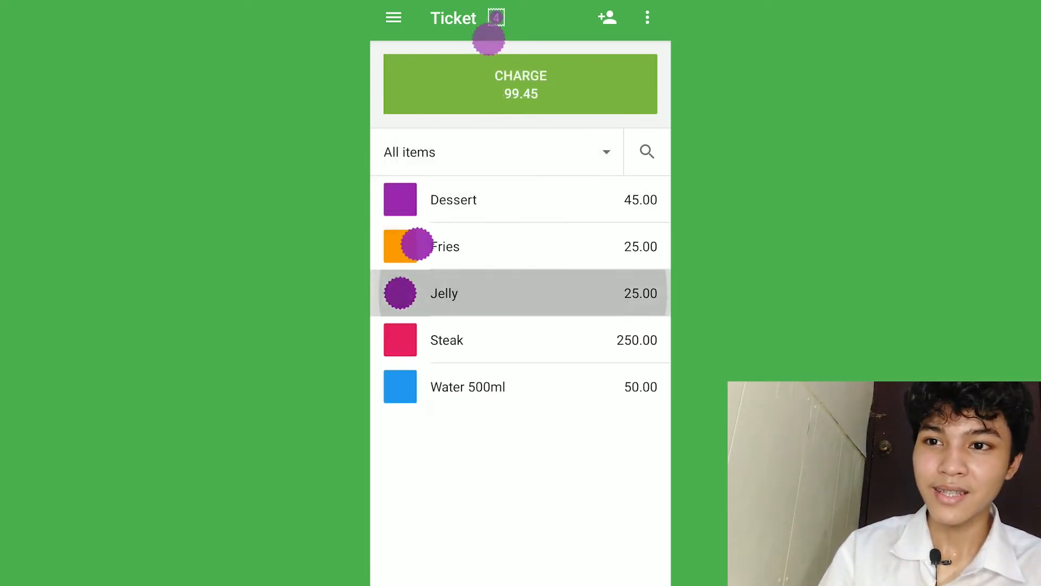
left_click(521, 83)
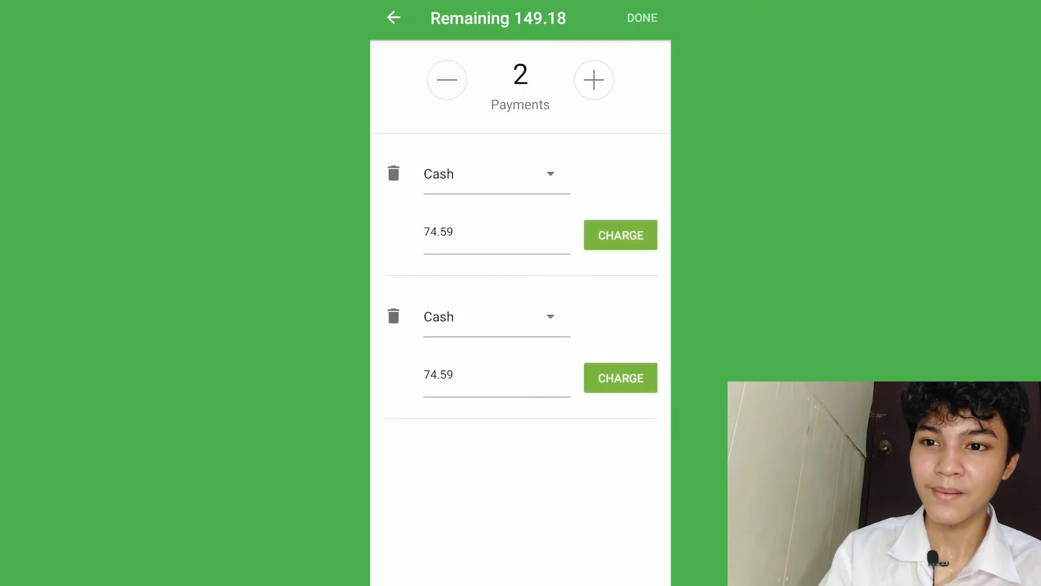
left_click(619, 234)
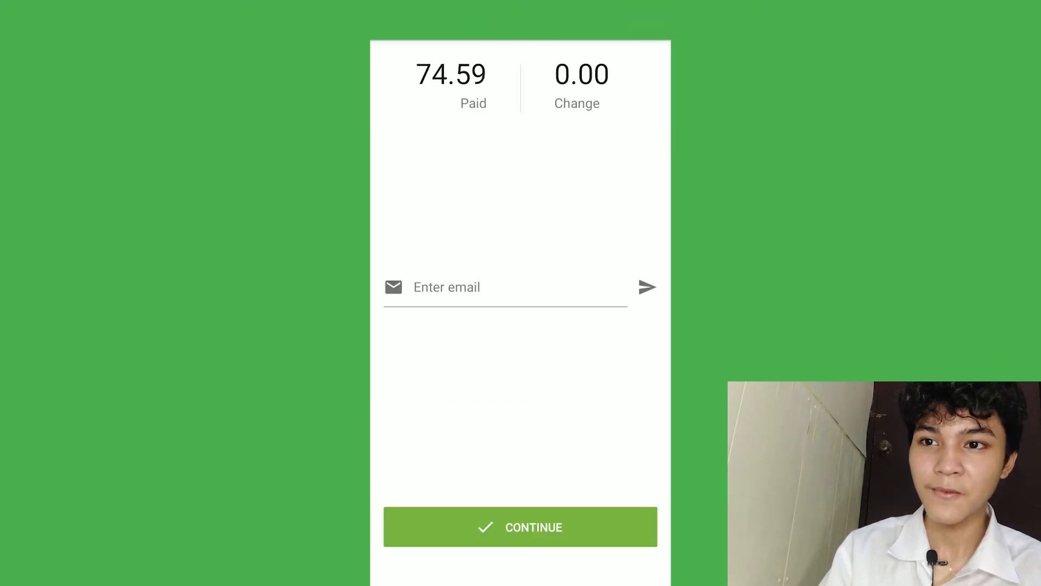
left_click(520, 526)
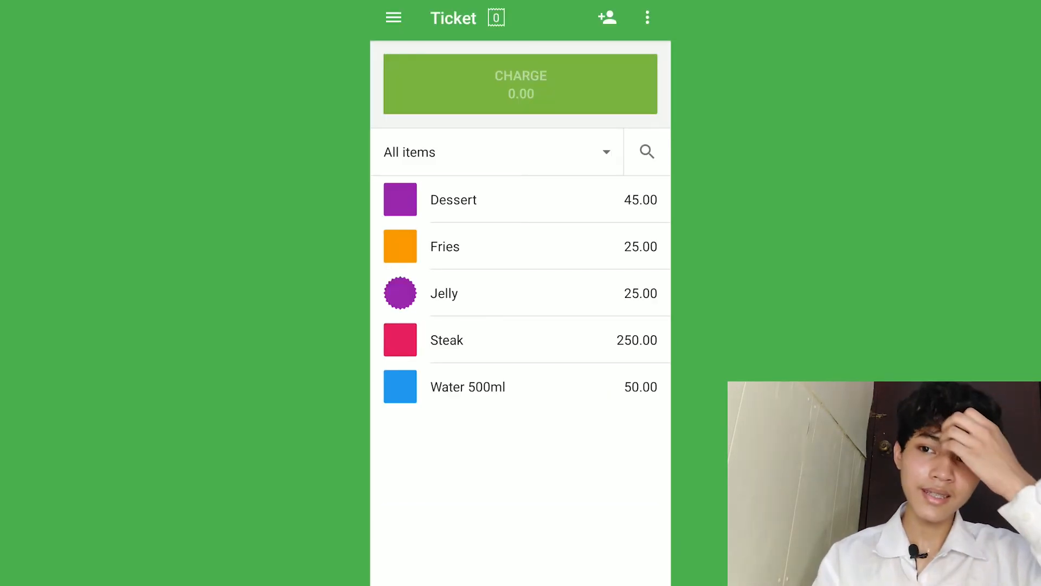
- Go from the navigation menu to Settings and the Printers list
left_click(393, 17)
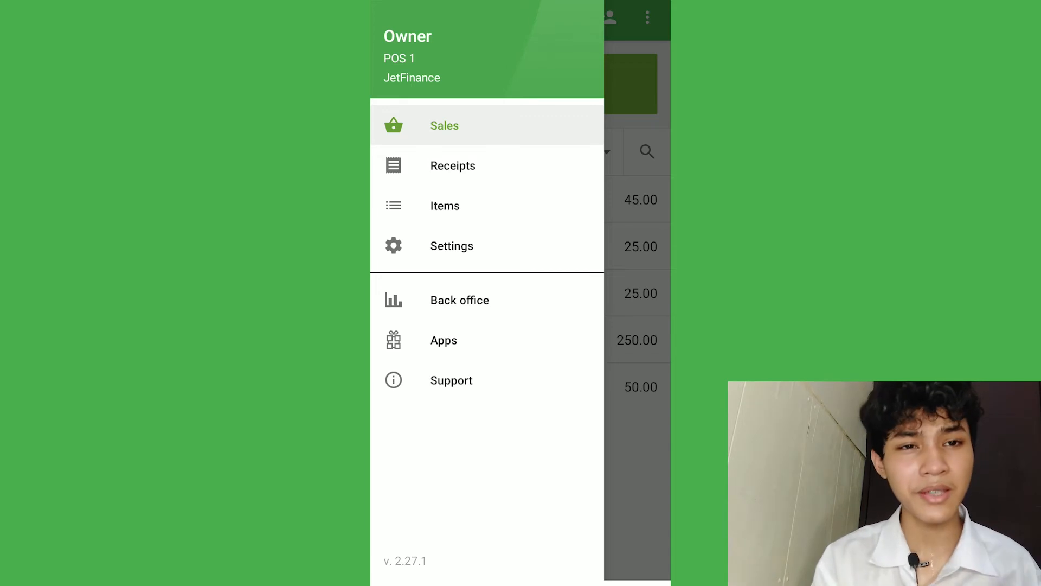
left_click(453, 165)
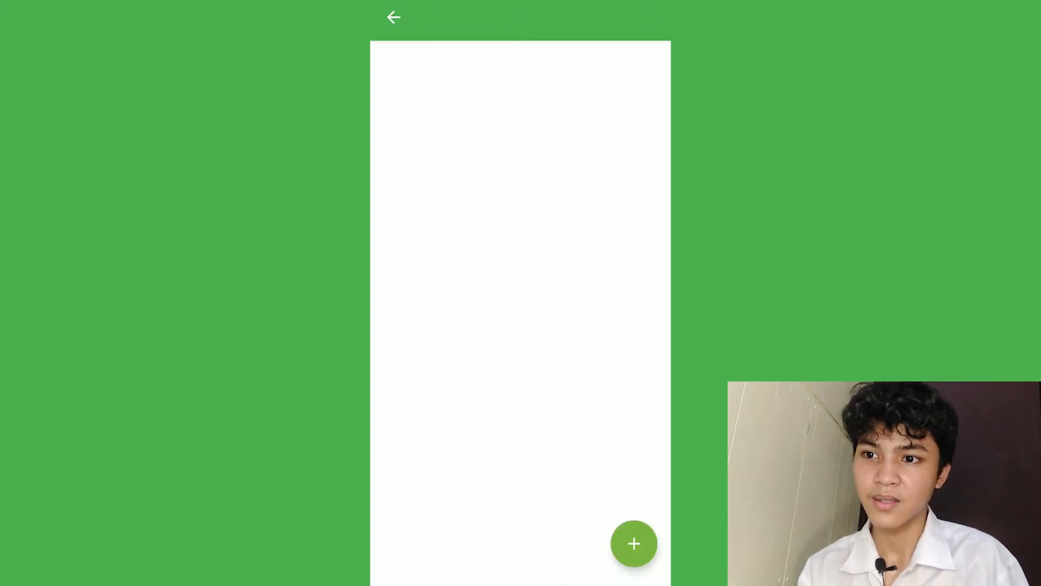
left_click(633, 543)
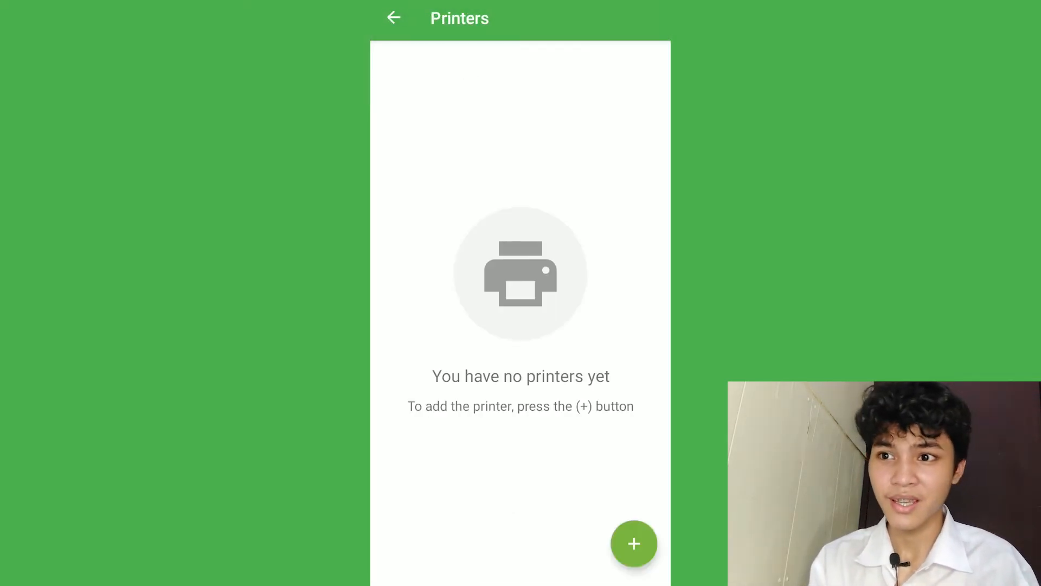
- Add a printer named Me, model Star TSP654IIBl Bluetooth, and open it for editing
left_click(634, 544)
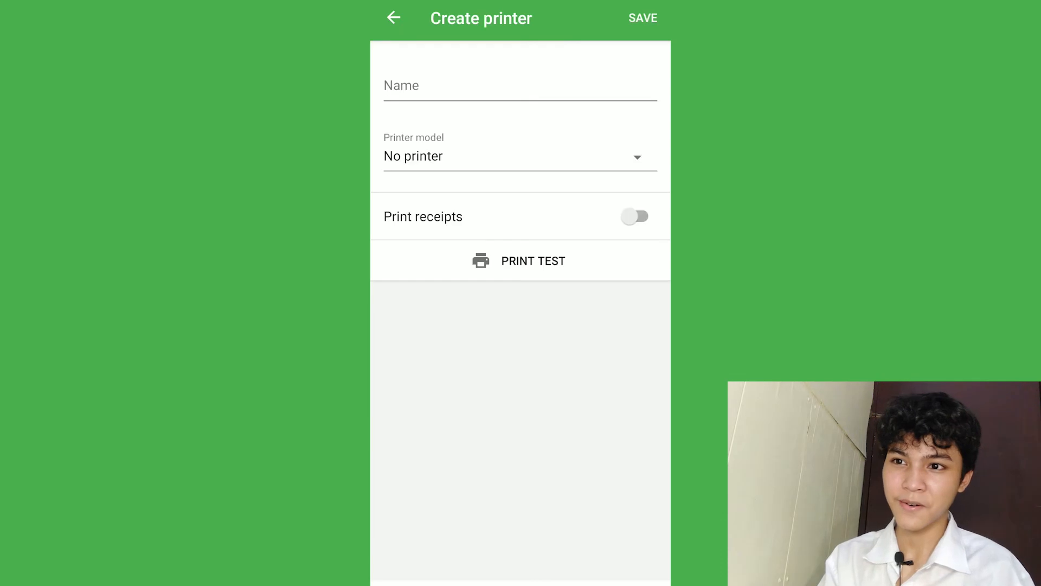
type("Me")
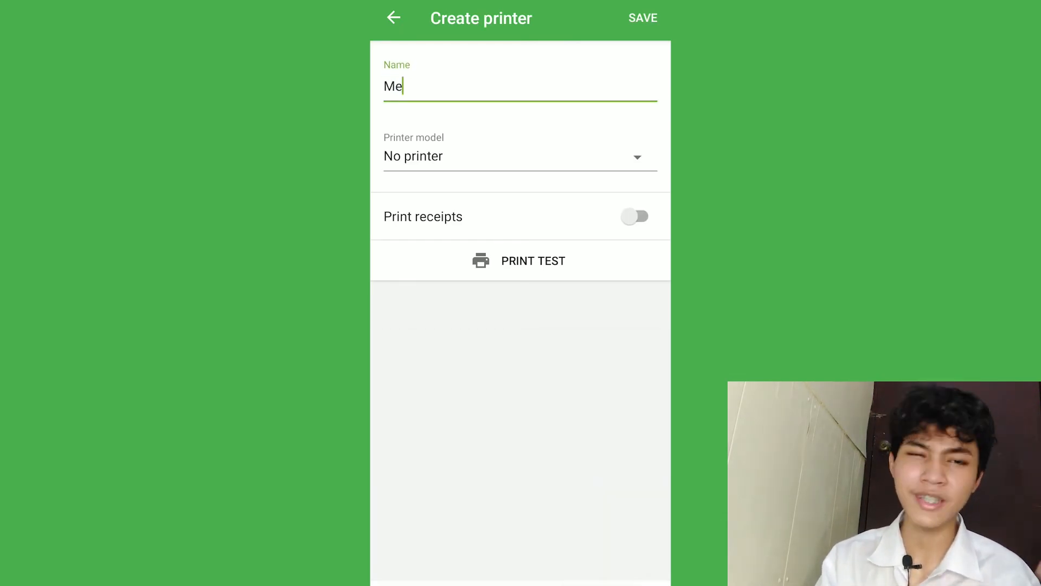
left_click(520, 156)
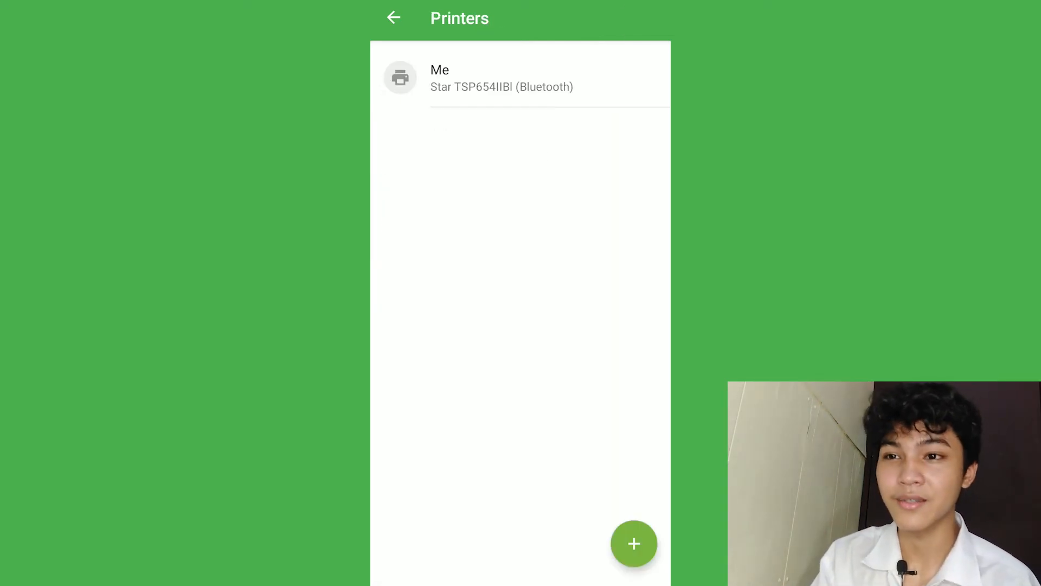
left_click(501, 78)
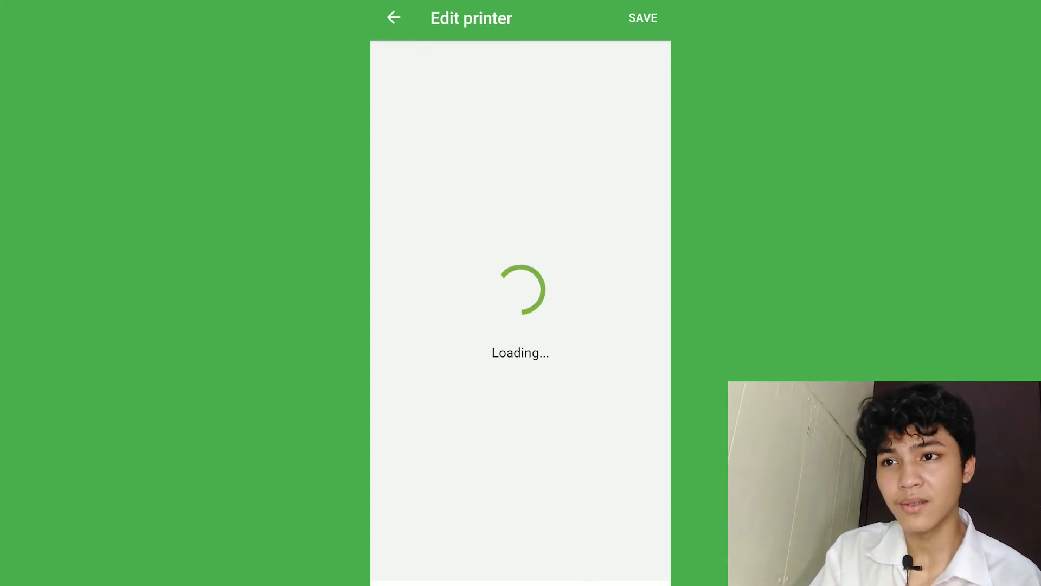
- Create and save a 12% VAT tax added to the price
left_click(393, 17)
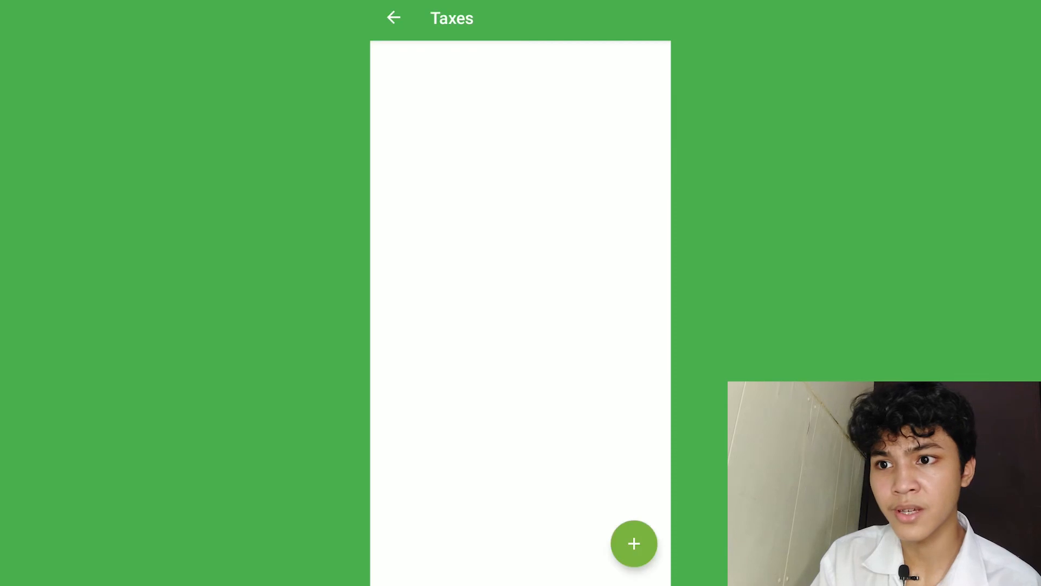
left_click(634, 544)
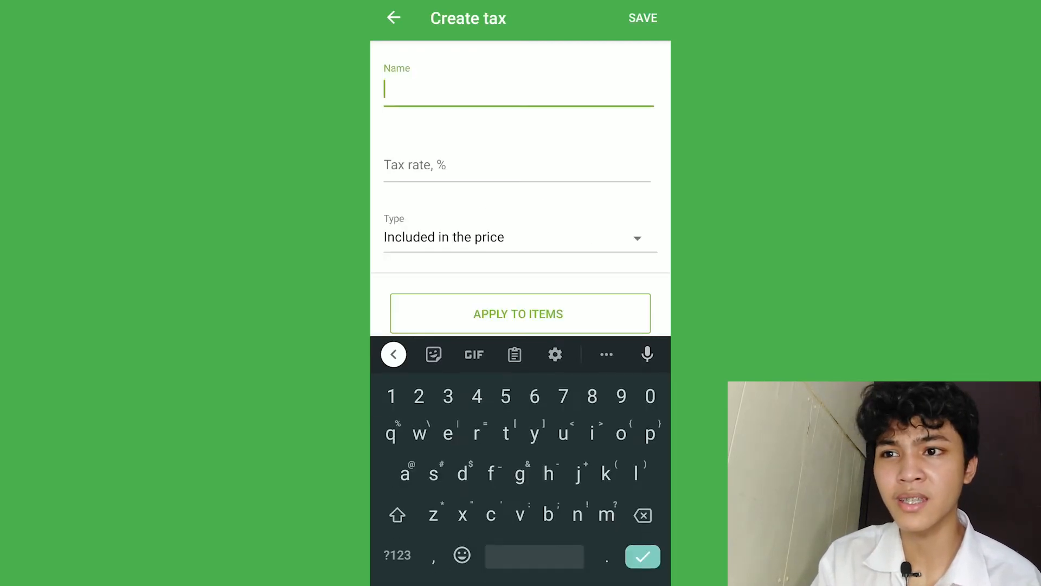
type("BIR Ta")
left_click(517, 166)
type("12")
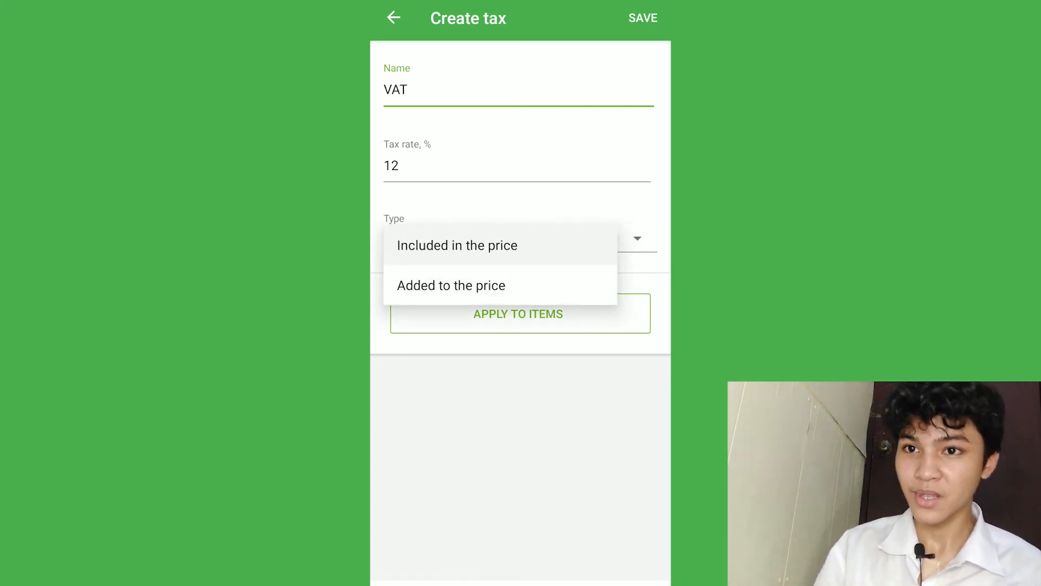
left_click(450, 285)
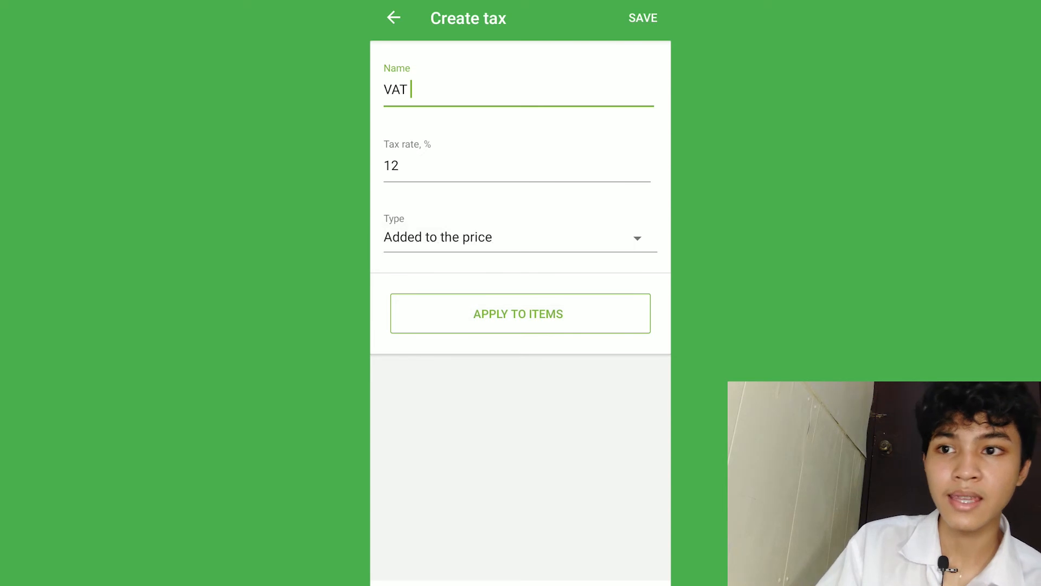
left_click(642, 17)
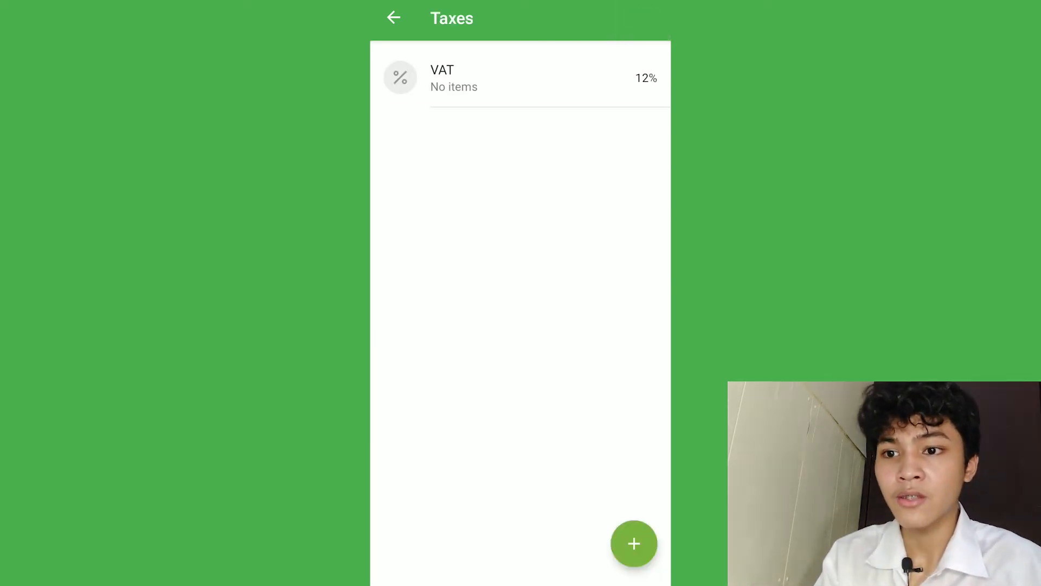
- Apply the VAT tax to all five items and save
left_click(520, 78)
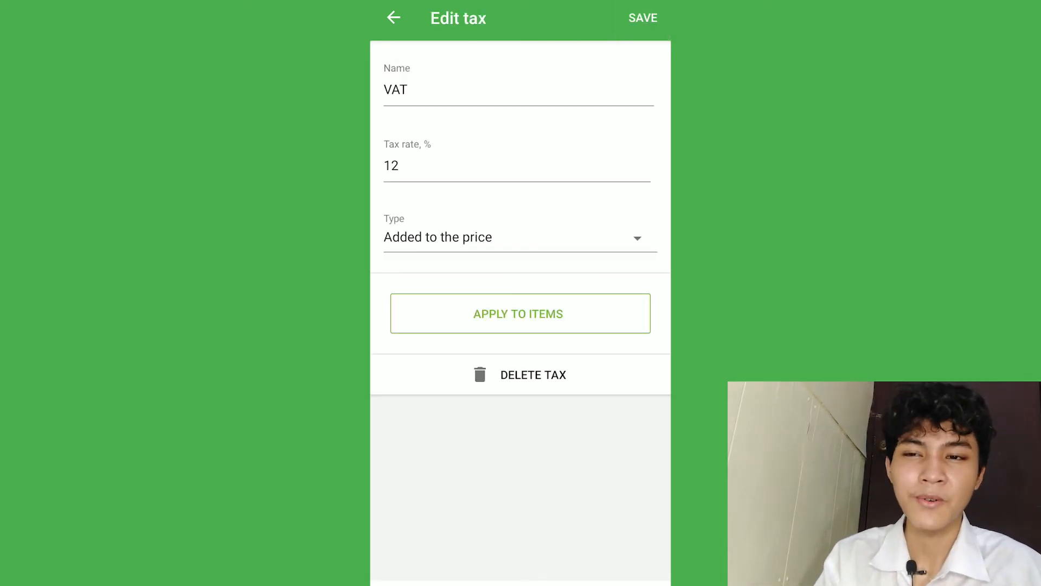
left_click(520, 314)
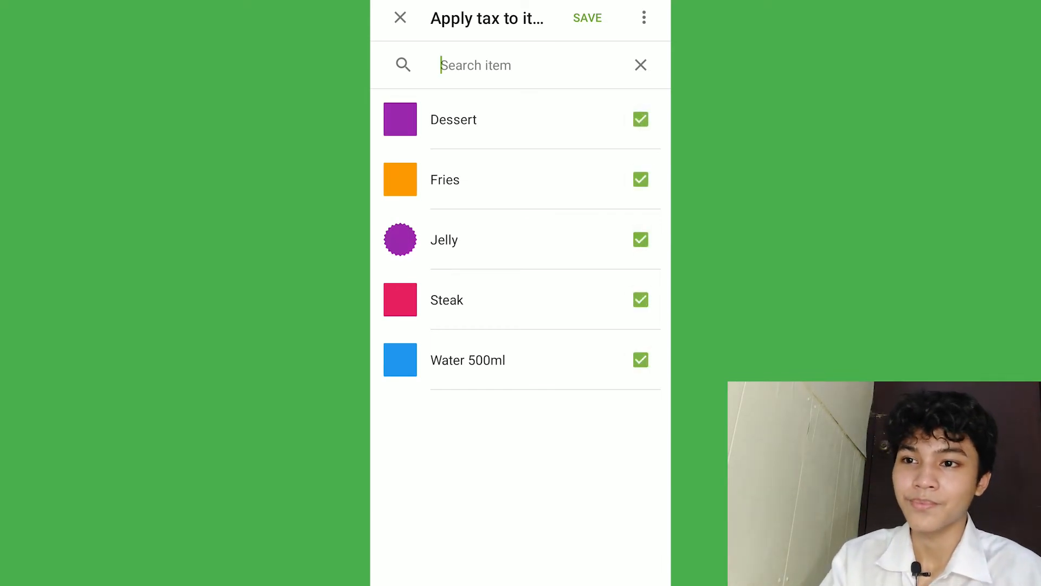
left_click(587, 18)
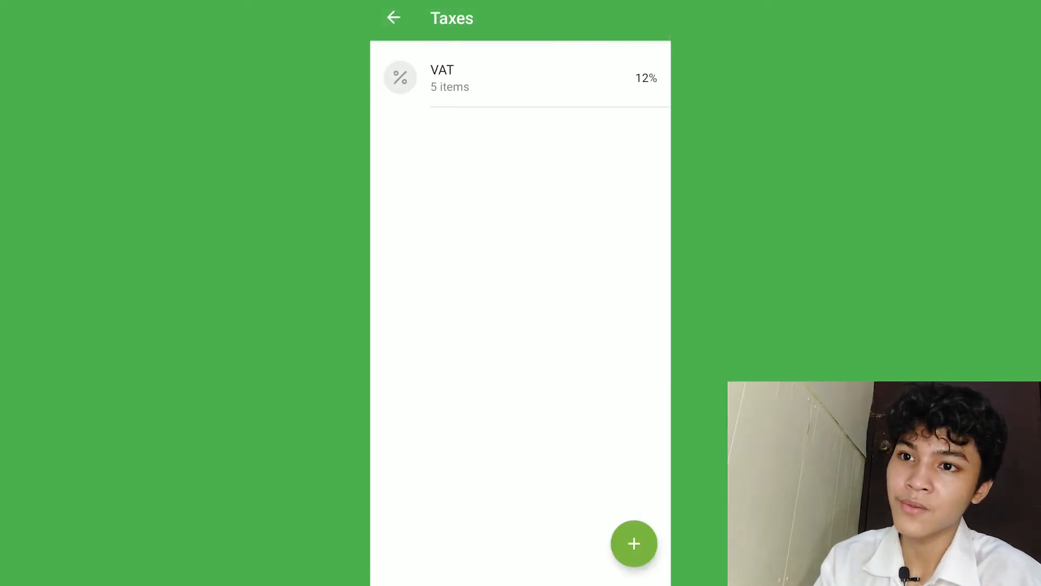
- In General settings, switch on Use camera to scan barcodes and save a Grid item layout
left_click(393, 17)
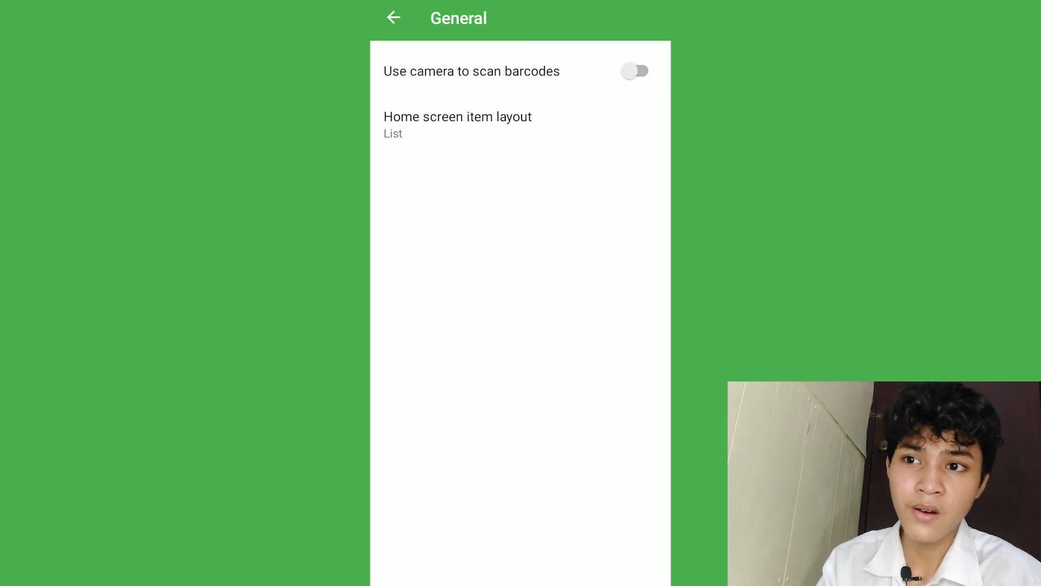
left_click(633, 72)
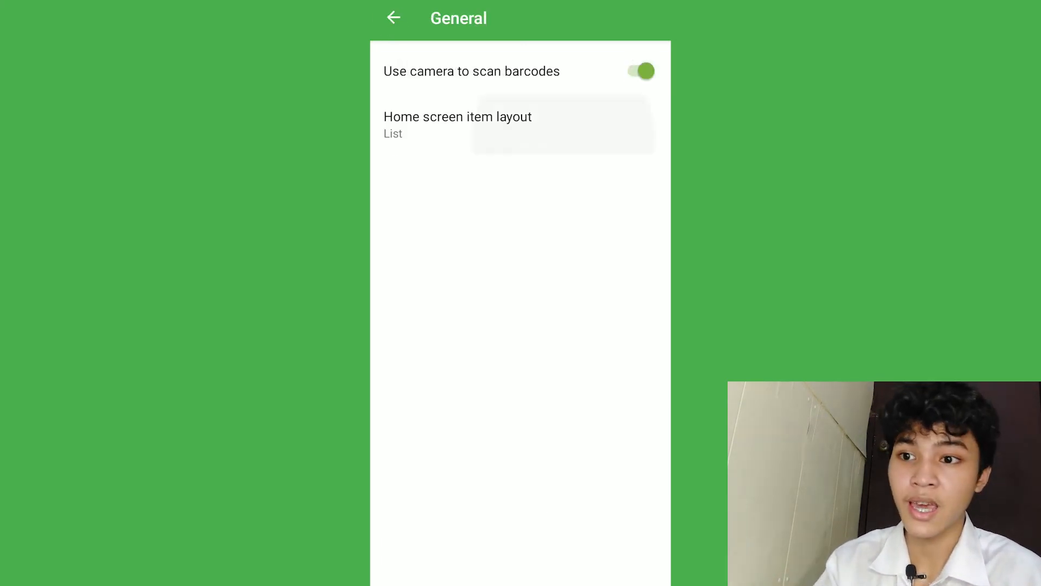
left_click(458, 124)
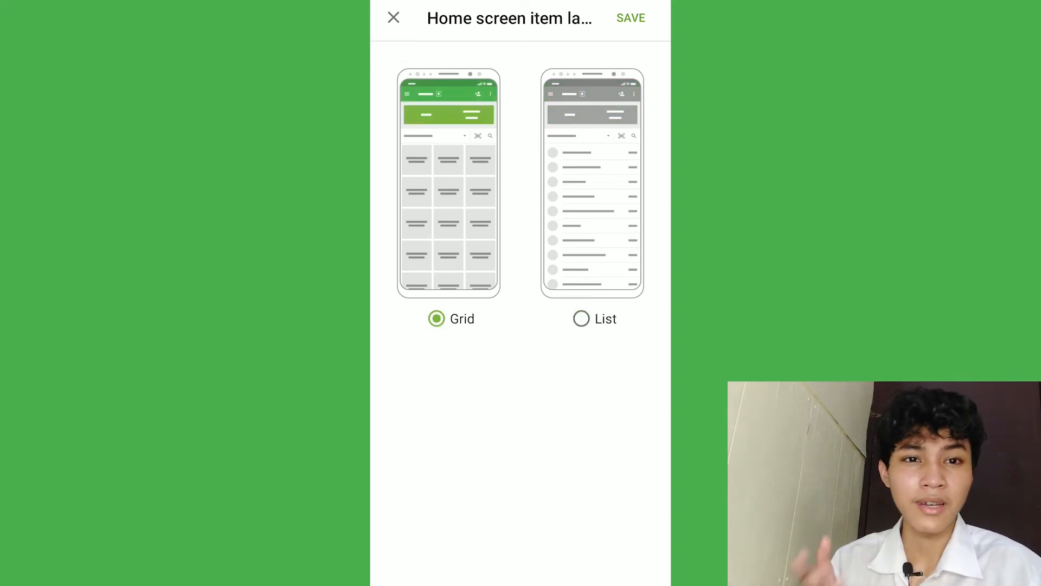
left_click(393, 17)
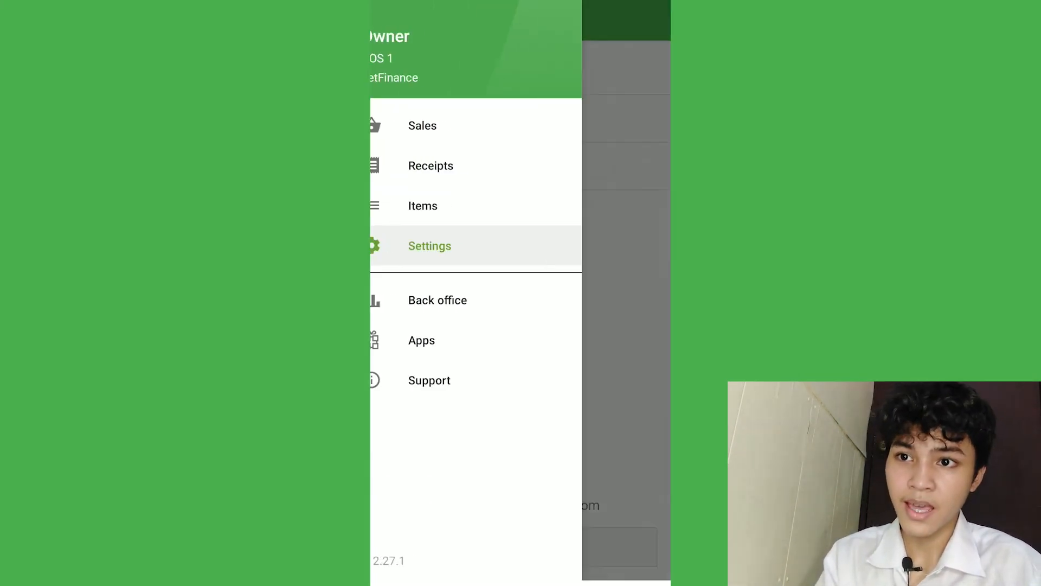
- View the companion Apps list, then return to Sales with items shown as grid tiles
left_click(422, 340)
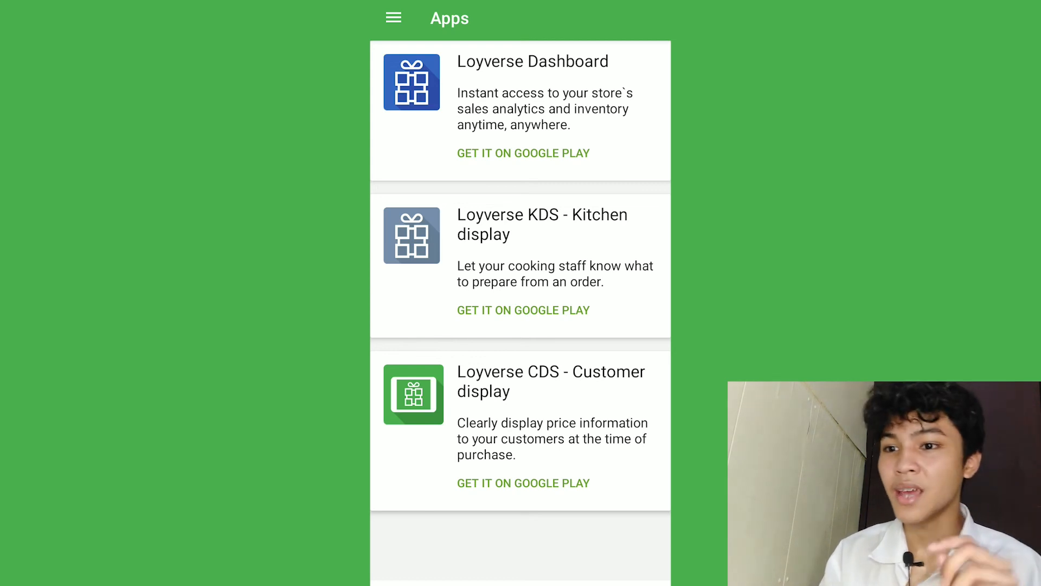
left_click(394, 18)
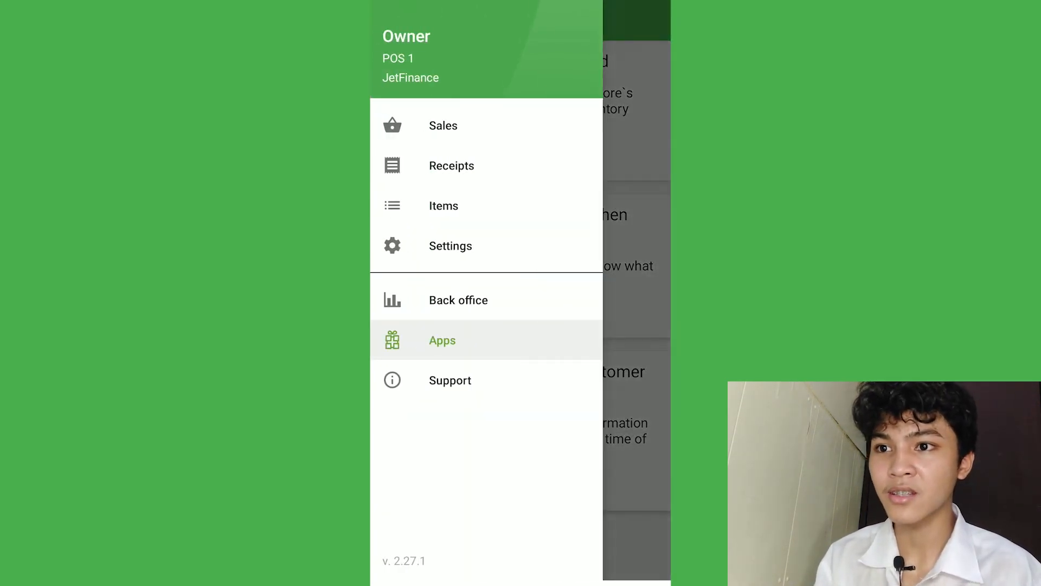
left_click(449, 380)
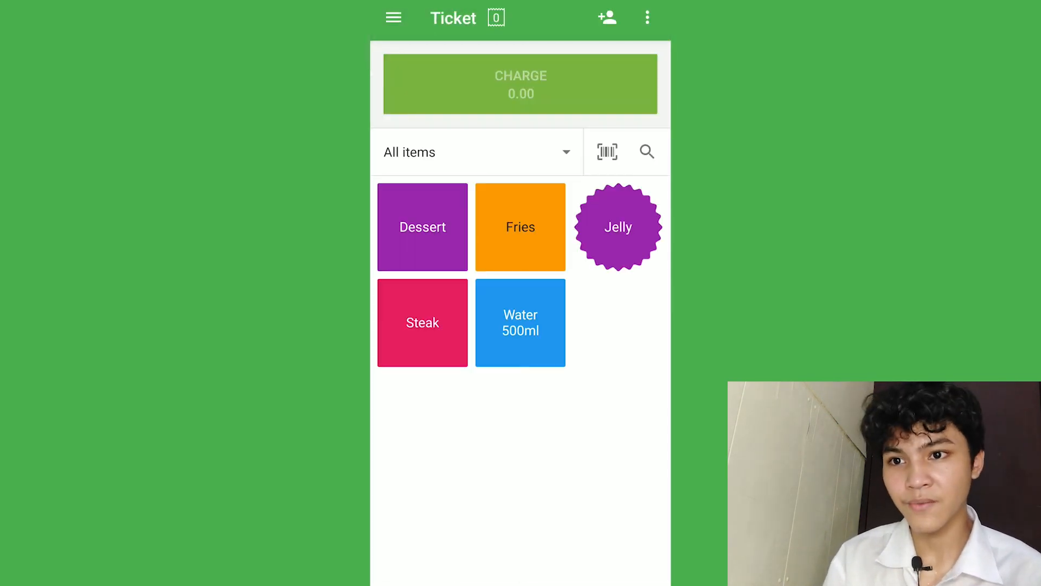
- Show the Discounts category, open the barcode scanner, and allow camera access while using the app
left_click(475, 151)
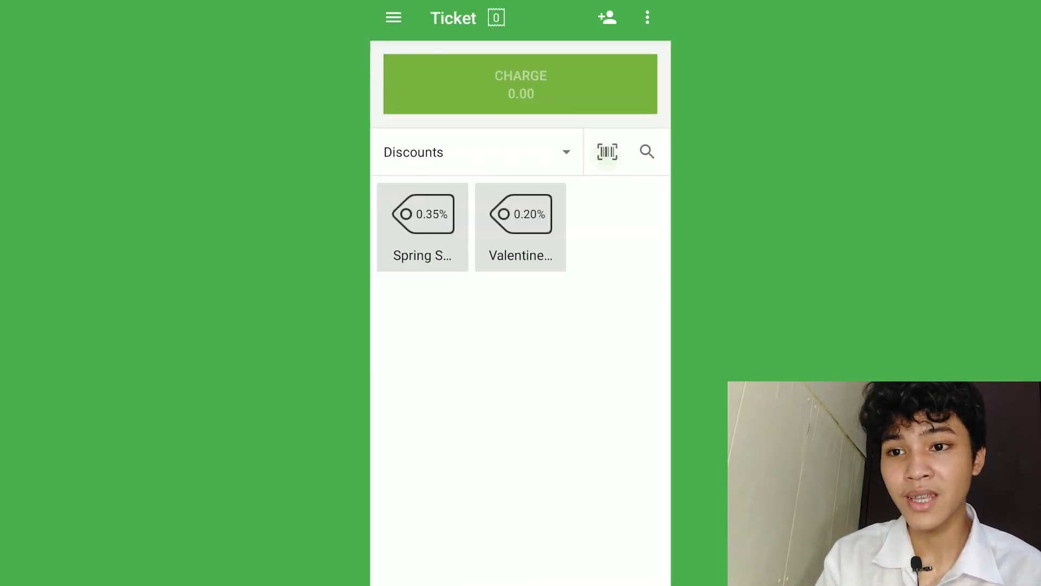
left_click(606, 151)
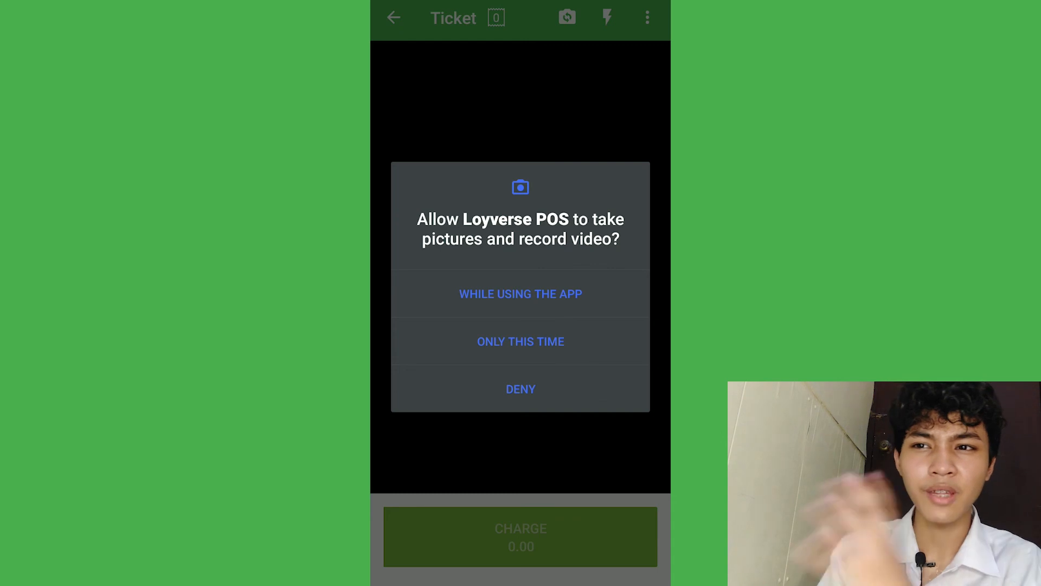
left_click(520, 293)
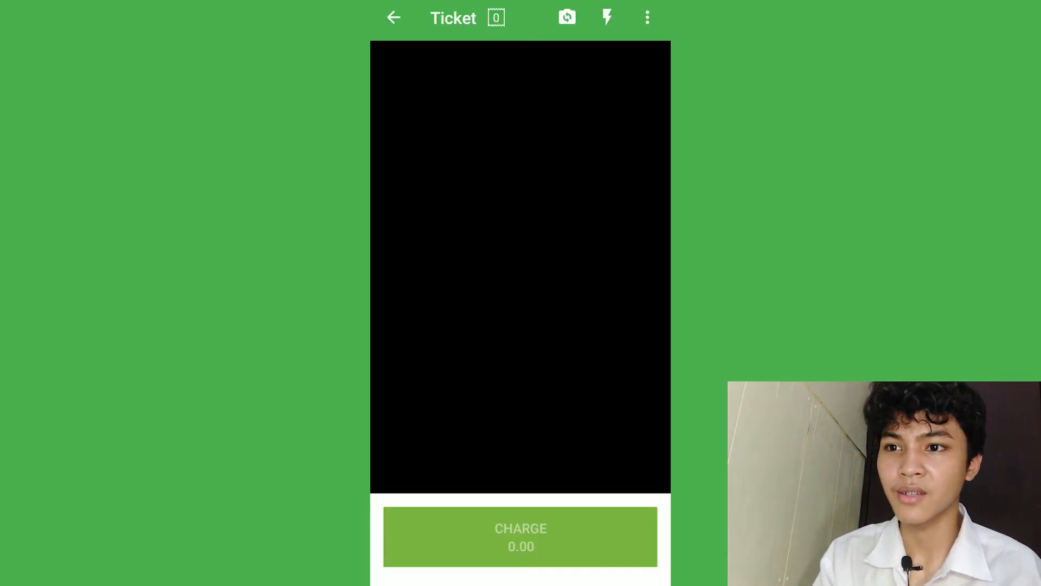